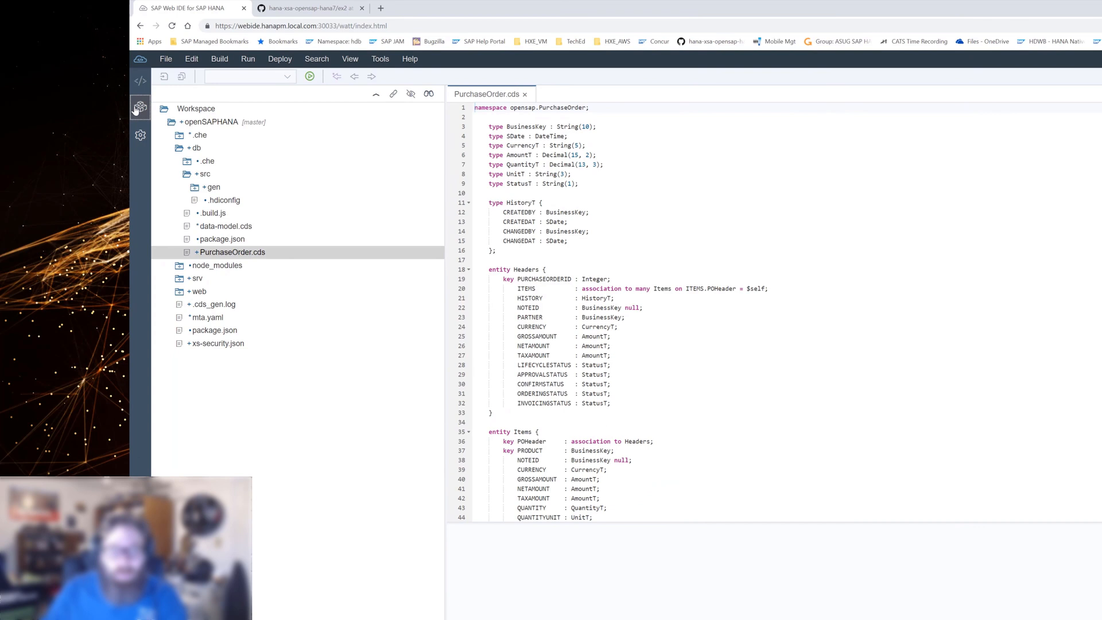
# Start the Import Data wizard on the core_db container from the Database Explorer.
pyautogui.click(139, 108)
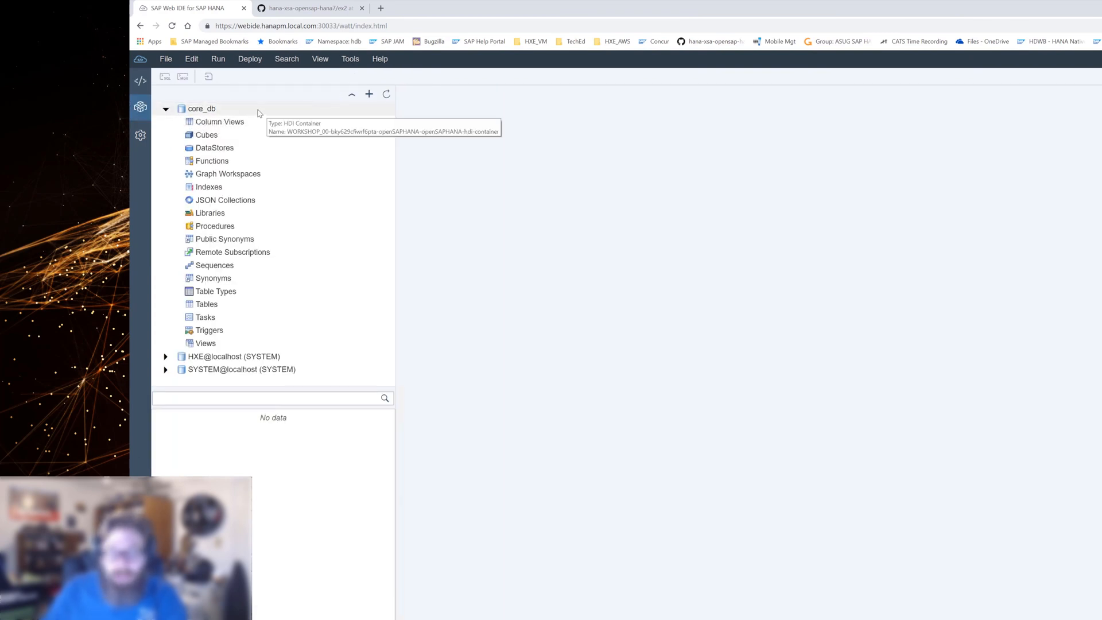
pyautogui.rightClick(202, 108)
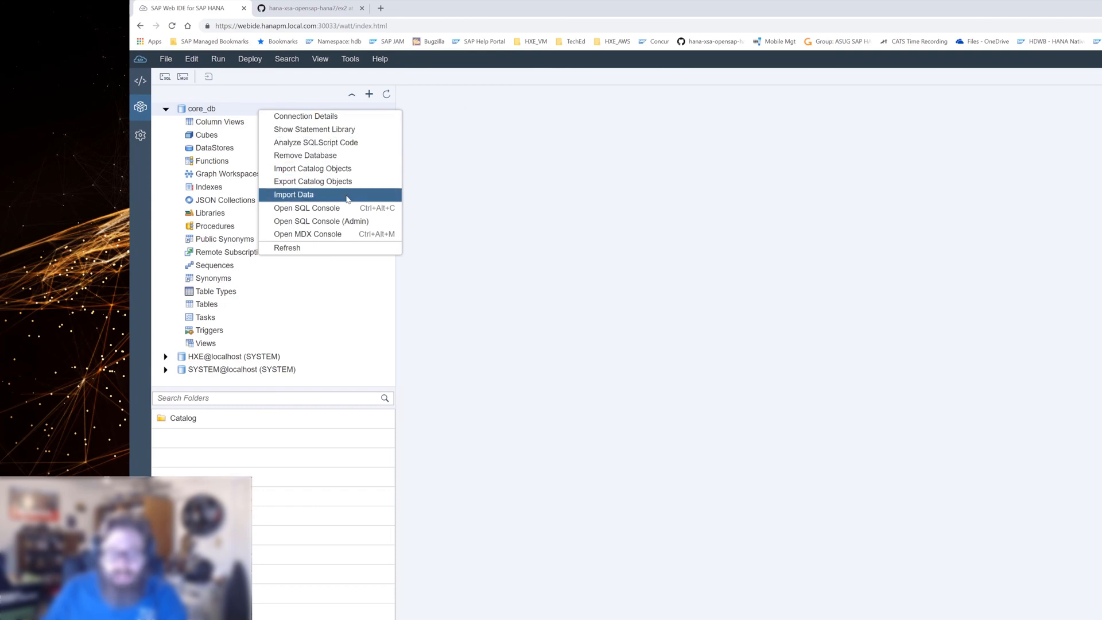
pyautogui.moveTo(294, 194)
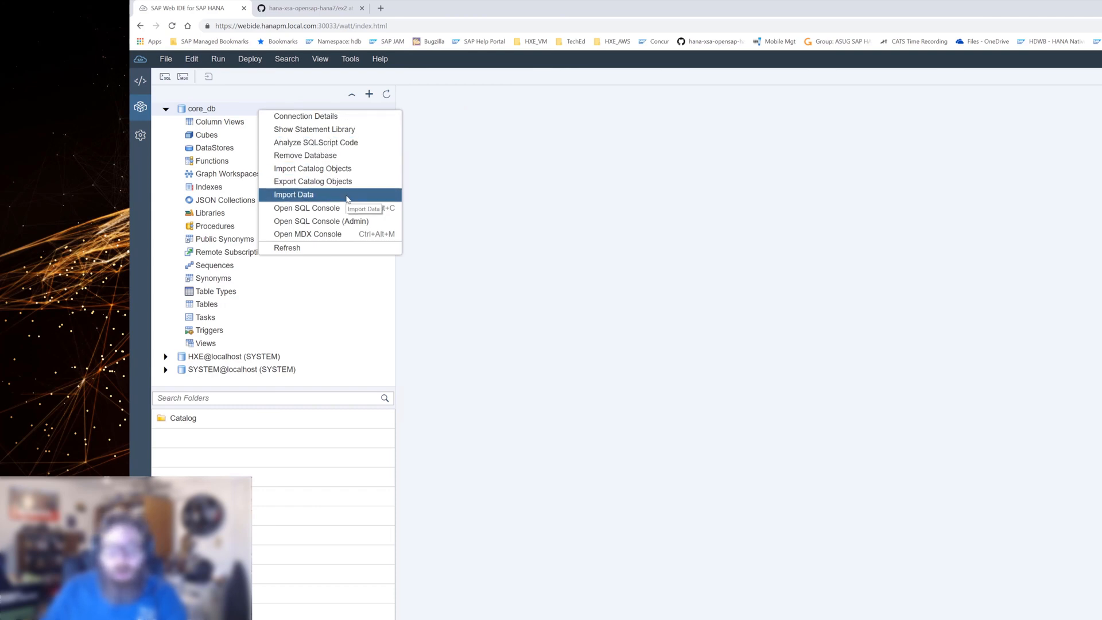
pyautogui.click(293, 194)
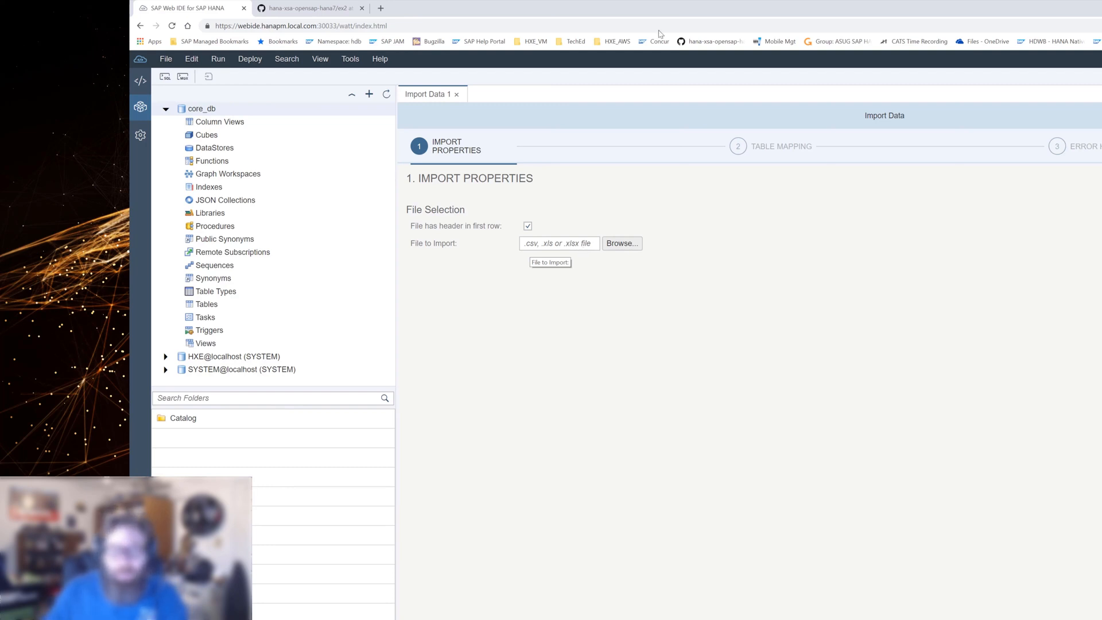
pyautogui.moveTo(475, 96)
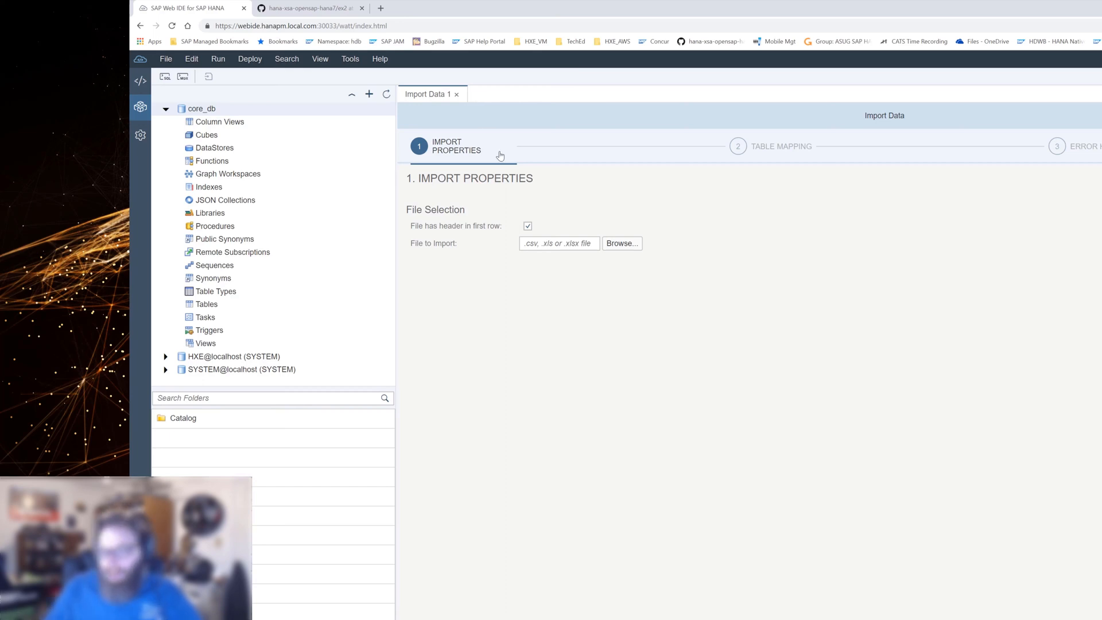
pyautogui.moveTo(500, 149)
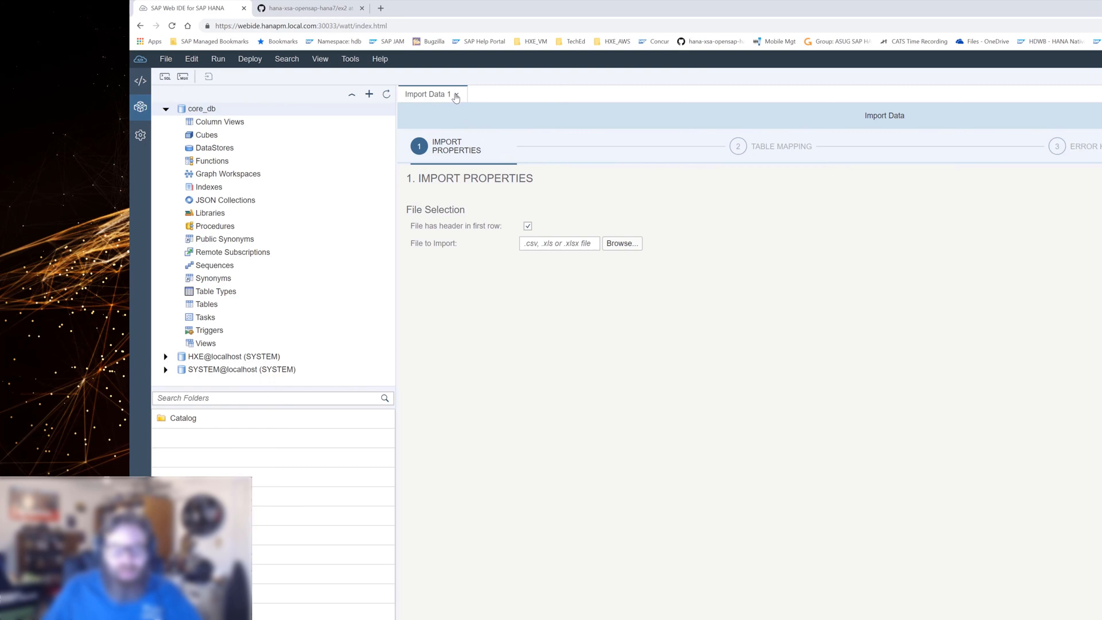
# View the raw data of OPENSAP_PURCHASEORDER_HEADERS, which currently holds zero rows.
pyautogui.click(456, 93)
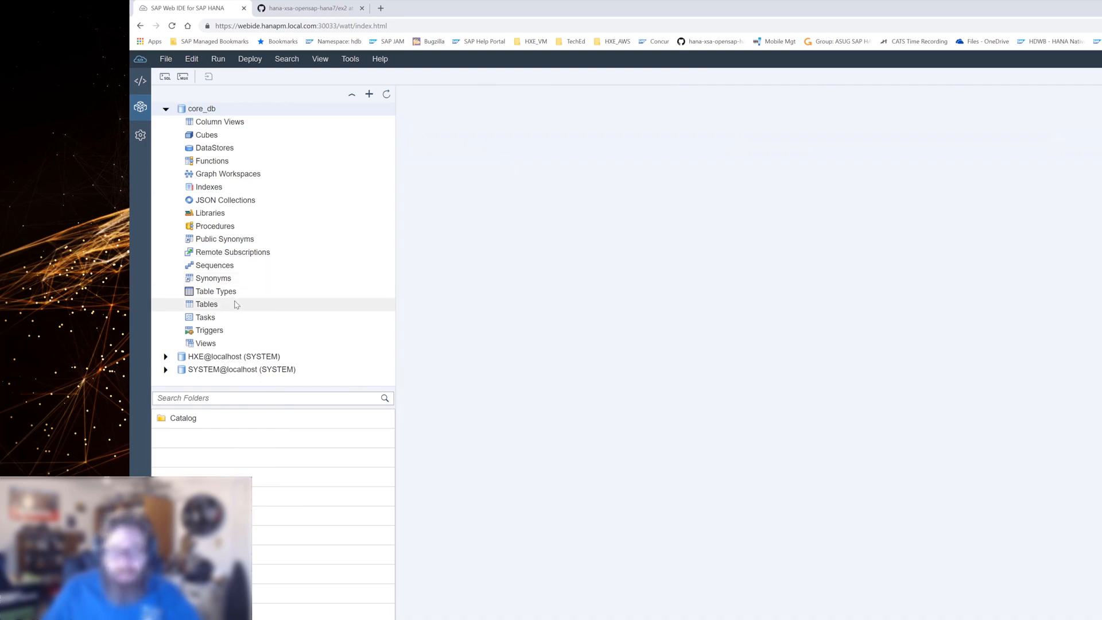
pyautogui.click(207, 304)
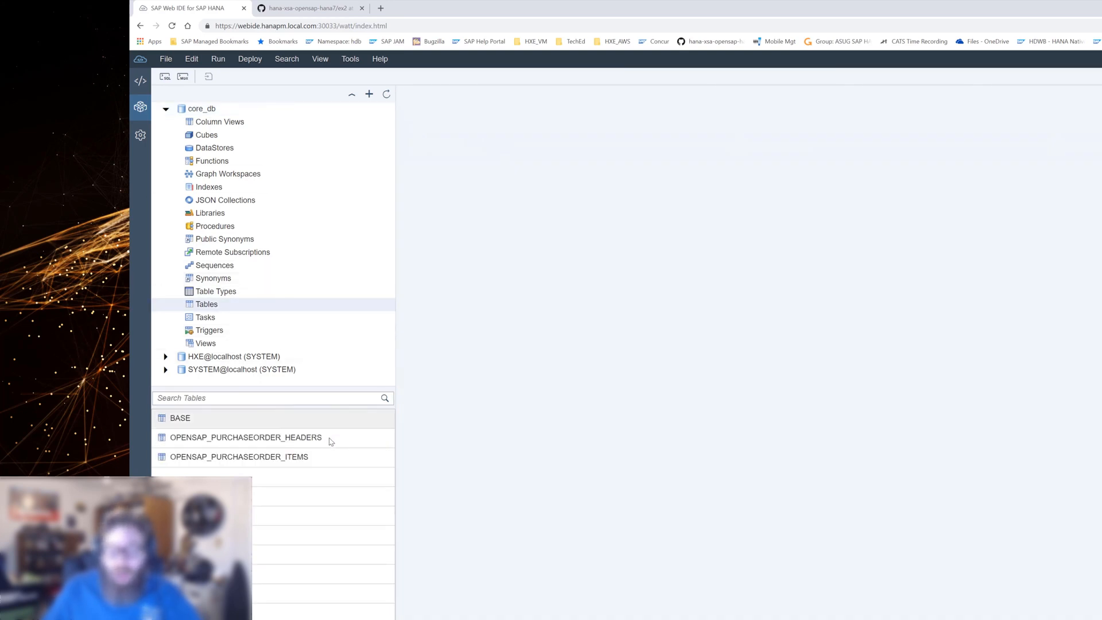
pyautogui.doubleClick(246, 437)
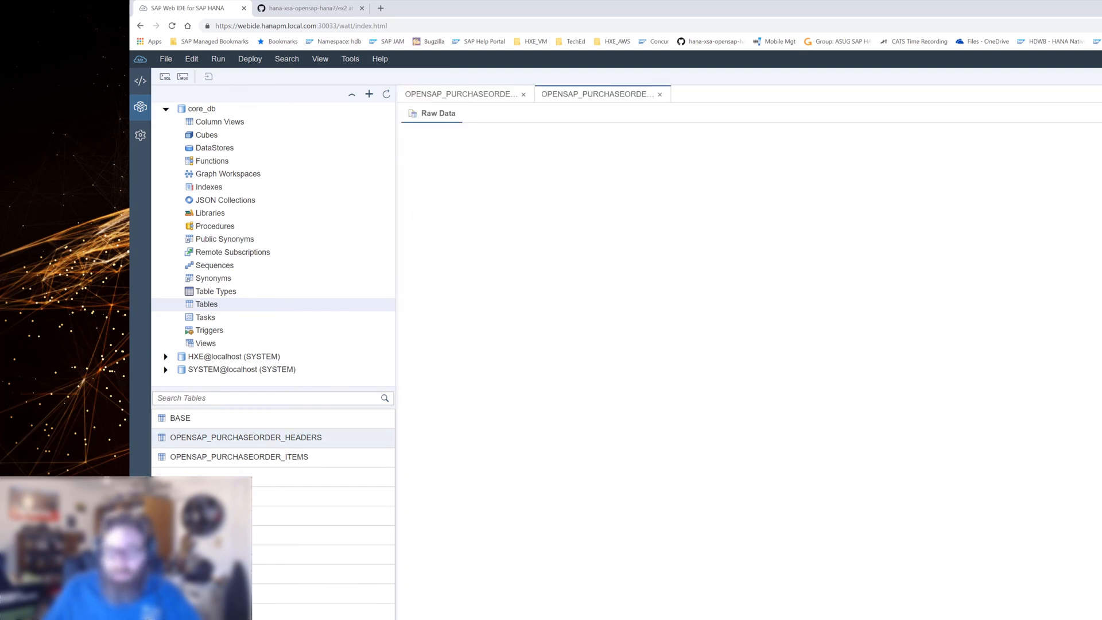
pyautogui.click(438, 113)
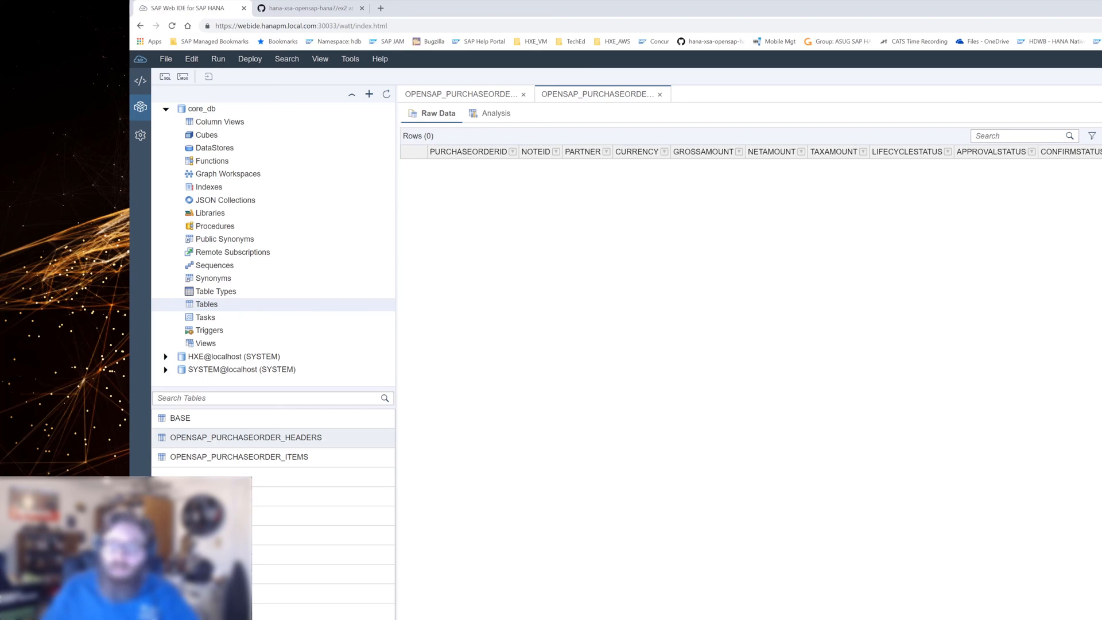
pyautogui.moveTo(445, 137)
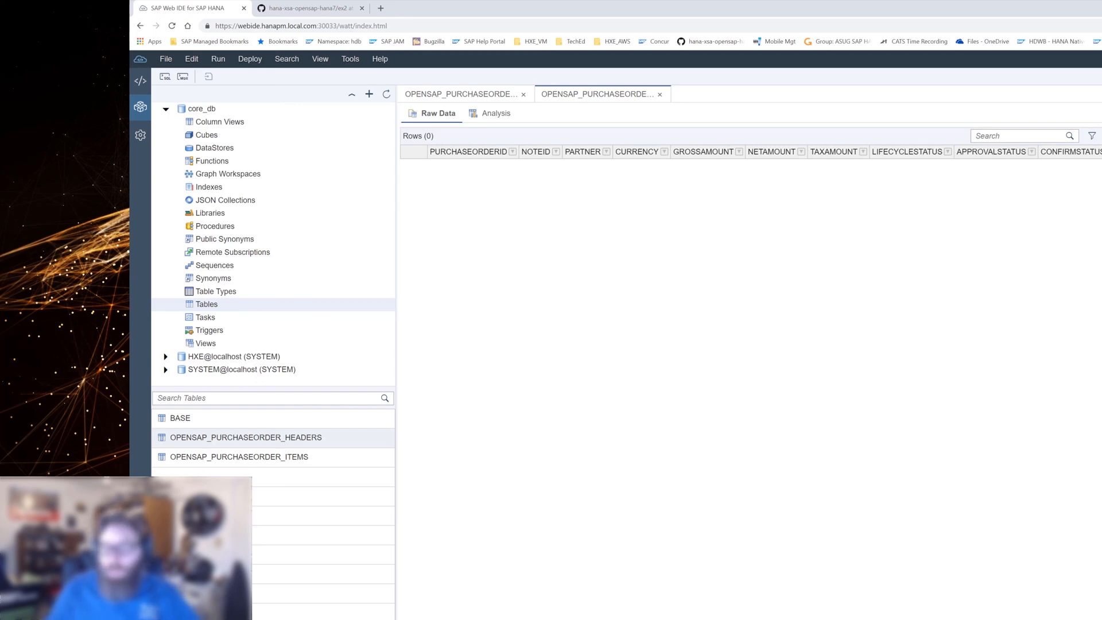
pyautogui.moveTo(667, 96)
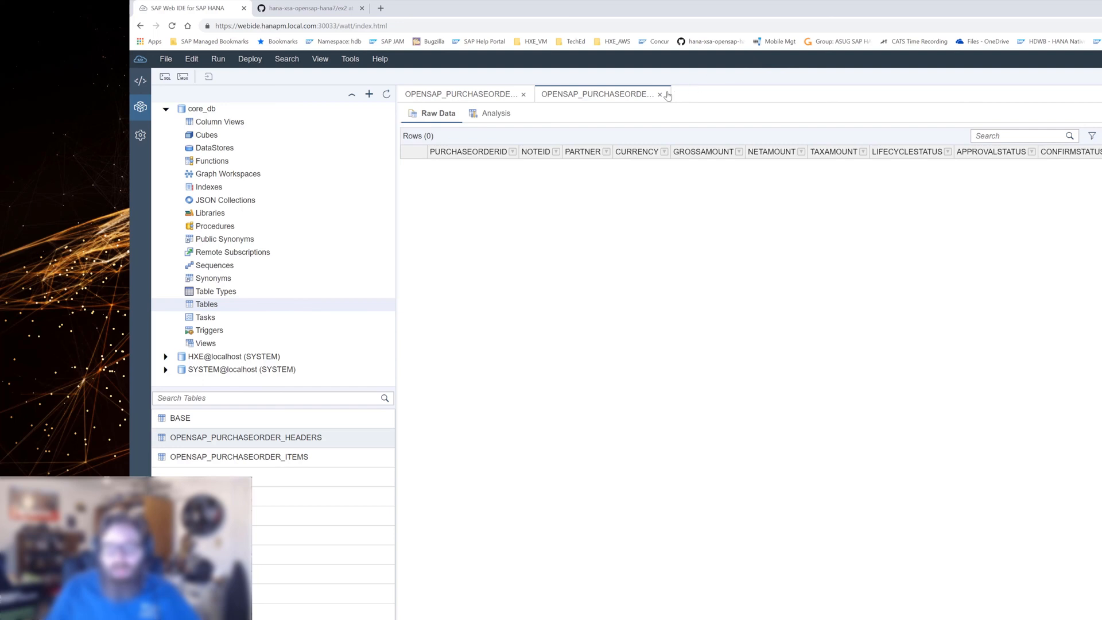
# Leave the table views and return to the Development perspective with the openSAPHANA workspace tree.
pyautogui.click(660, 93)
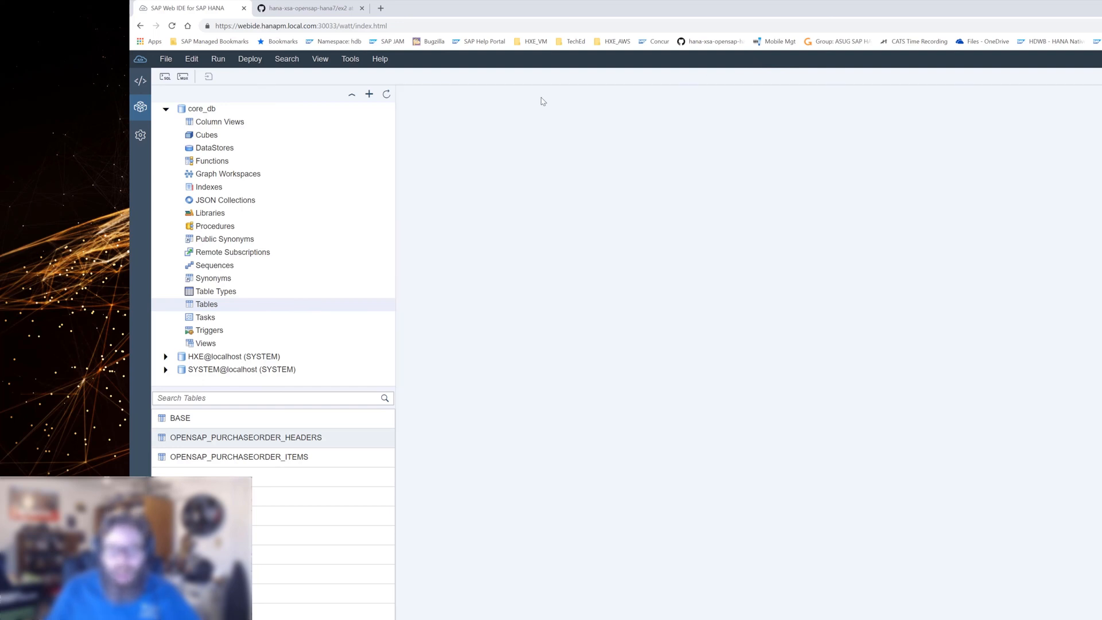
pyautogui.moveTo(305, 136)
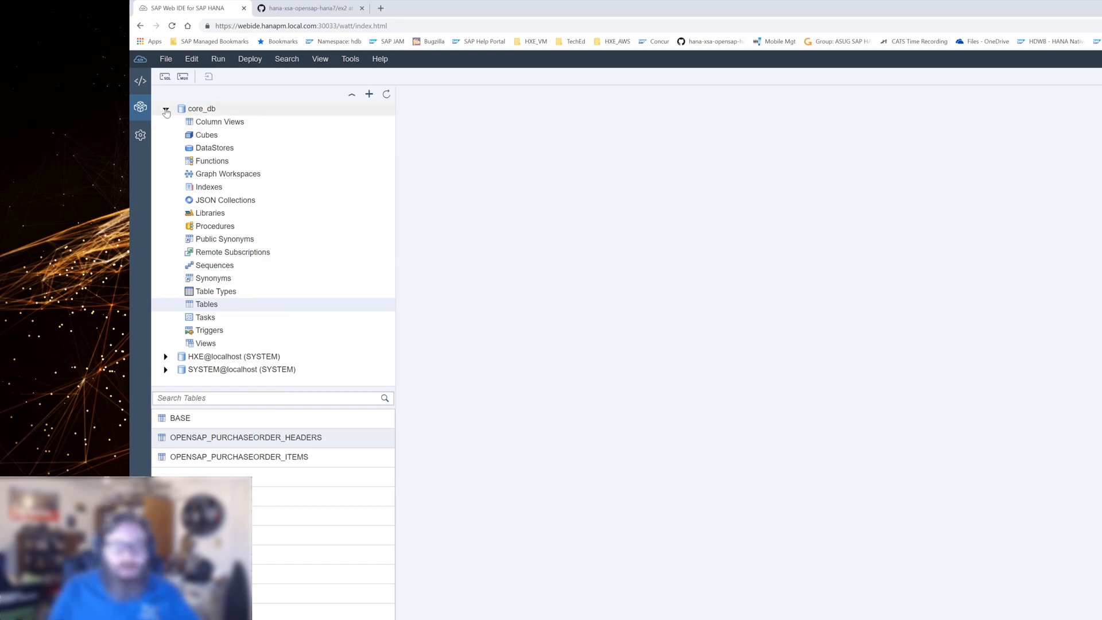
pyautogui.click(140, 80)
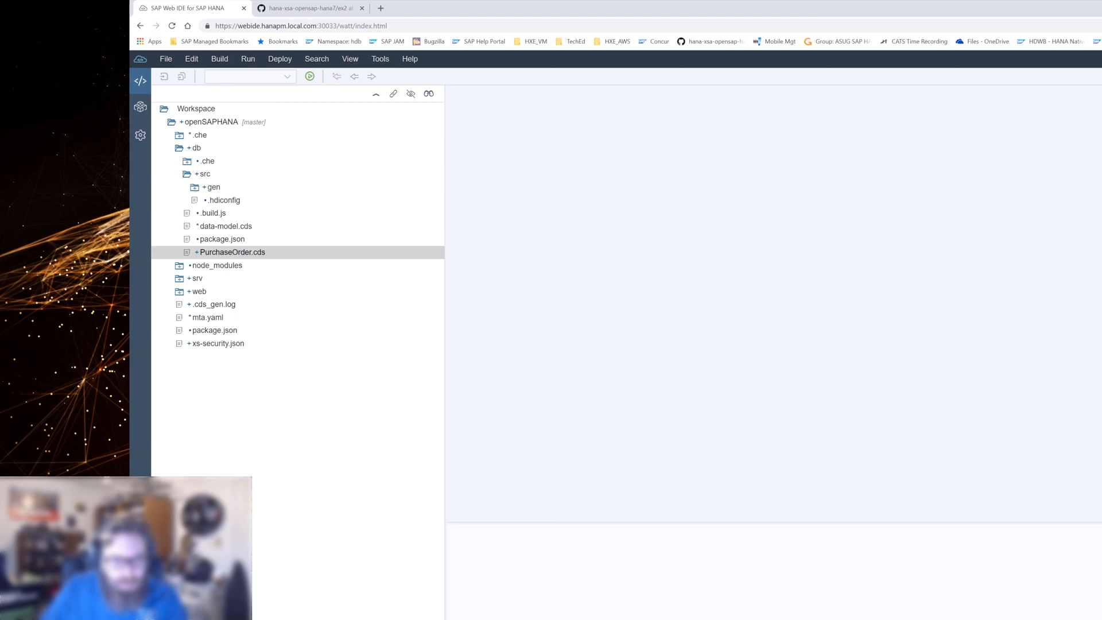
pyautogui.moveTo(552, 346)
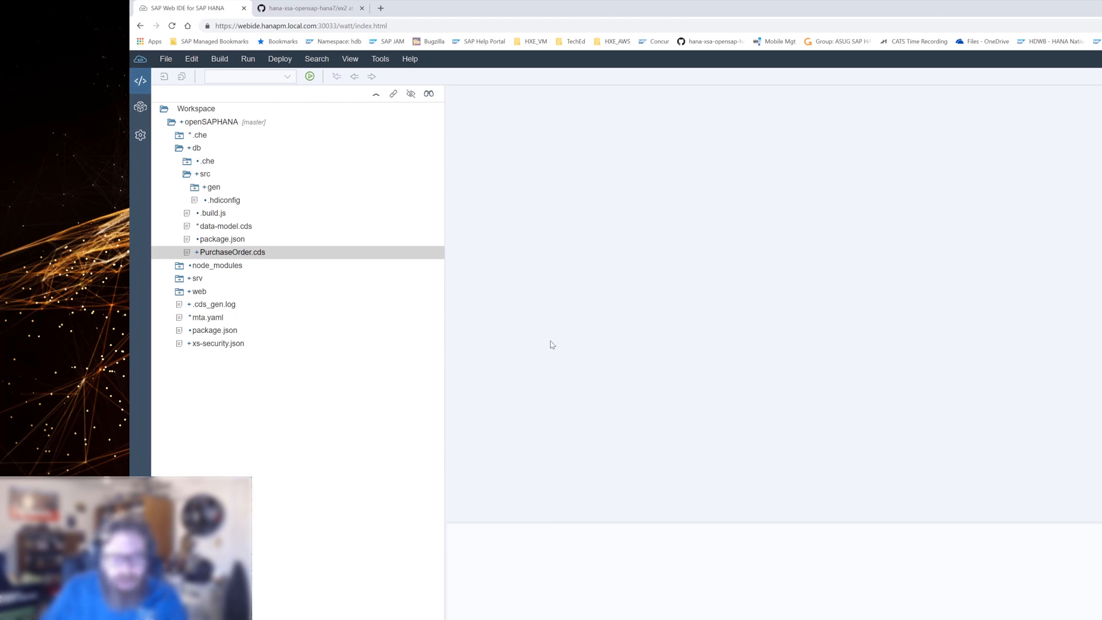
# Create the new file loads/PurchaseCDS.hdbtabledata under db/src.
pyautogui.click(204, 173)
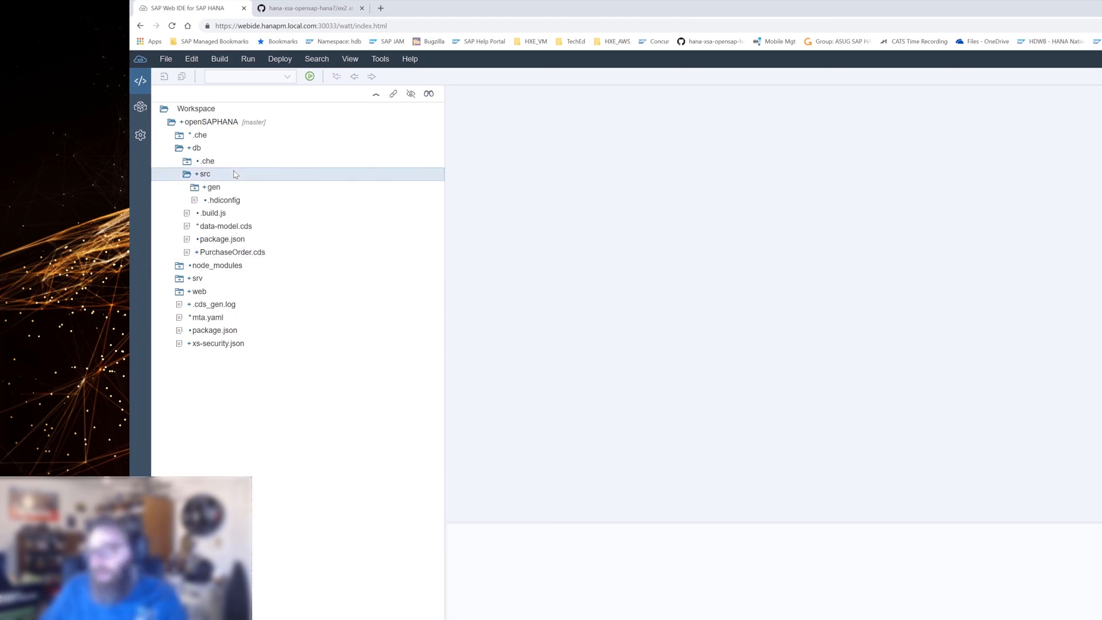
pyautogui.moveTo(205, 174)
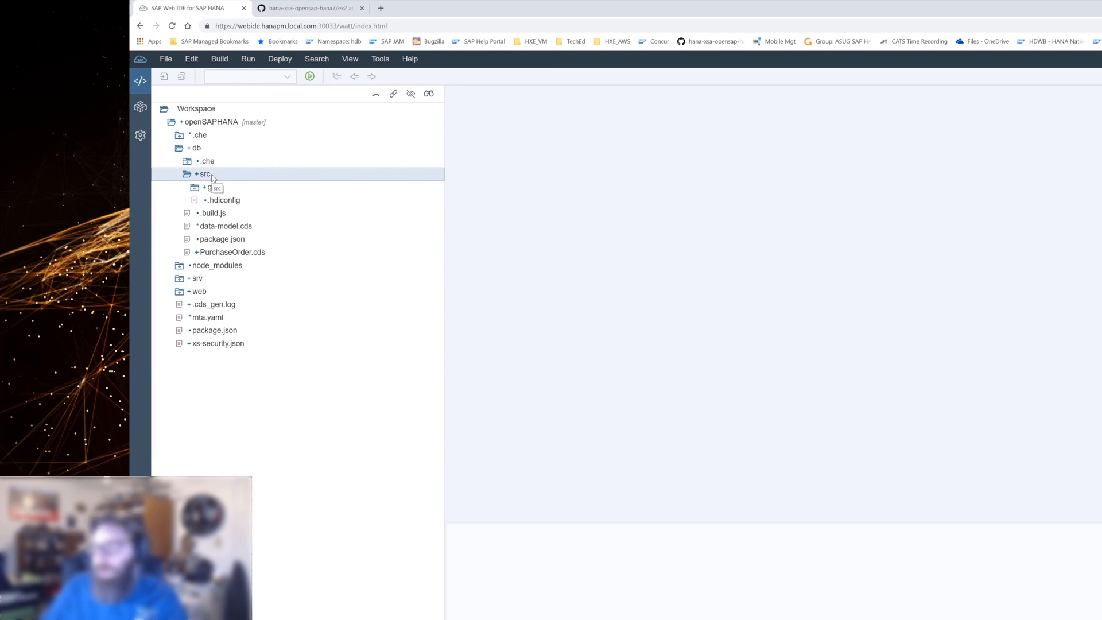
pyautogui.moveTo(222, 176)
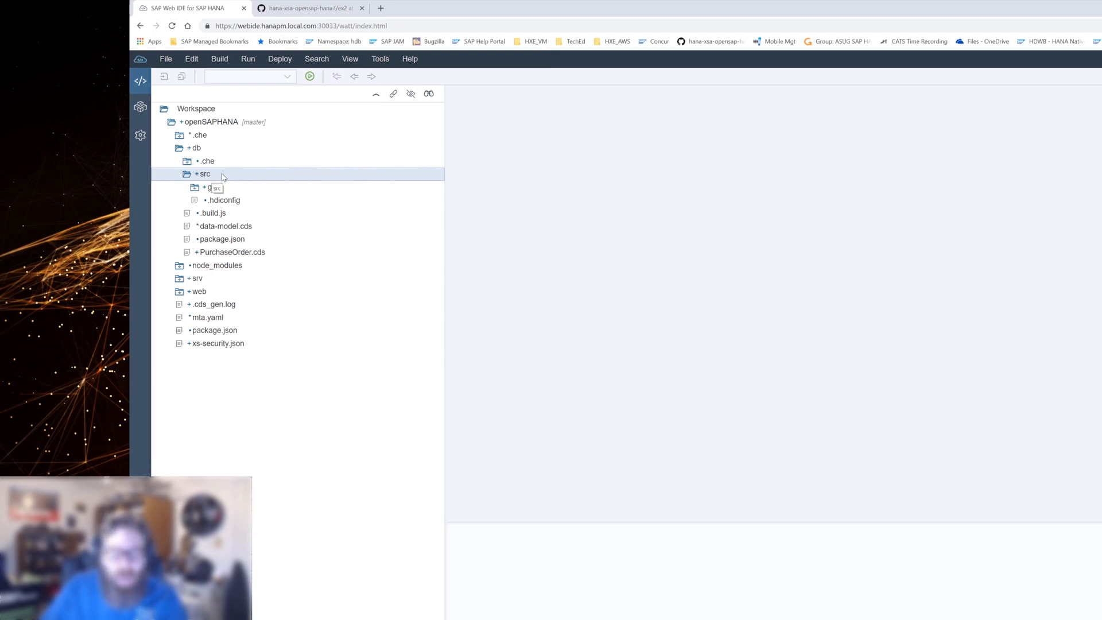
pyautogui.rightClick(204, 173)
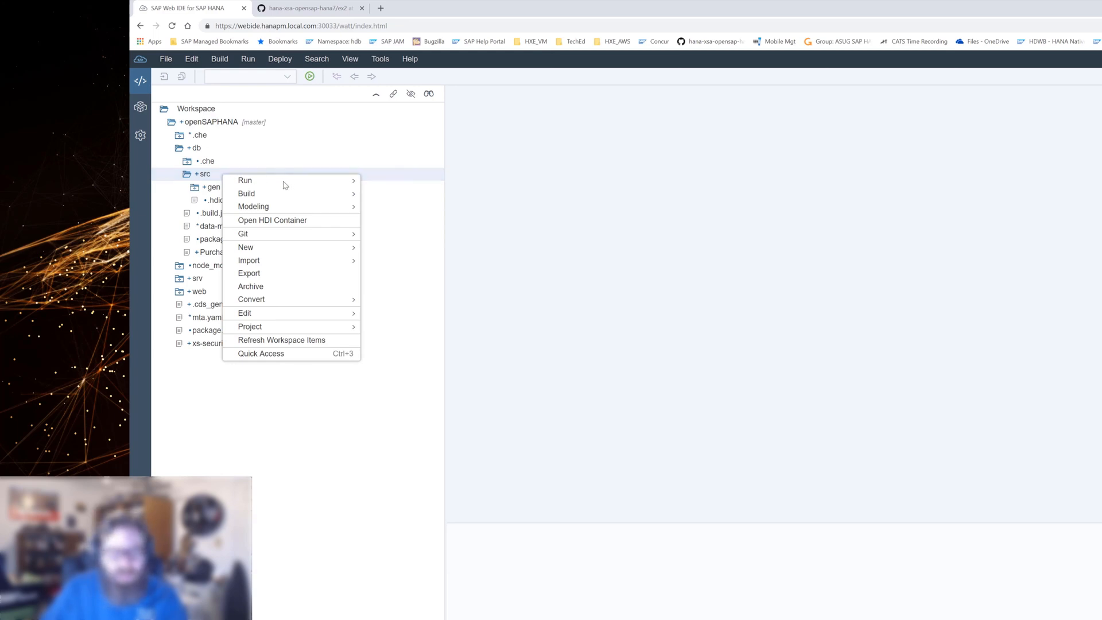
pyautogui.moveTo(244, 181)
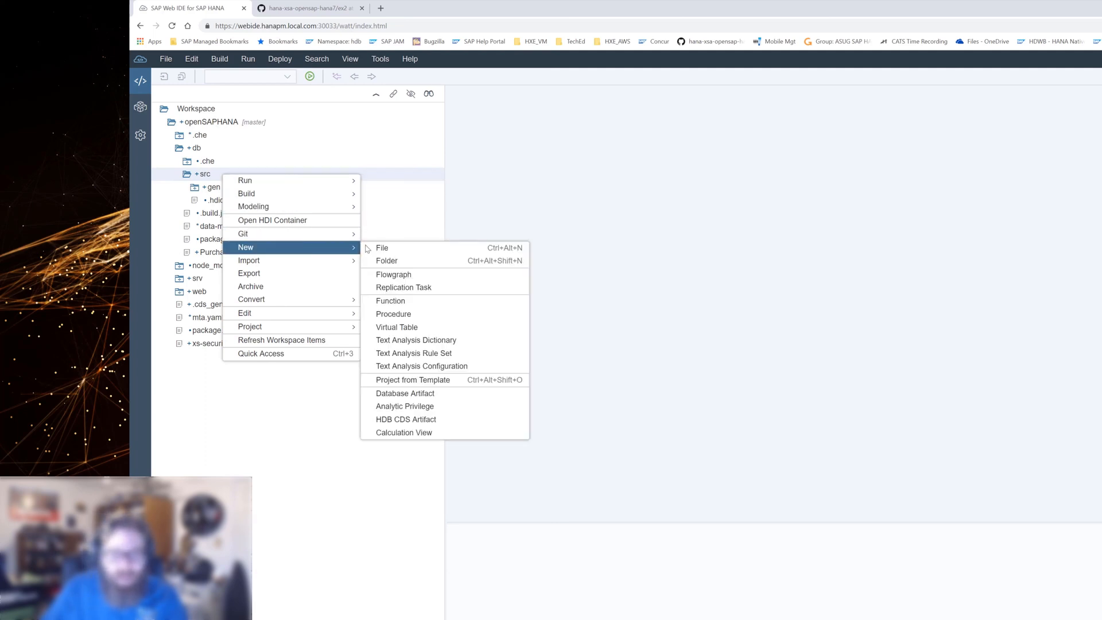
pyautogui.click(381, 248)
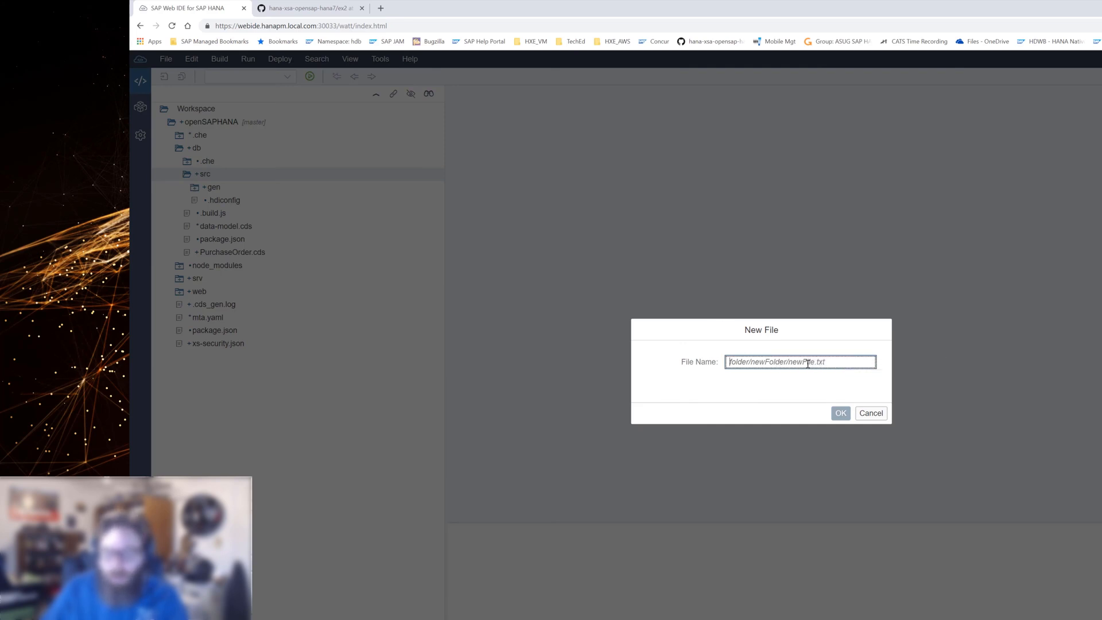
pyautogui.write('loa')
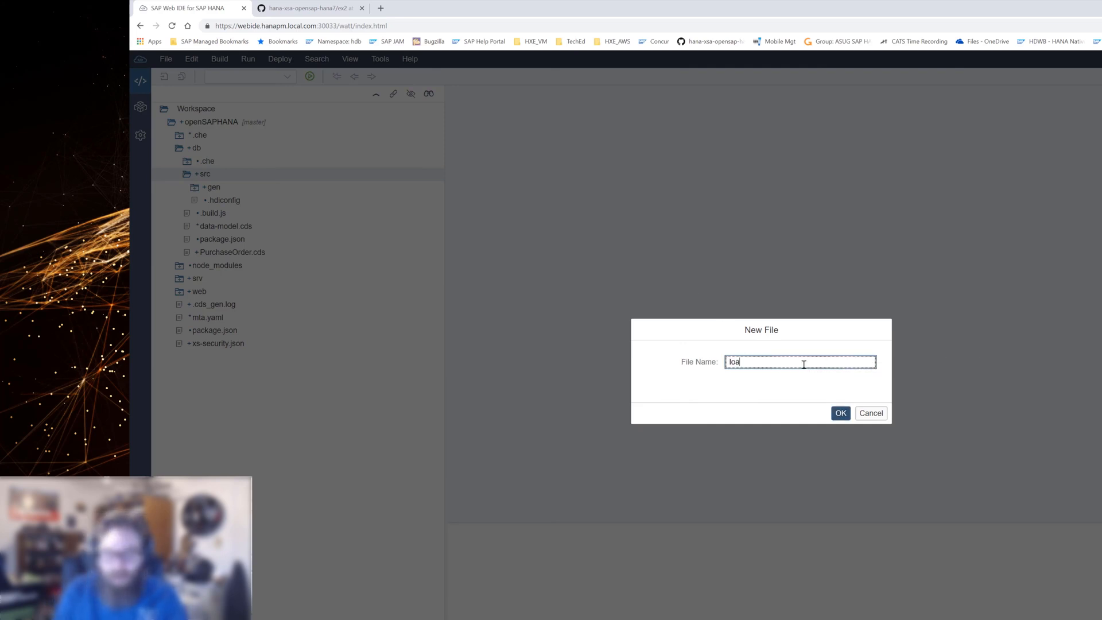
pyautogui.write('ds/')
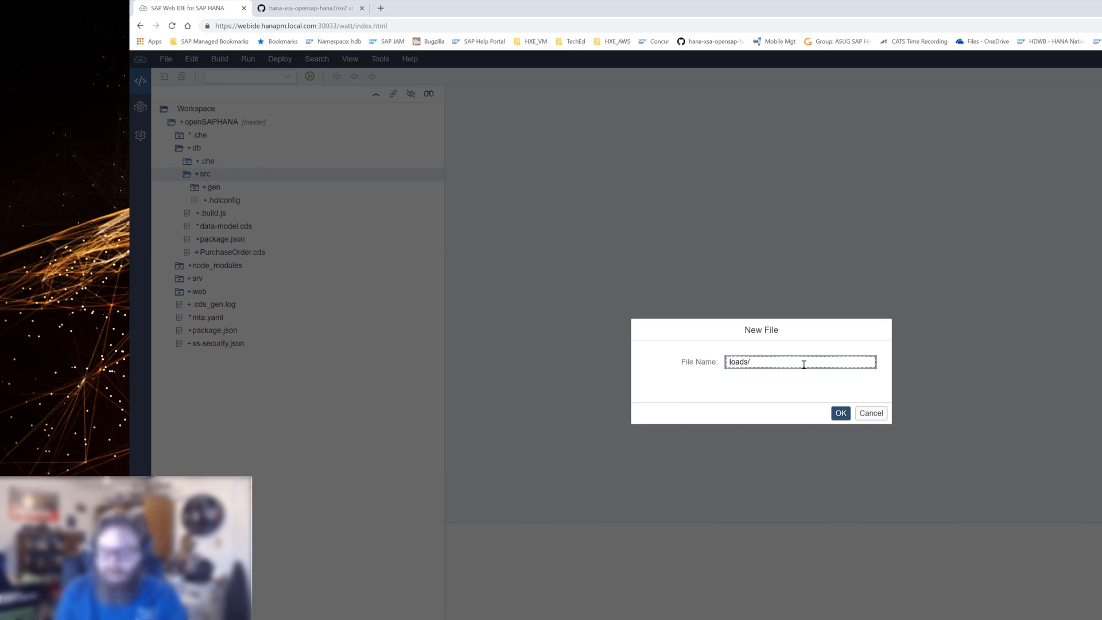
pyautogui.write('Purch')
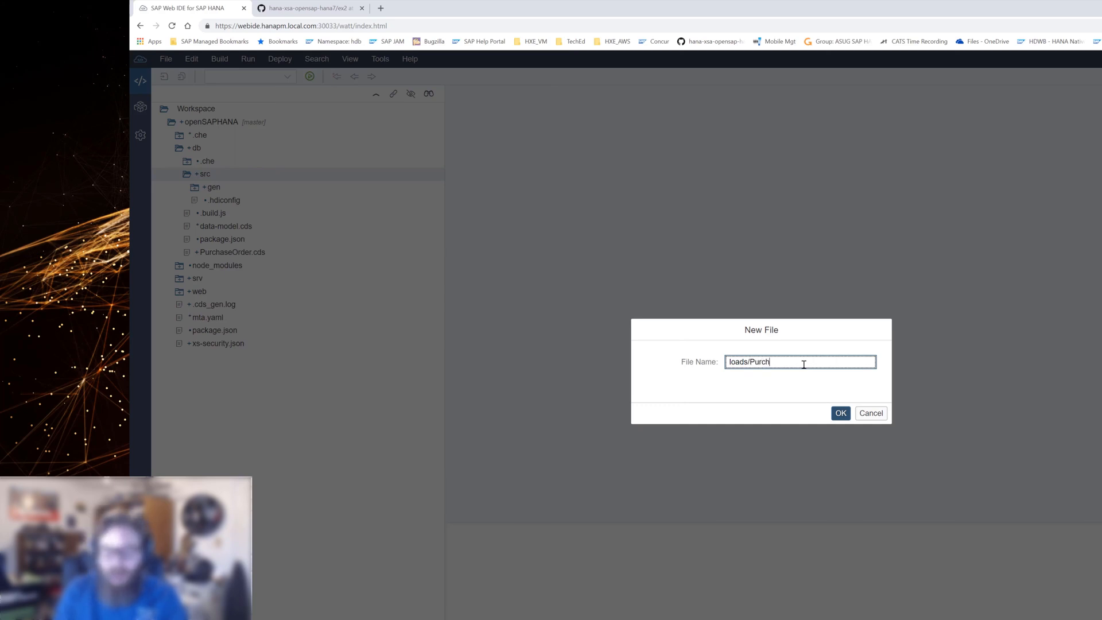
pyautogui.write('aseCDS')
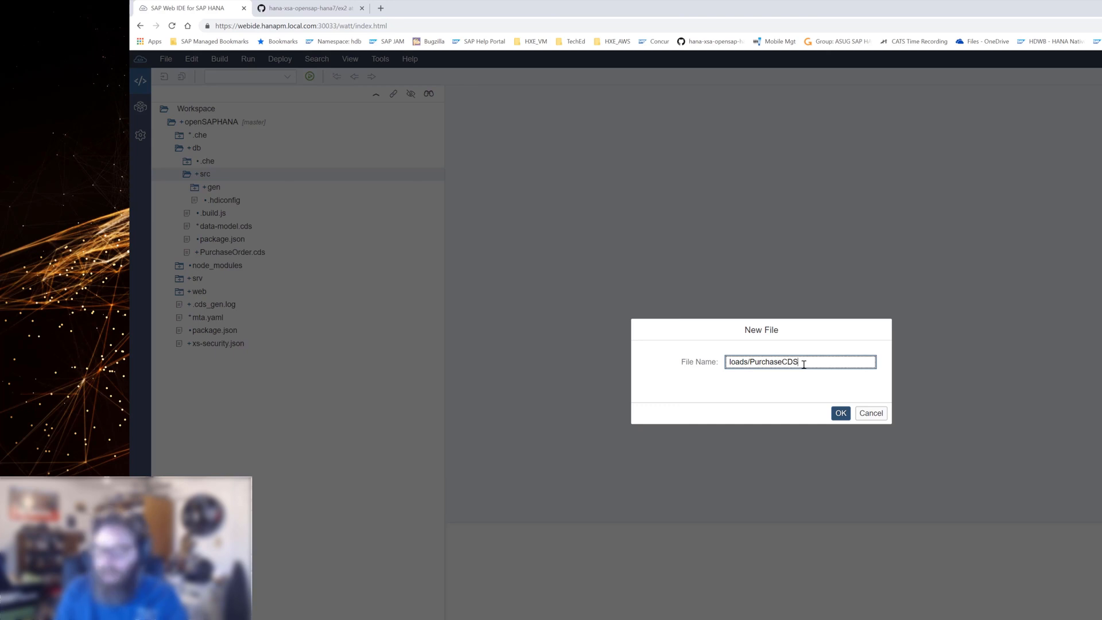
pyautogui.write('.hdbtabl')
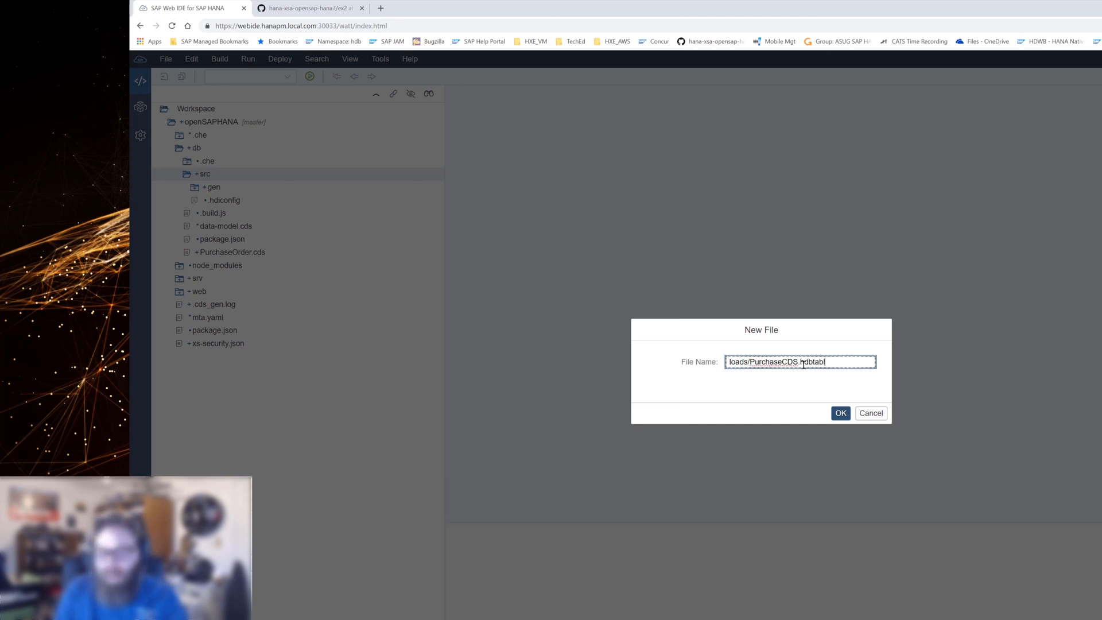
pyautogui.write('data')
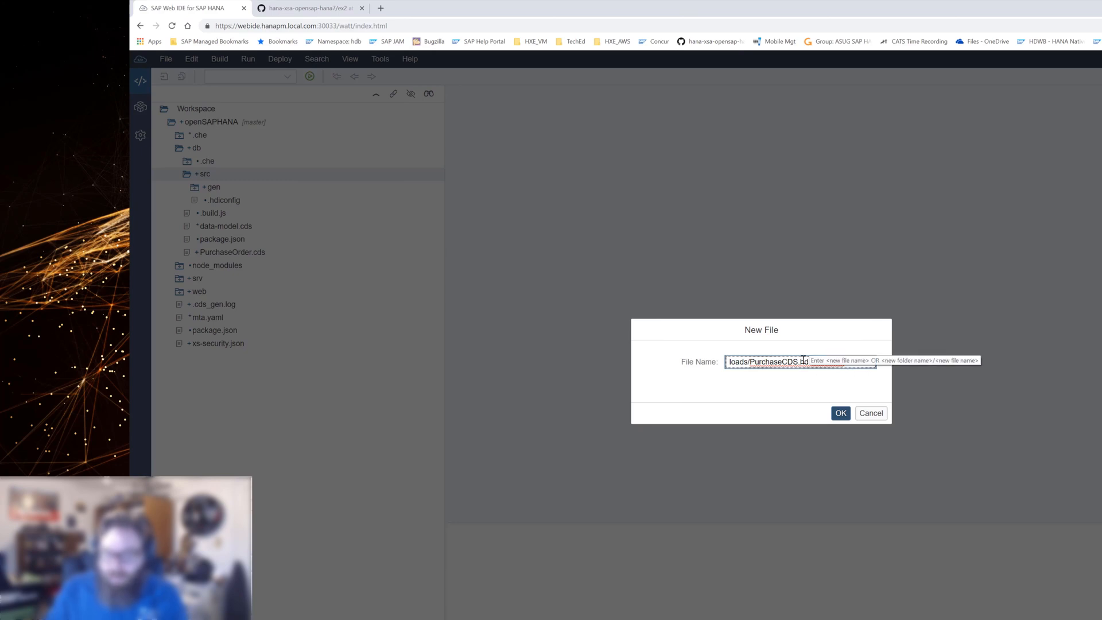
pyautogui.write('hdbtabledata')
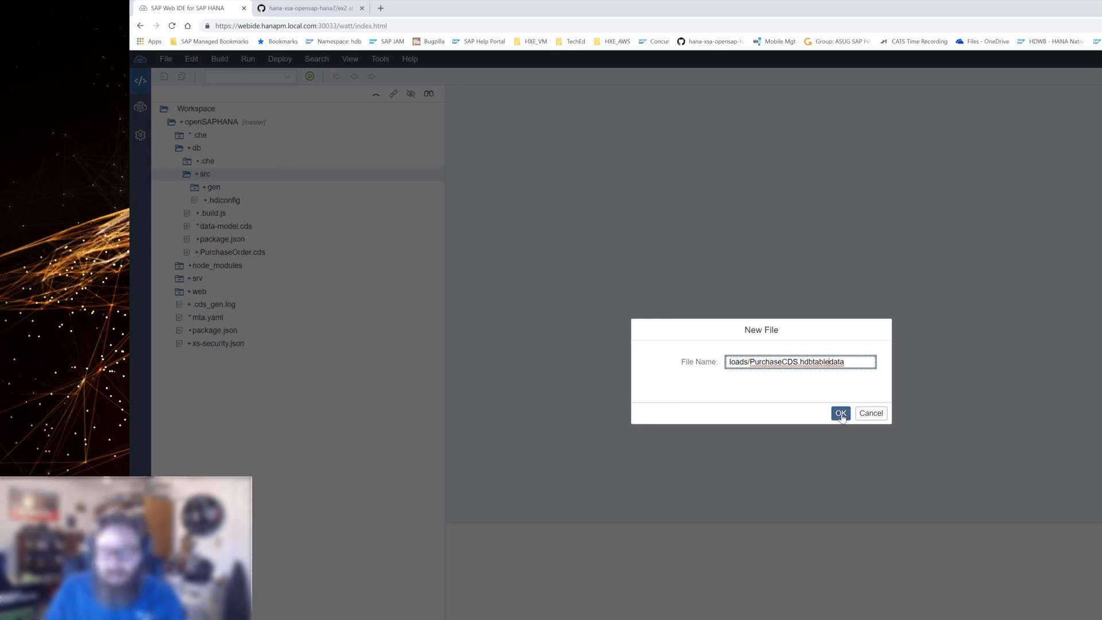
pyautogui.click(841, 413)
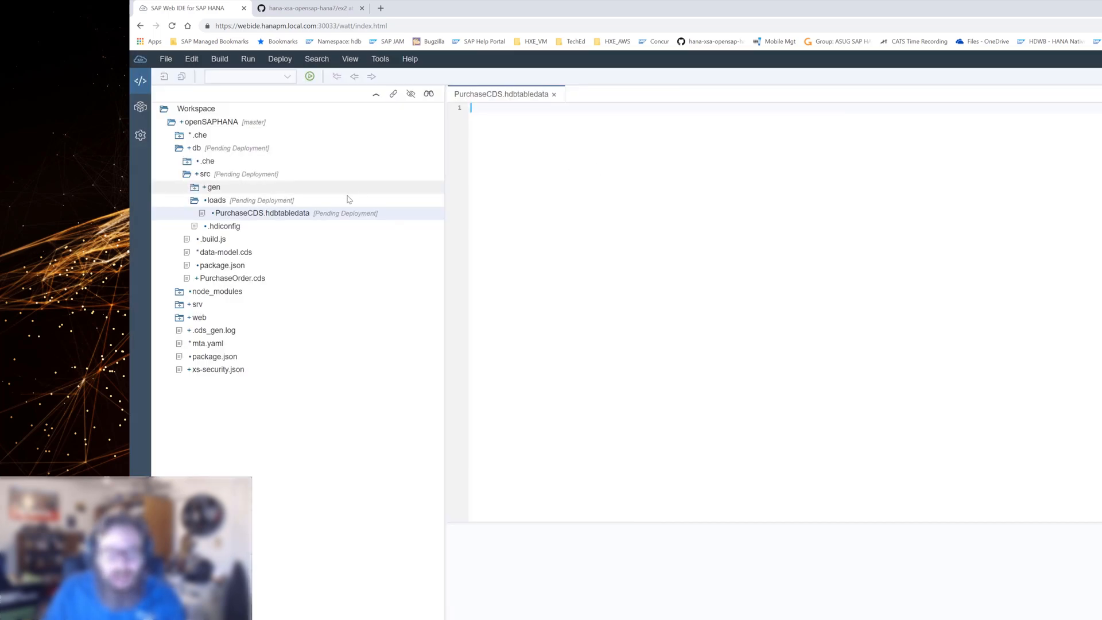
pyautogui.click(216, 200)
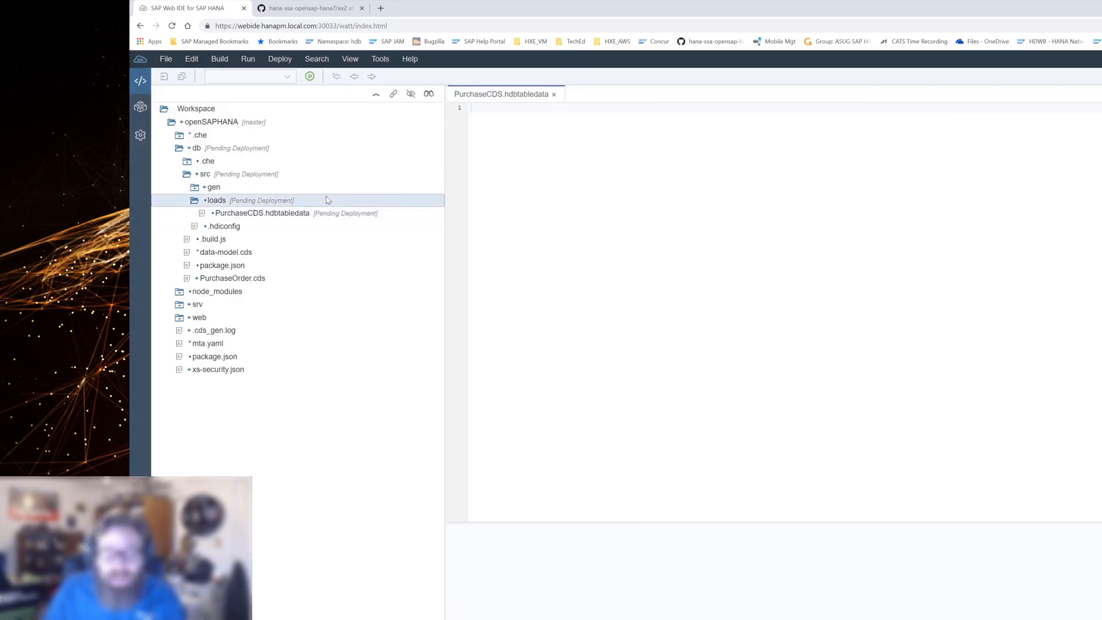
pyautogui.rightClick(216, 200)
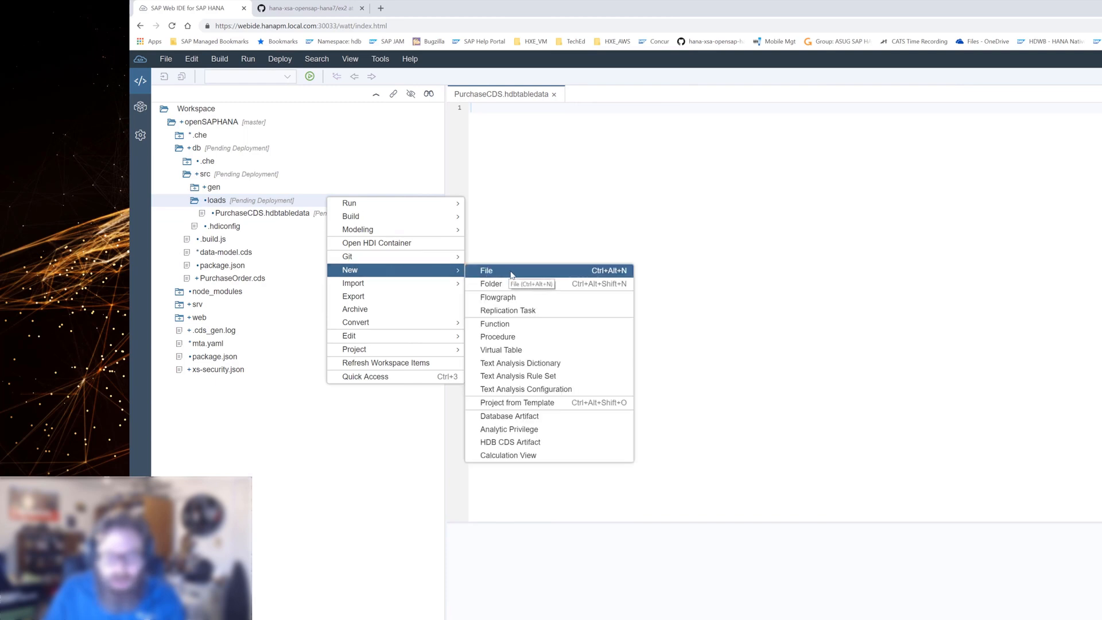
pyautogui.moveTo(524, 389)
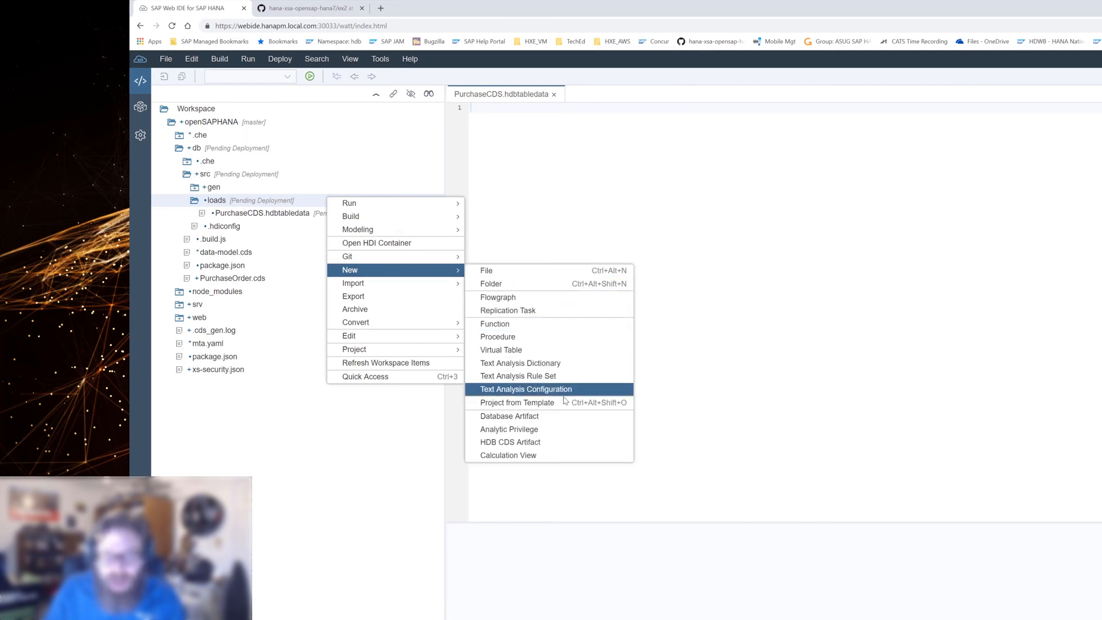
pyautogui.moveTo(497, 296)
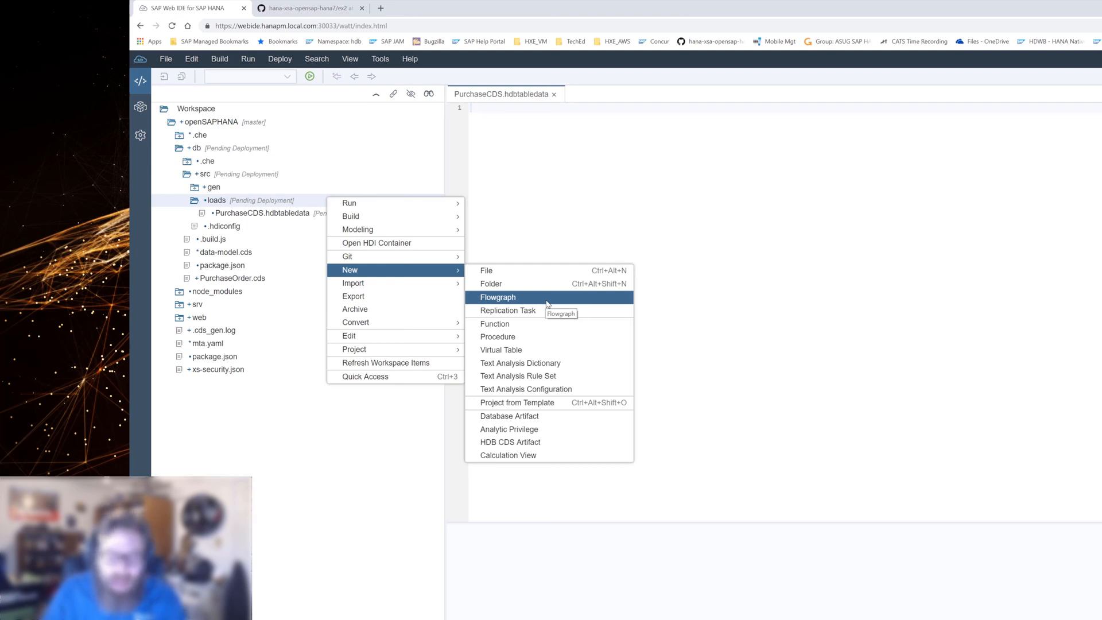
pyautogui.moveTo(490, 284)
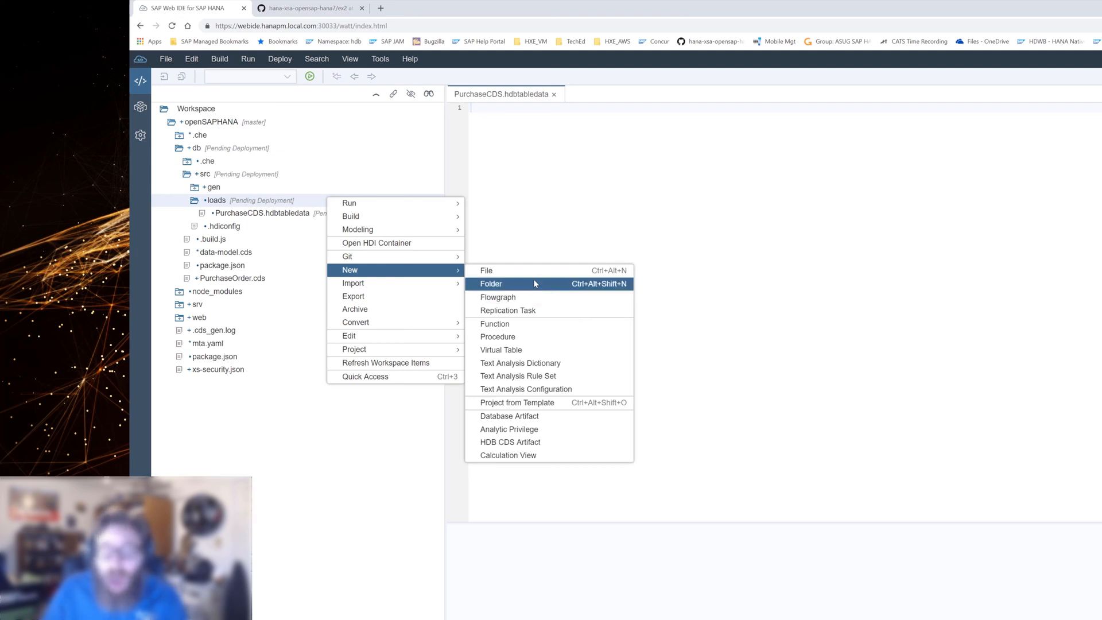
pyautogui.moveTo(486, 270)
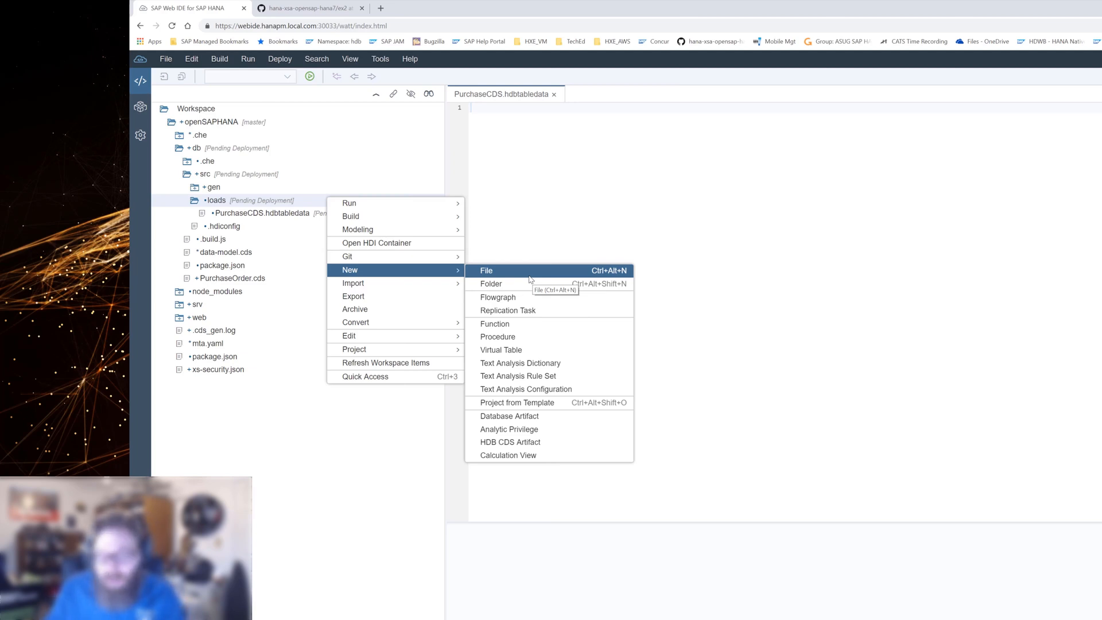
pyautogui.moveTo(377, 242)
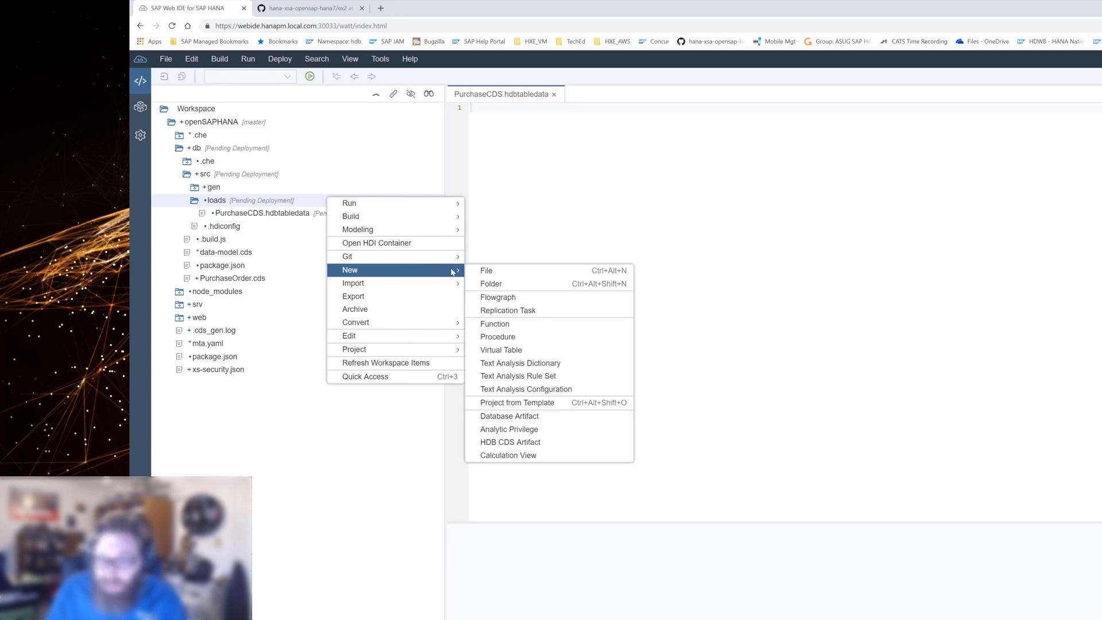
pyautogui.moveTo(509, 416)
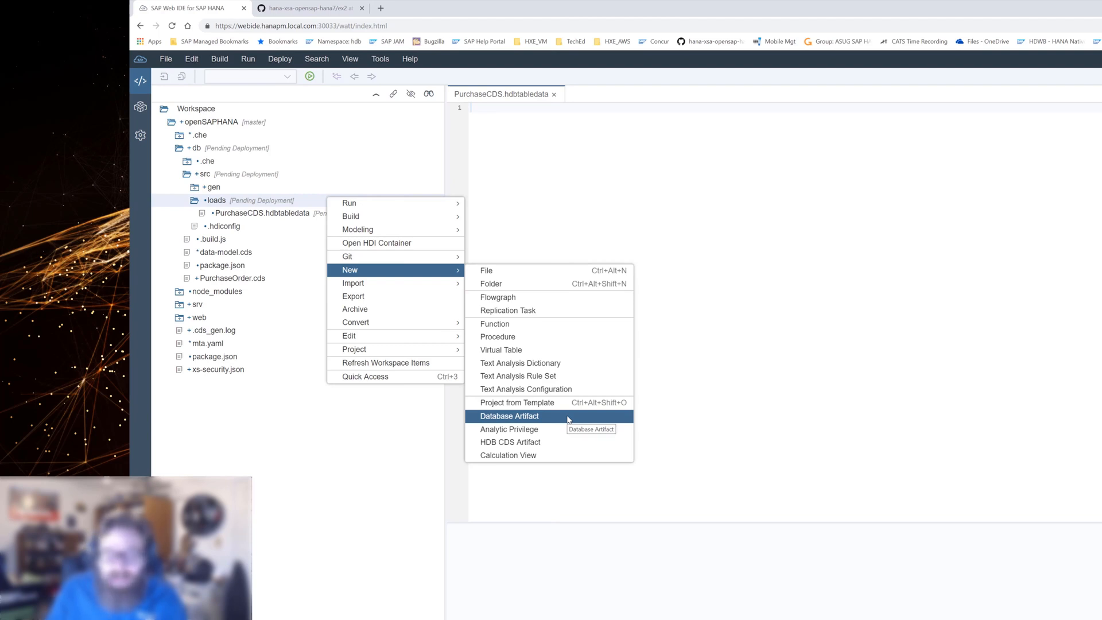
pyautogui.click(507, 416)
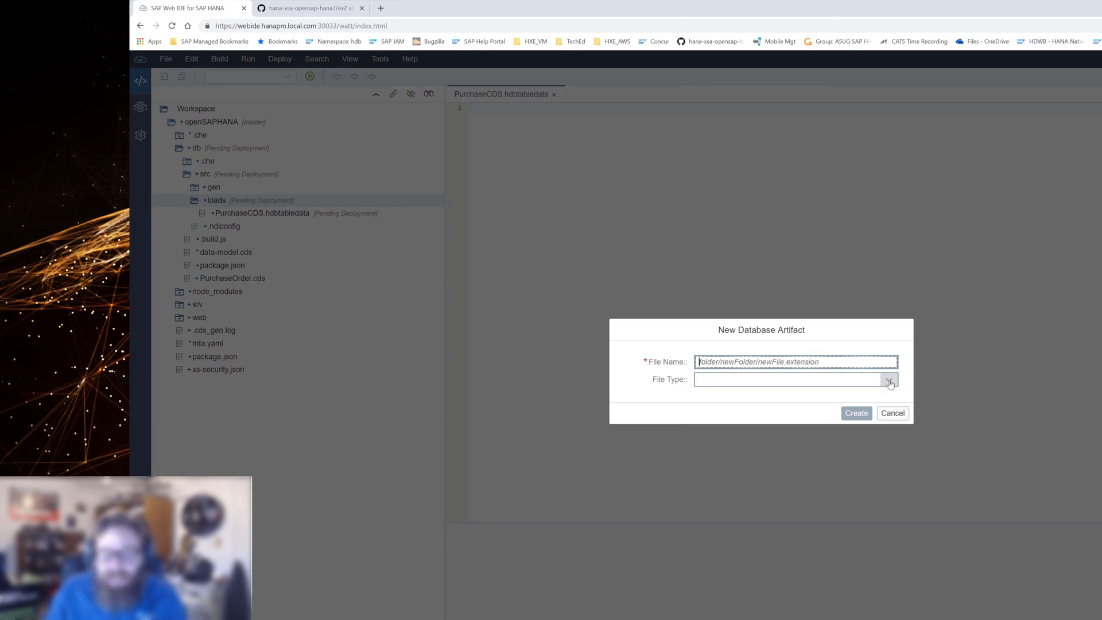
pyautogui.click(889, 379)
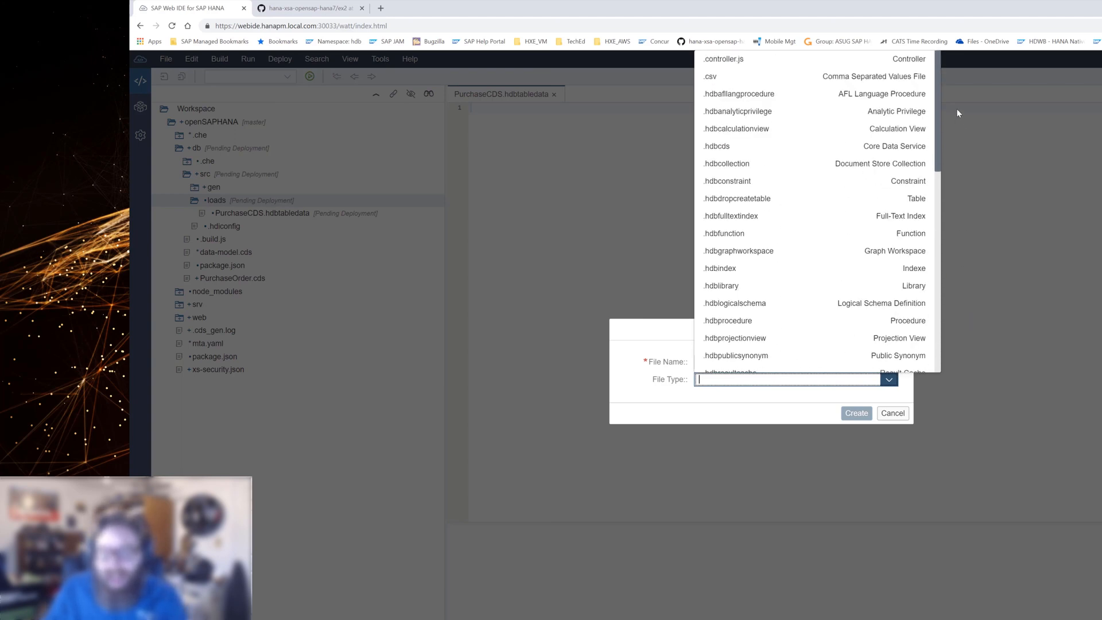
pyautogui.moveTo(797, 183)
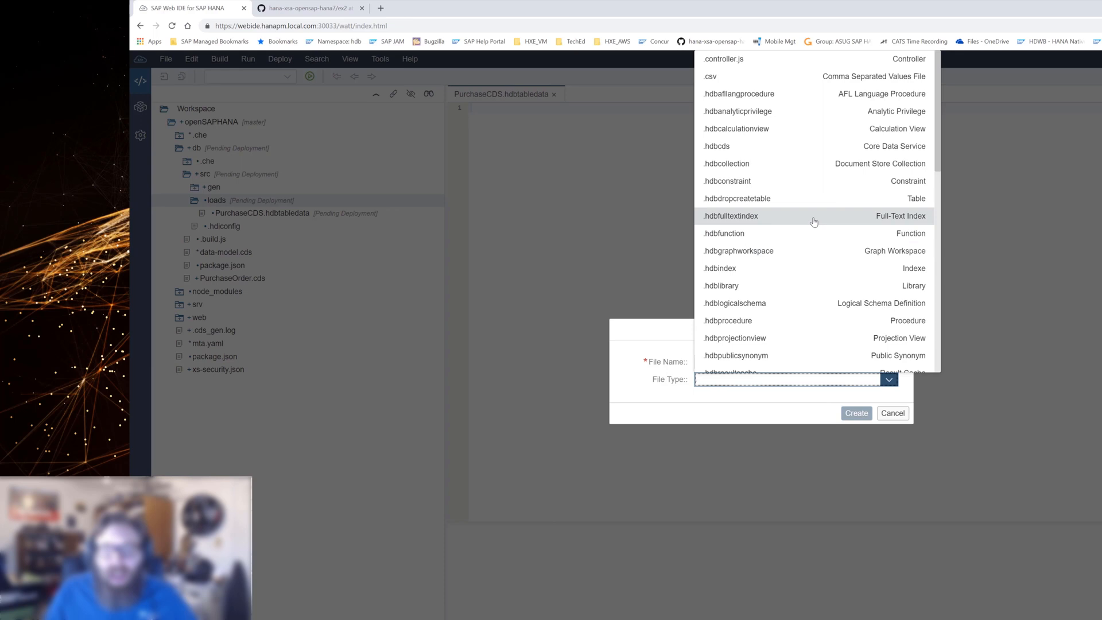
pyautogui.click(787, 379)
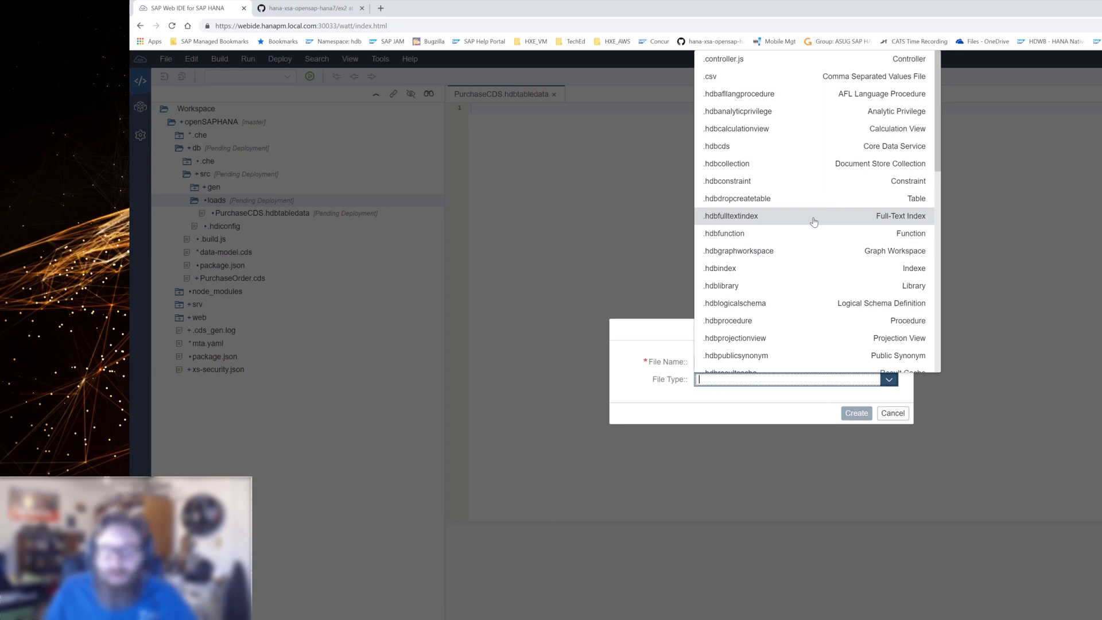
pyautogui.scroll(-3)
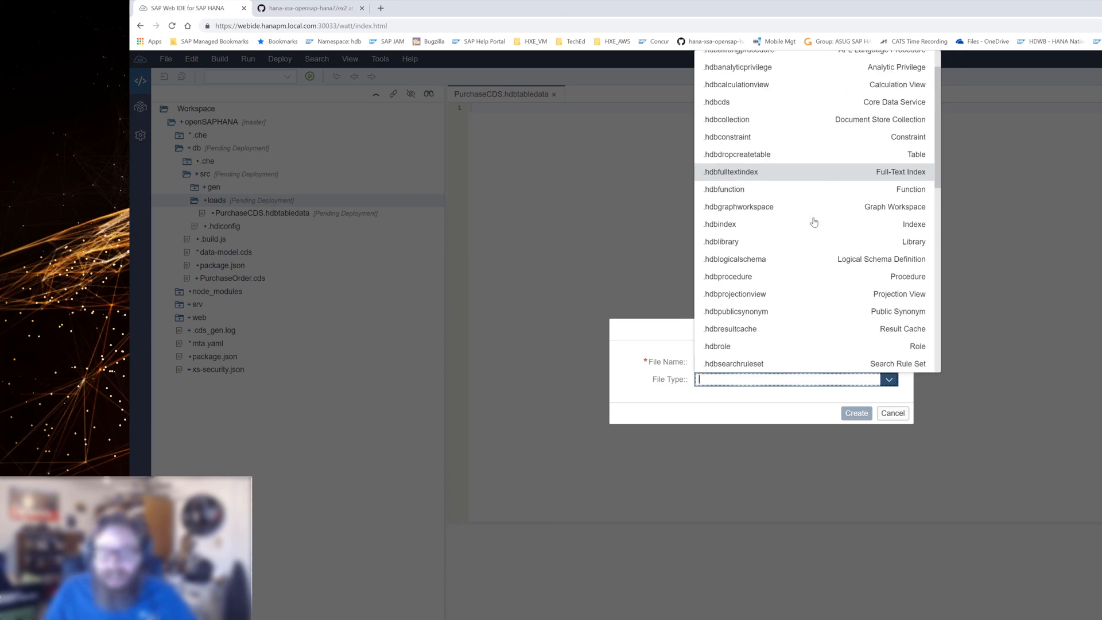
pyautogui.scroll(-3)
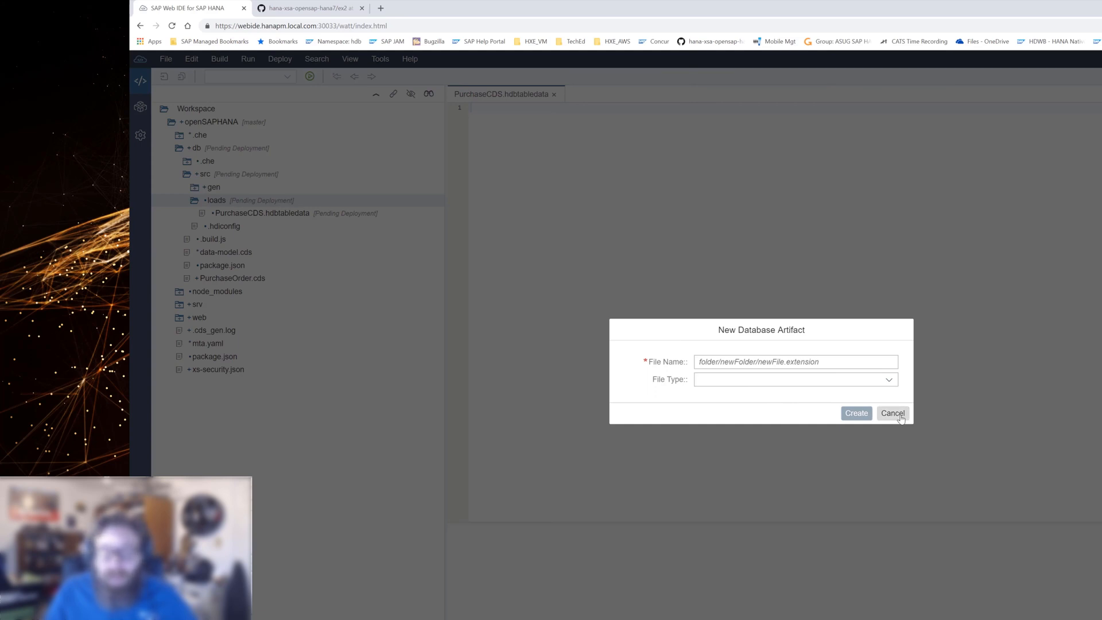
pyautogui.click(892, 413)
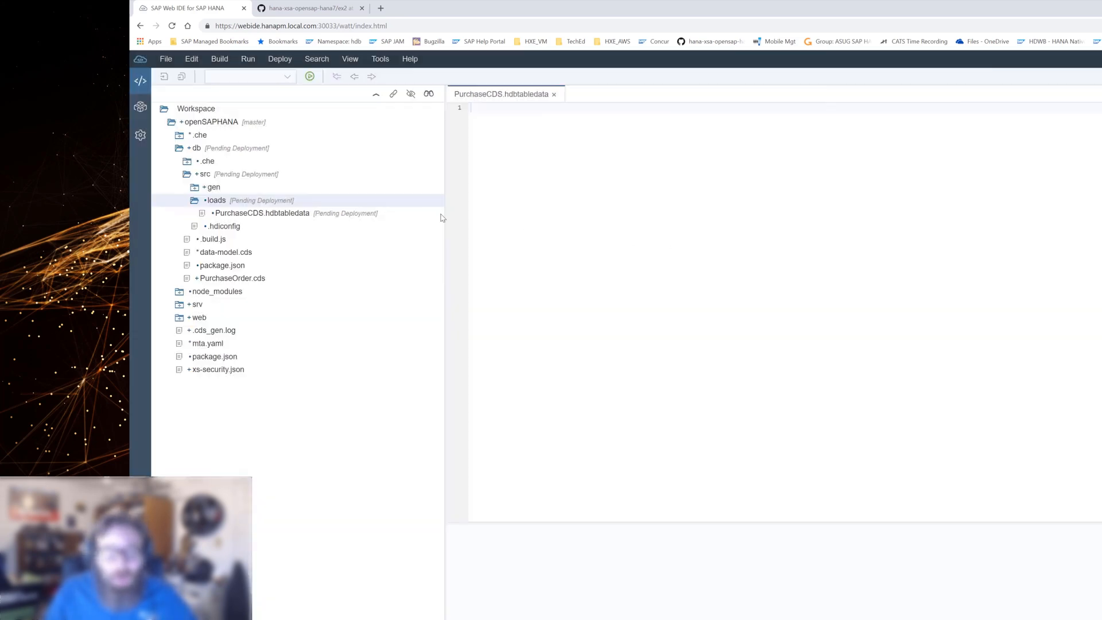
pyautogui.click(261, 213)
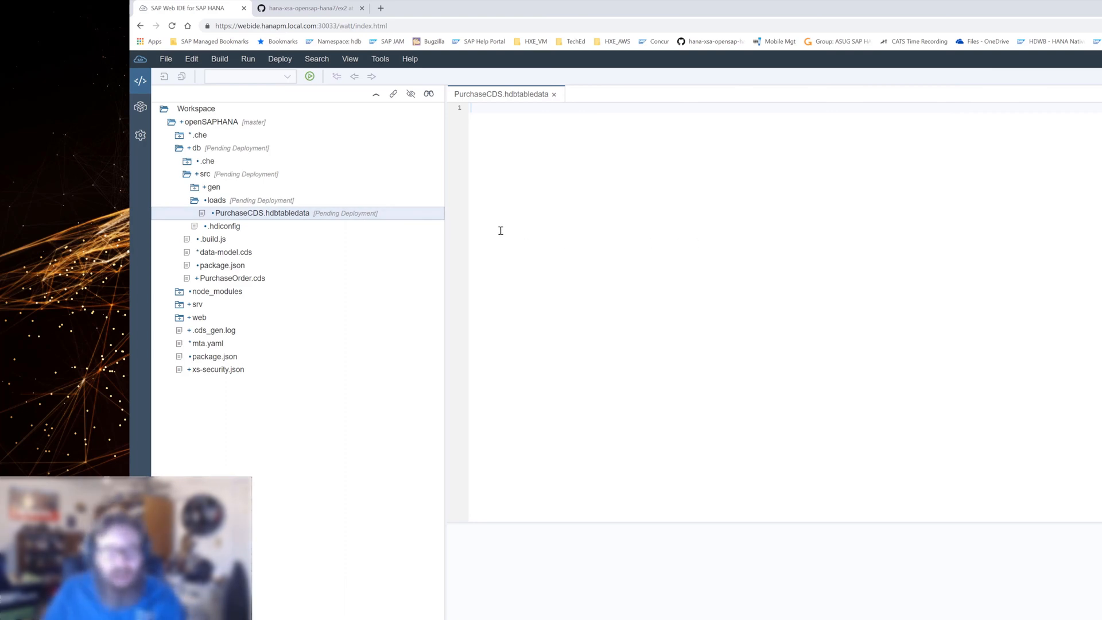
pyautogui.moveTo(461, 230)
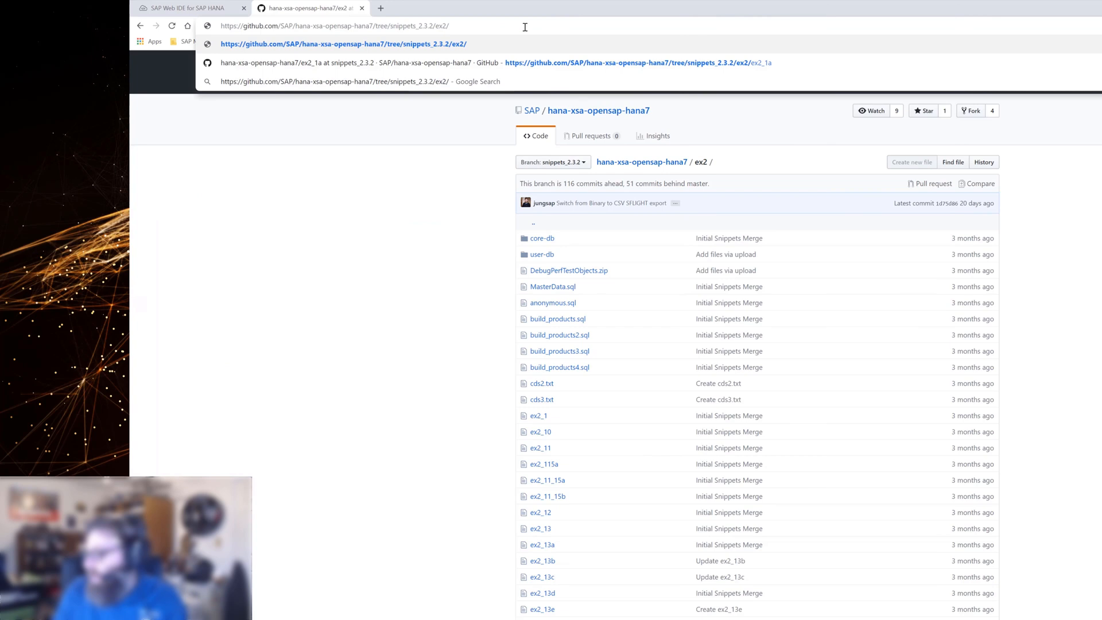
# Bring up the ex2_3 table-data import snippet on GitHub and return to the Web IDE editor.
pyautogui.write('ex2_3')
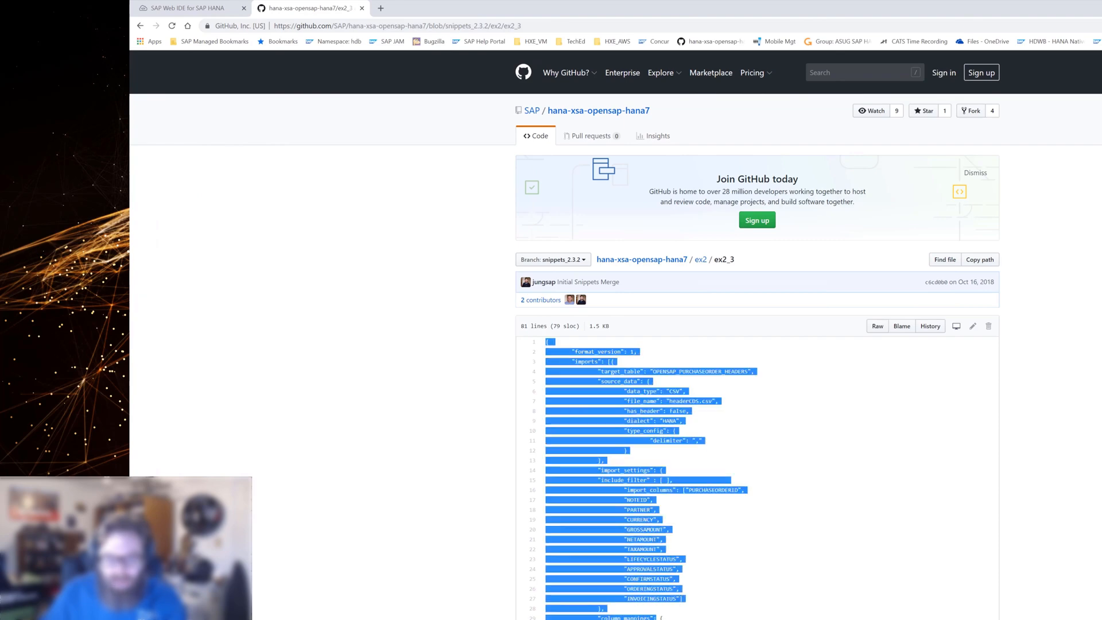
pyautogui.scroll(-3)
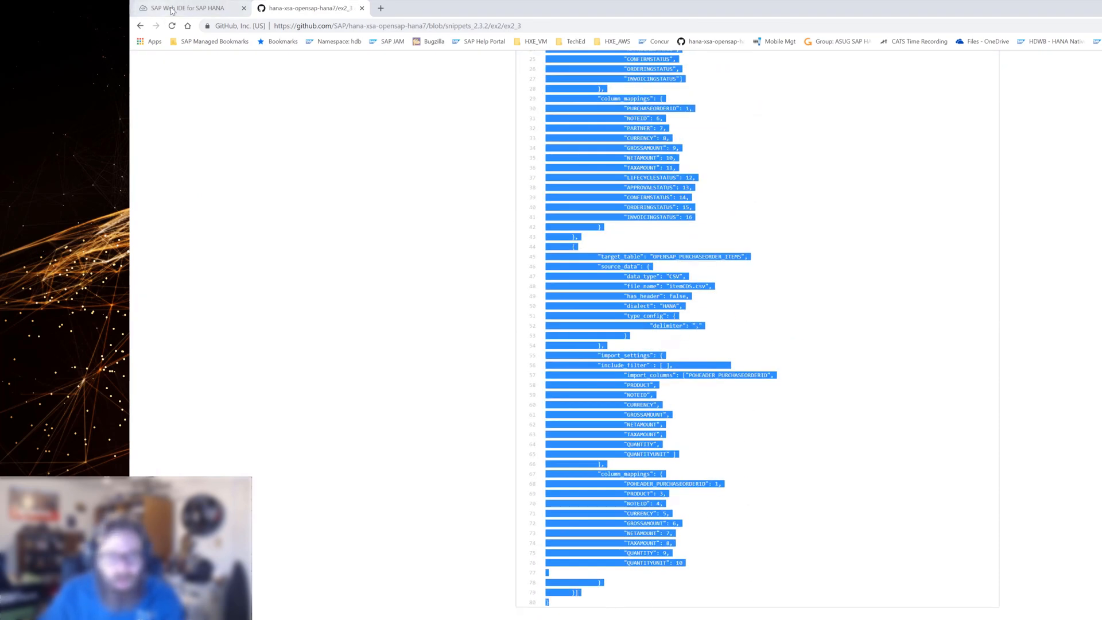
pyautogui.click(189, 8)
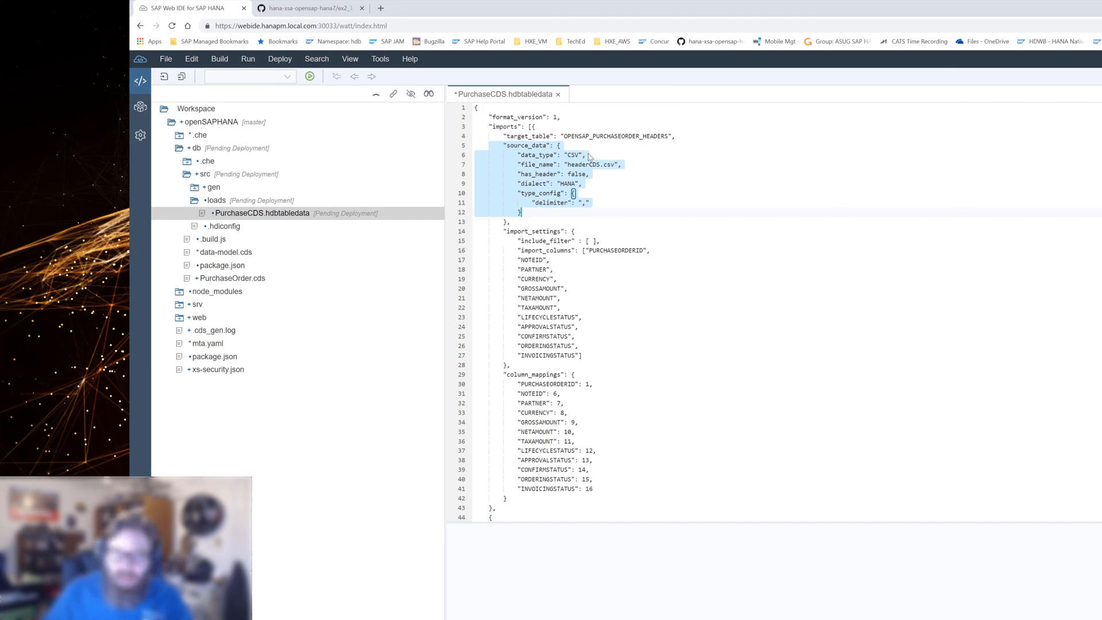
pyautogui.moveTo(588, 160)
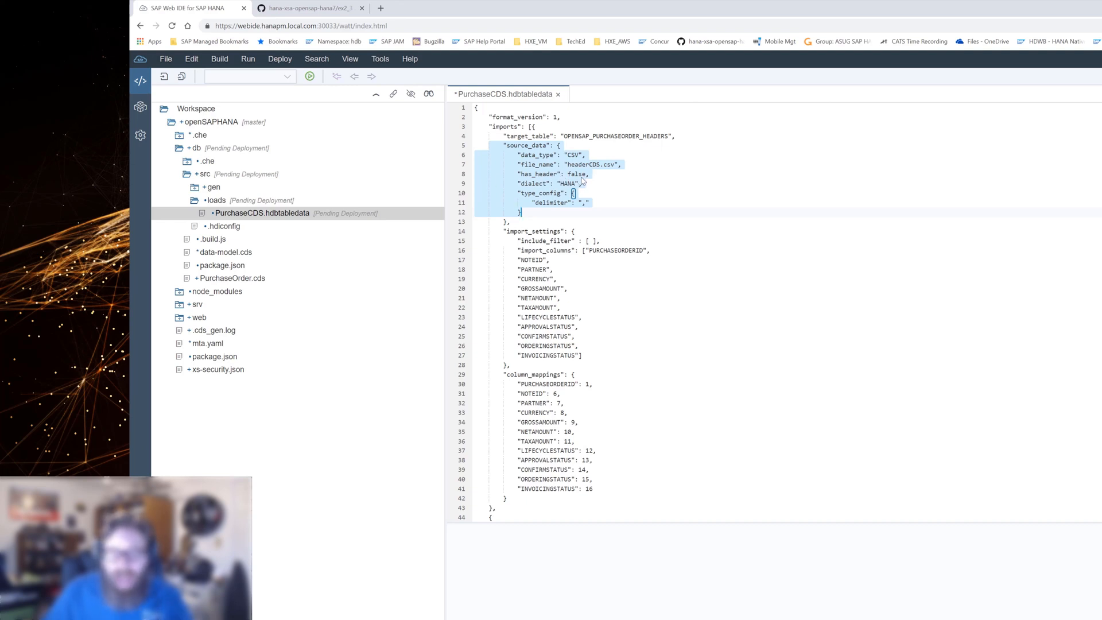
pyautogui.moveTo(574, 206)
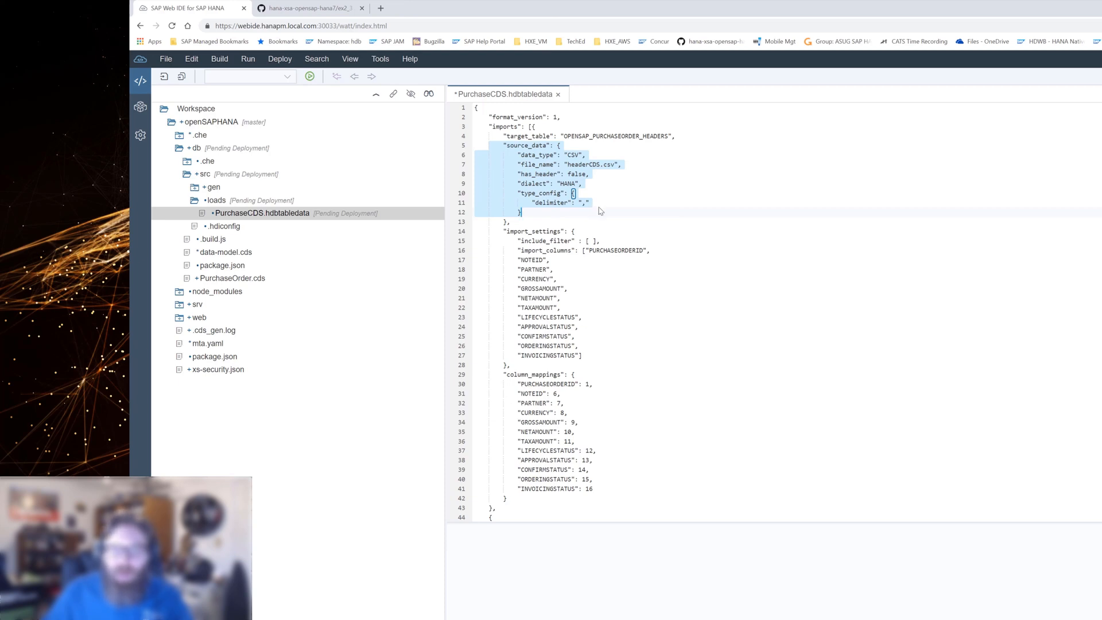
pyautogui.moveTo(596, 211)
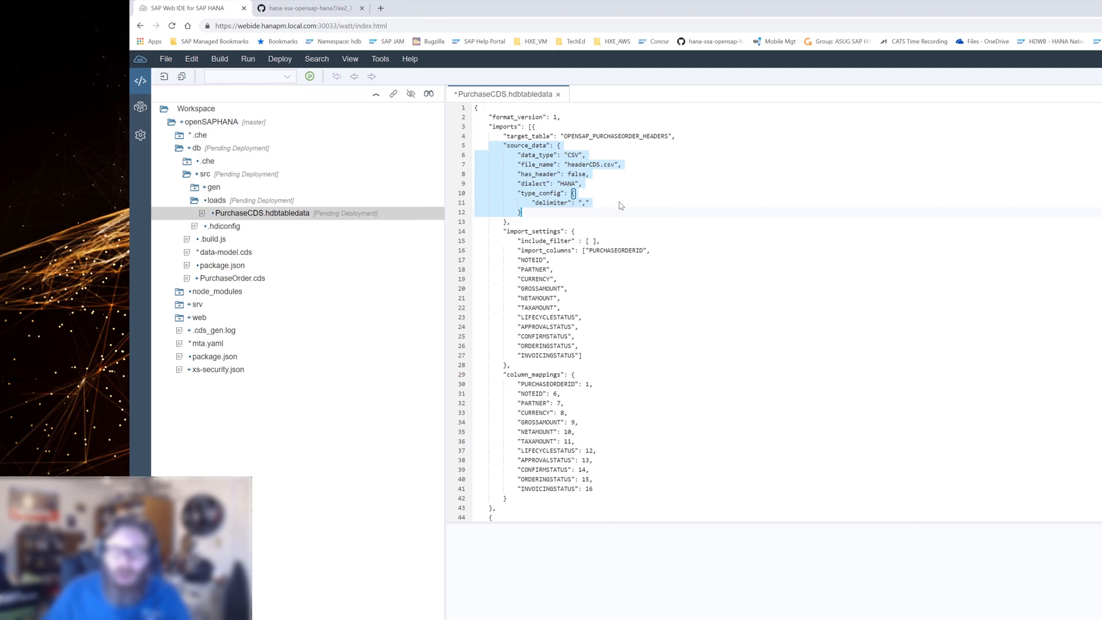
# Scroll through the header and item table import mappings for headerCDS.csv and itemCDS.csv.
pyautogui.scroll(-3)
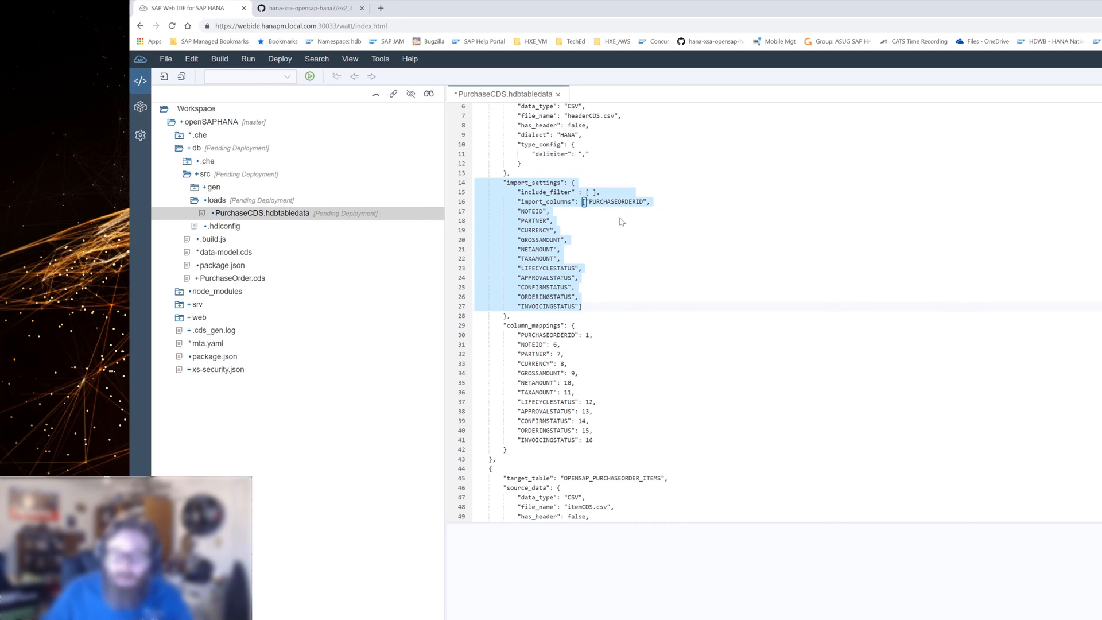
pyautogui.moveTo(571, 348)
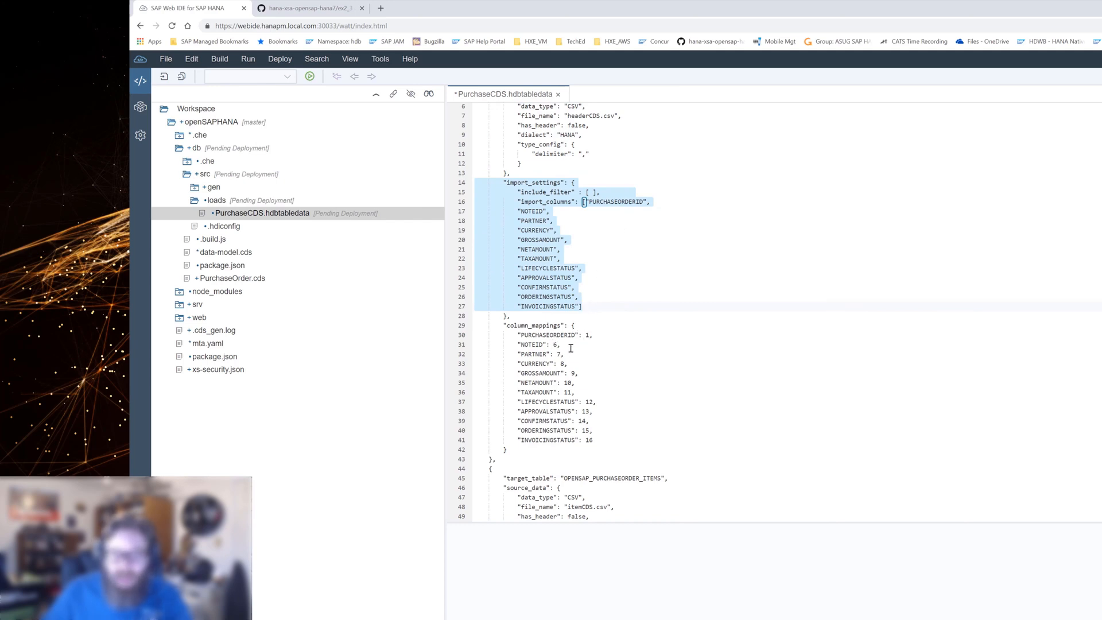
pyautogui.moveTo(571, 382)
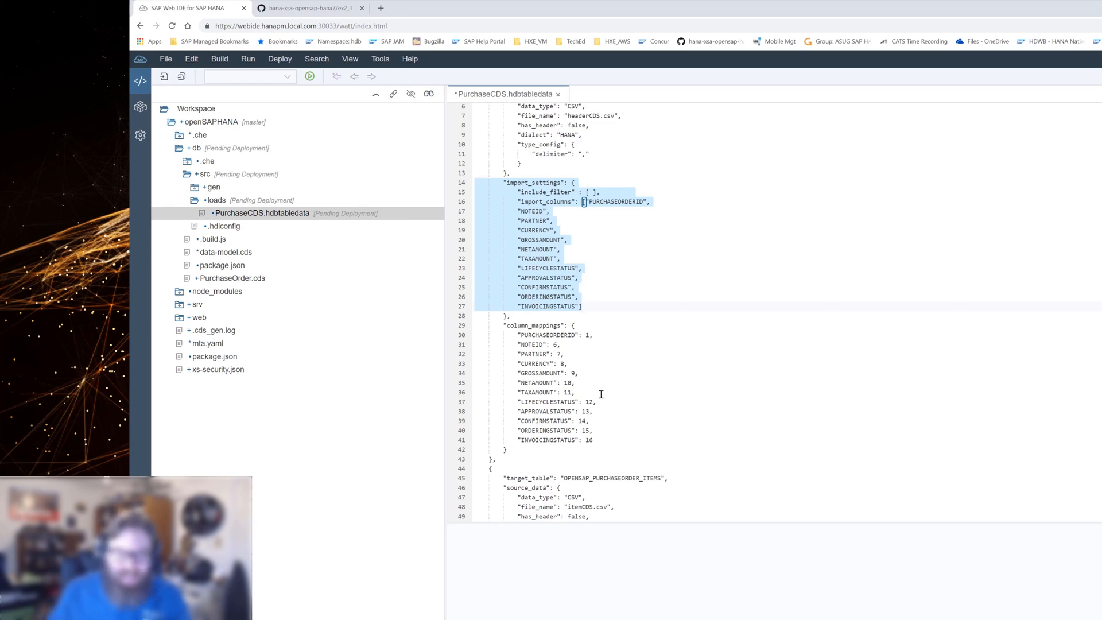
pyautogui.moveTo(762, 254)
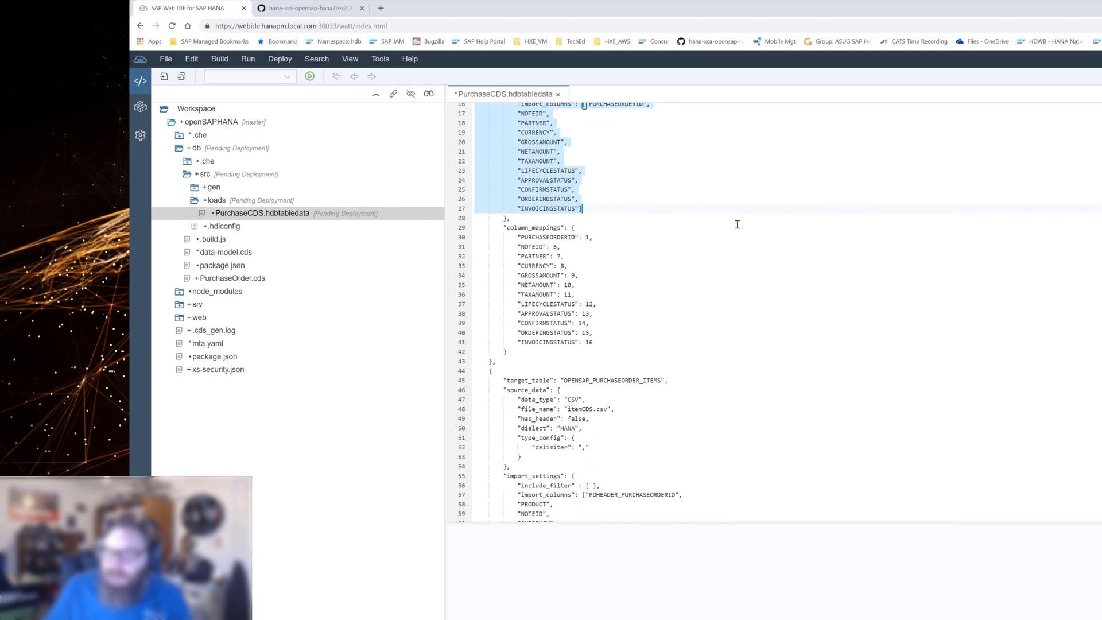
pyautogui.moveTo(699, 237)
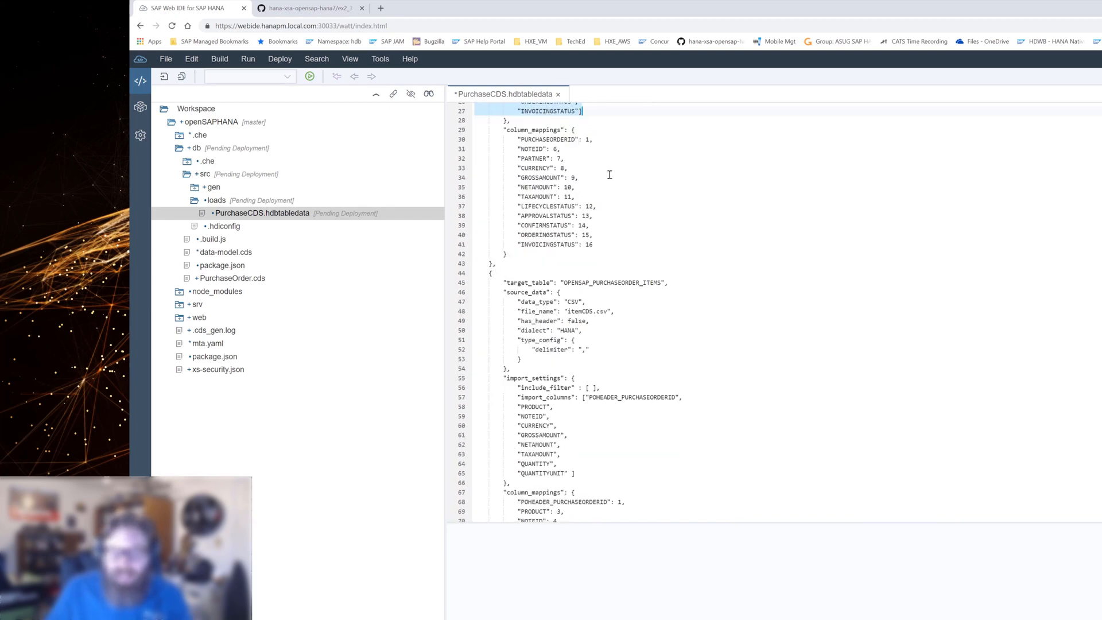
pyautogui.scroll(-3)
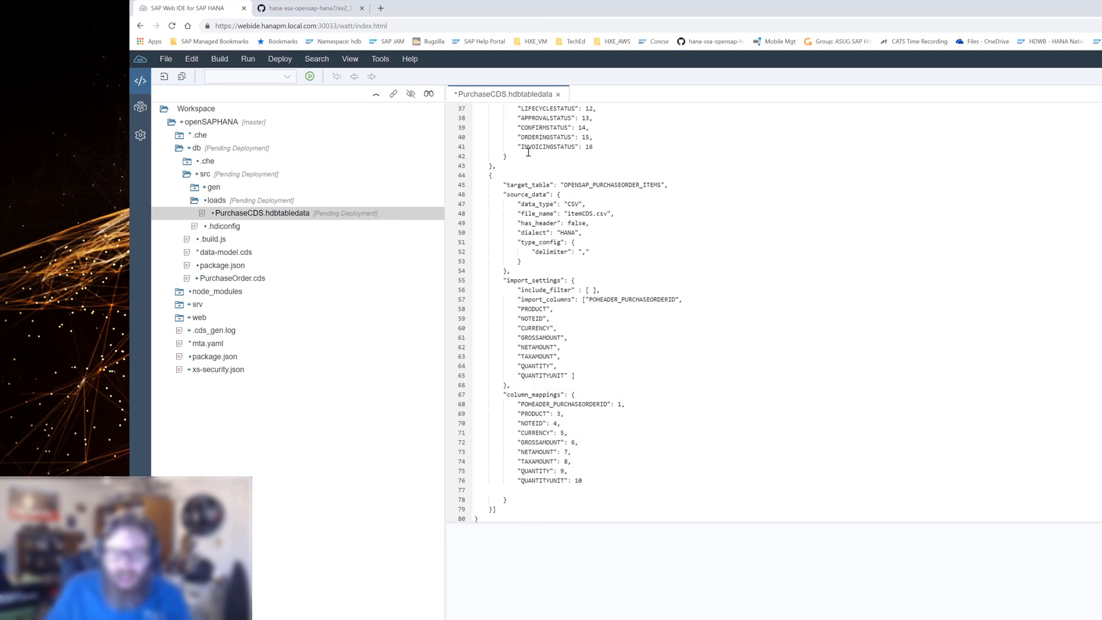
pyautogui.moveTo(599, 185)
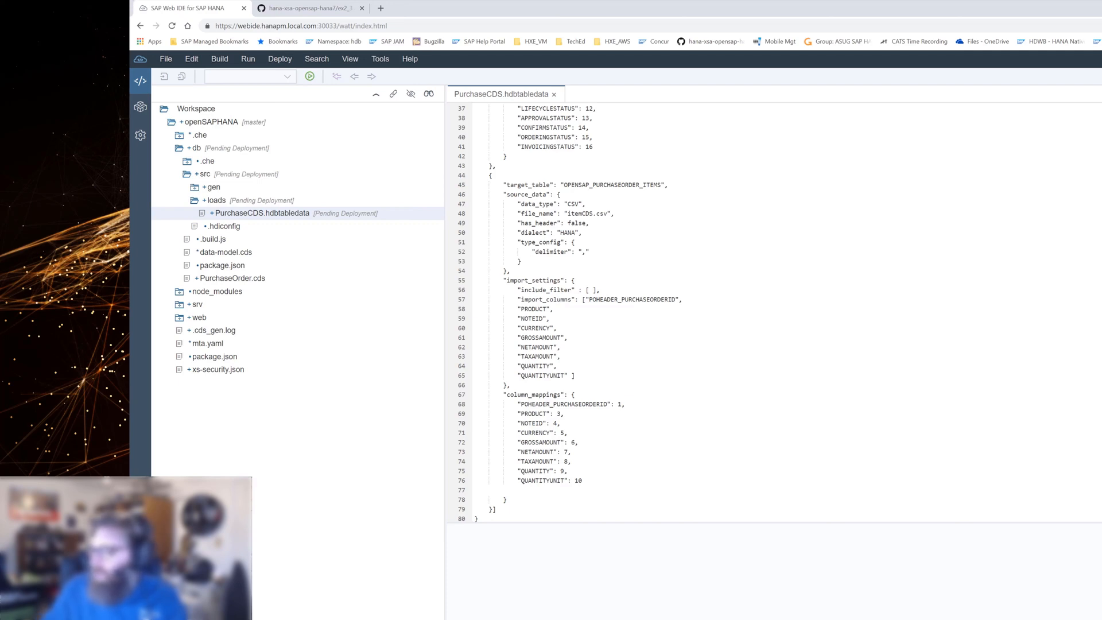
# Create a new .csv database artifact named headerCDS in the loads folder.
pyautogui.click(217, 200)
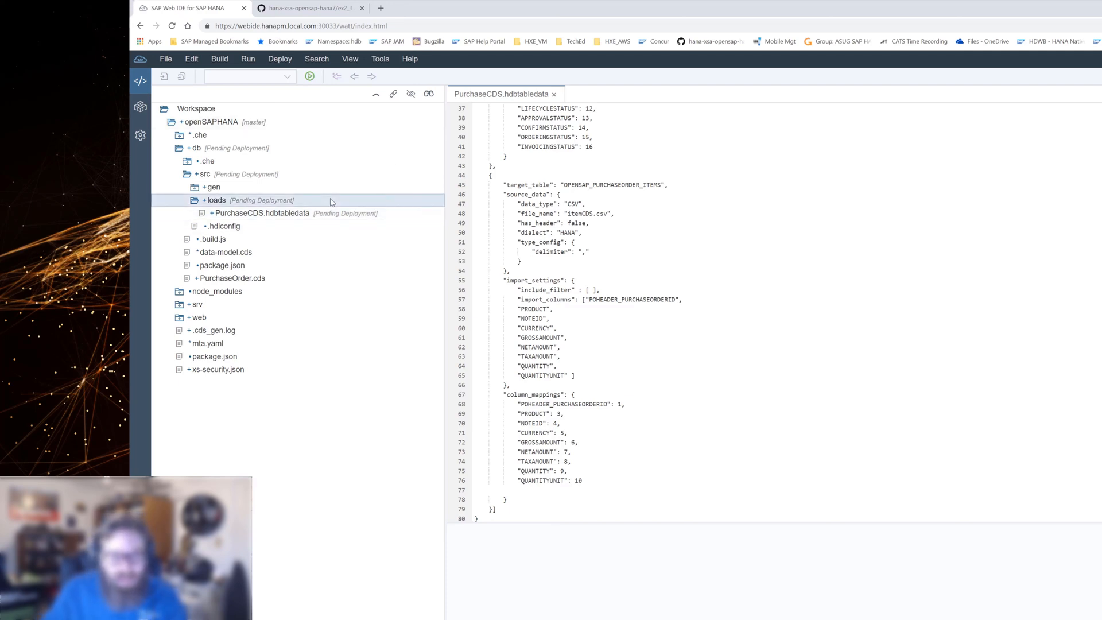
pyautogui.rightClick(214, 200)
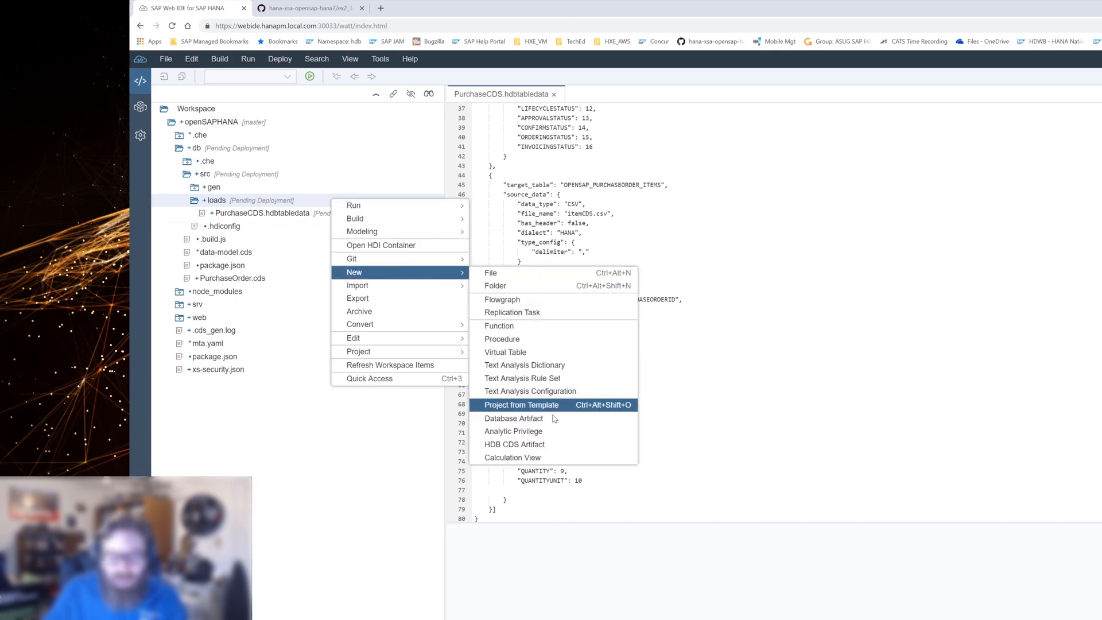
pyautogui.click(490, 273)
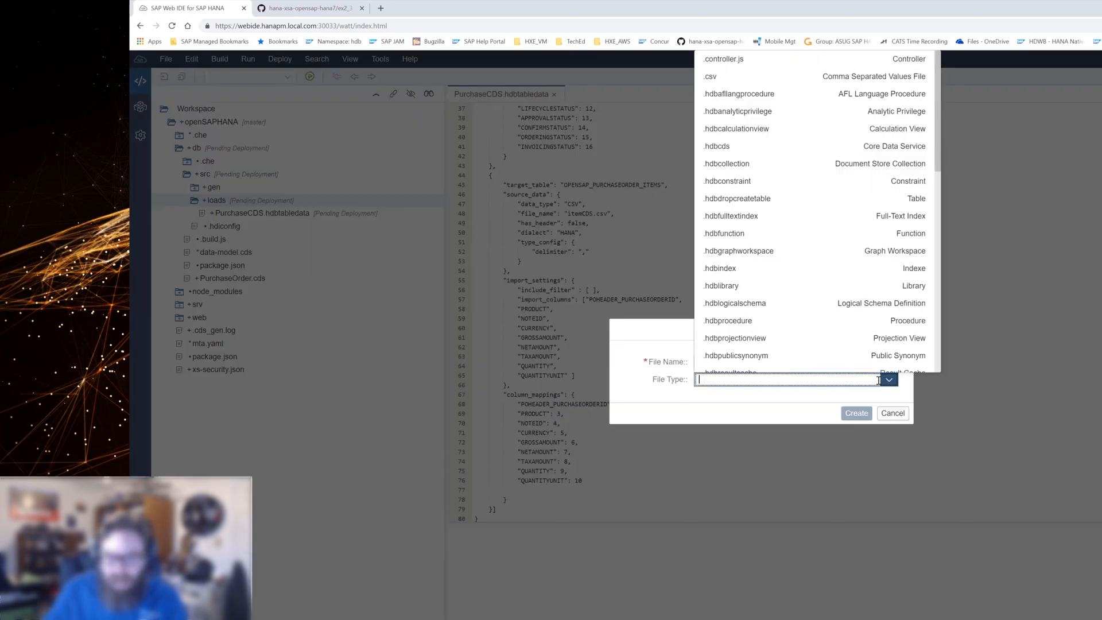
pyautogui.click(712, 76)
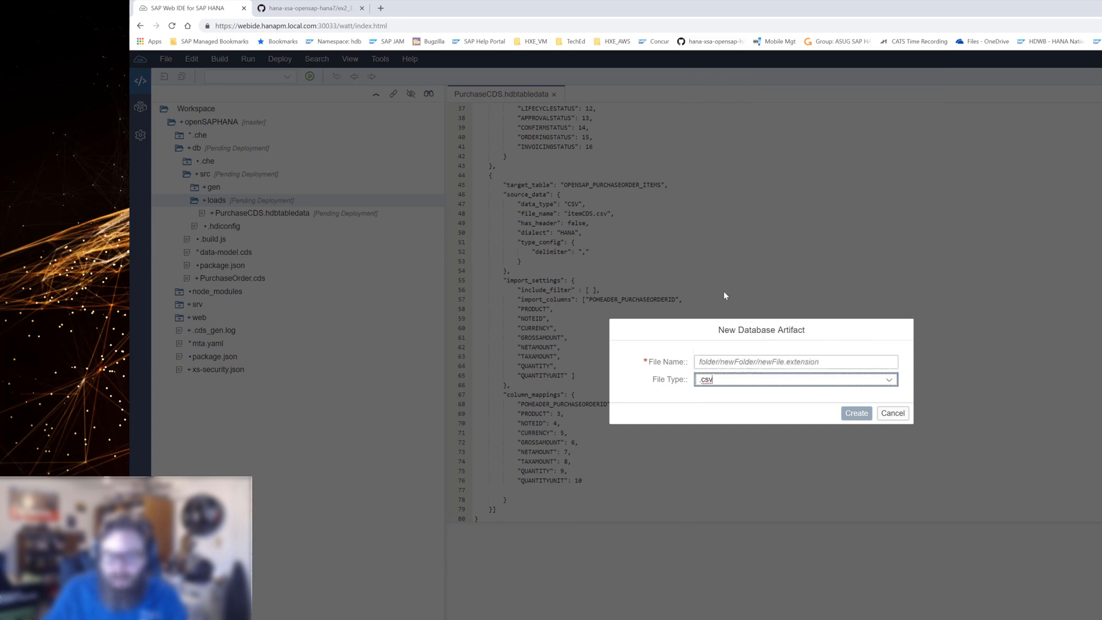
pyautogui.click(794, 361)
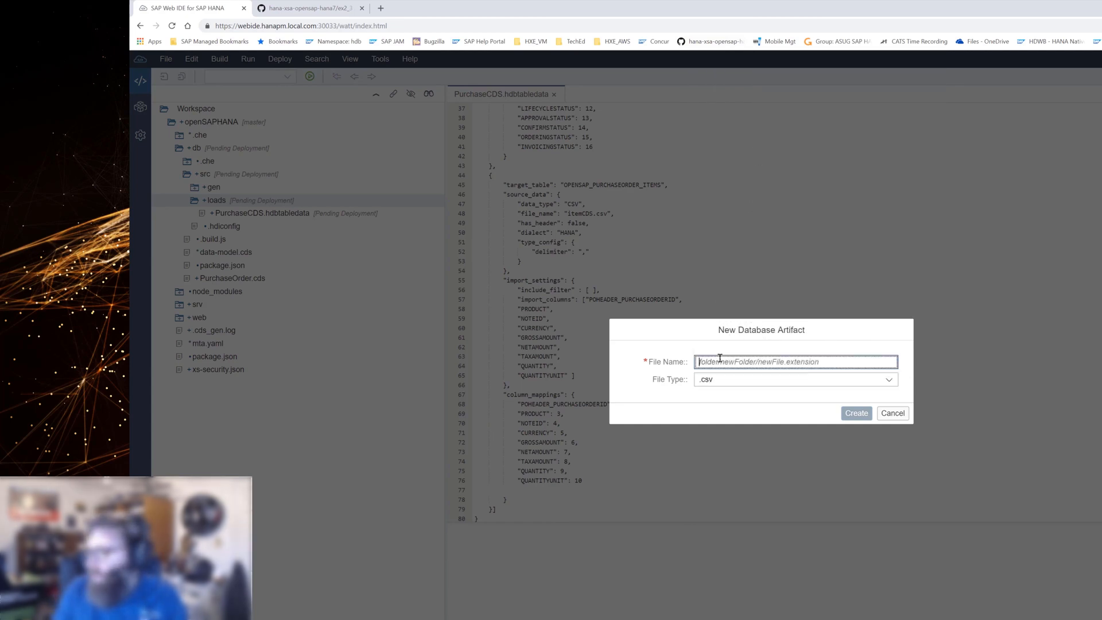
pyautogui.write('headerCDS')
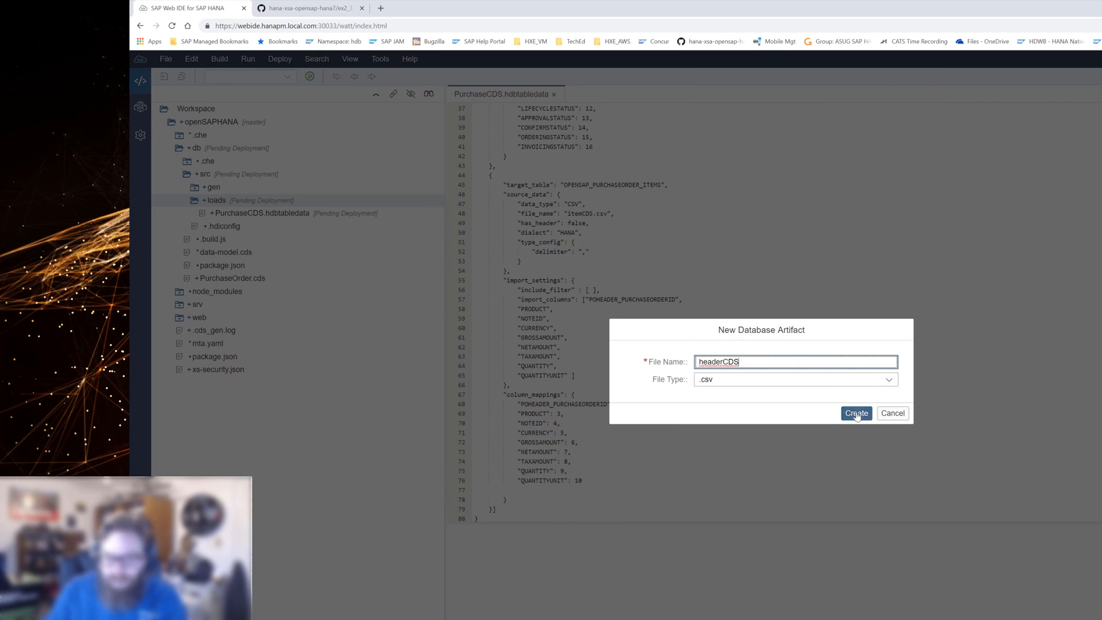
pyautogui.click(857, 413)
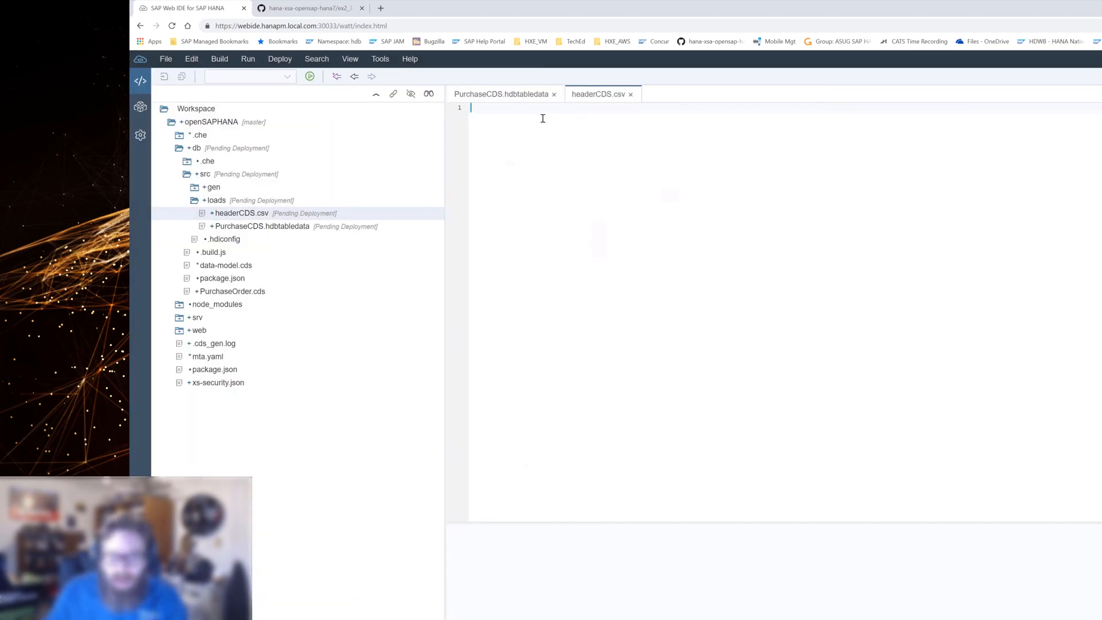
# Copy the two purchase order header rows from the ex2_4 GitHub snippet into headerCDS.csv.
pyautogui.click(308, 8)
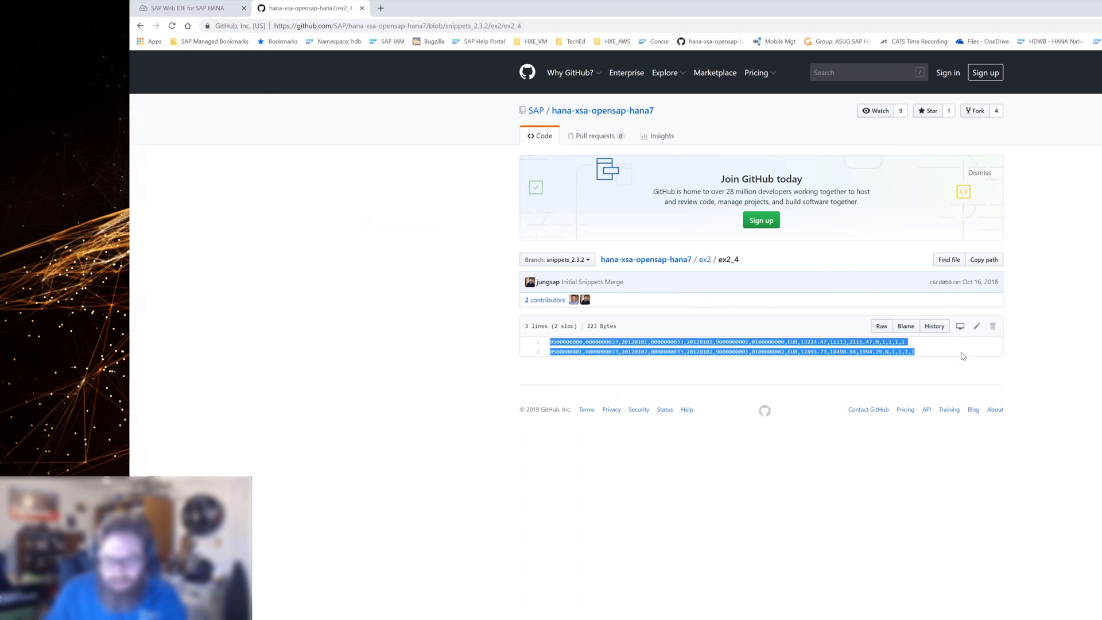
pyautogui.click(187, 8)
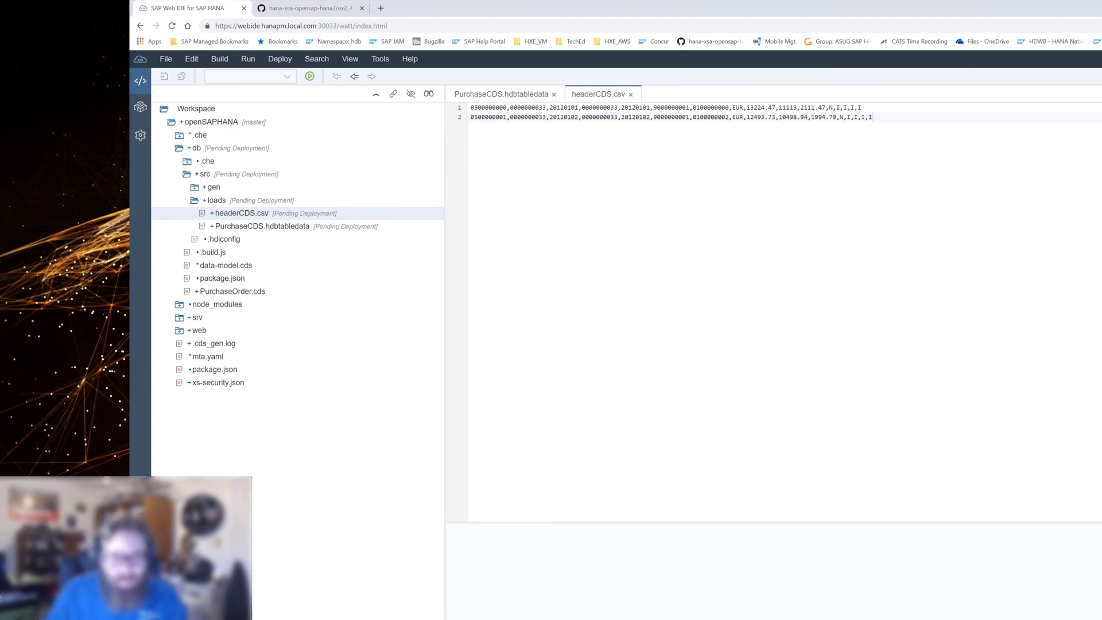
# Create a new .csv database artifact named itemCDS in loads and fetch its item rows from GitHub.
pyautogui.rightClick(215, 200)
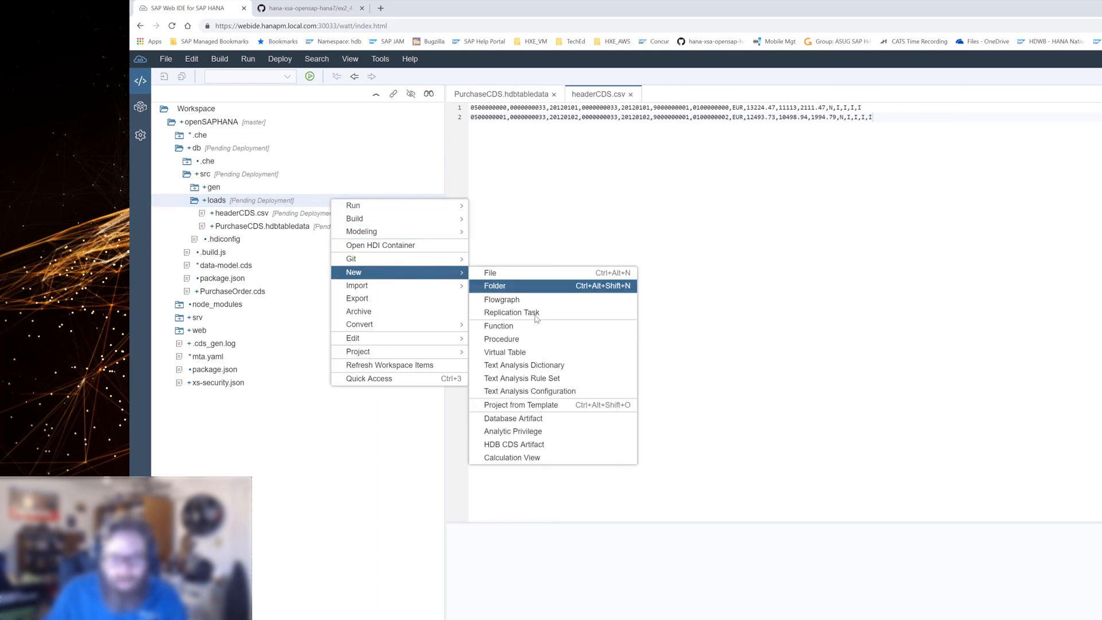
pyautogui.click(512, 418)
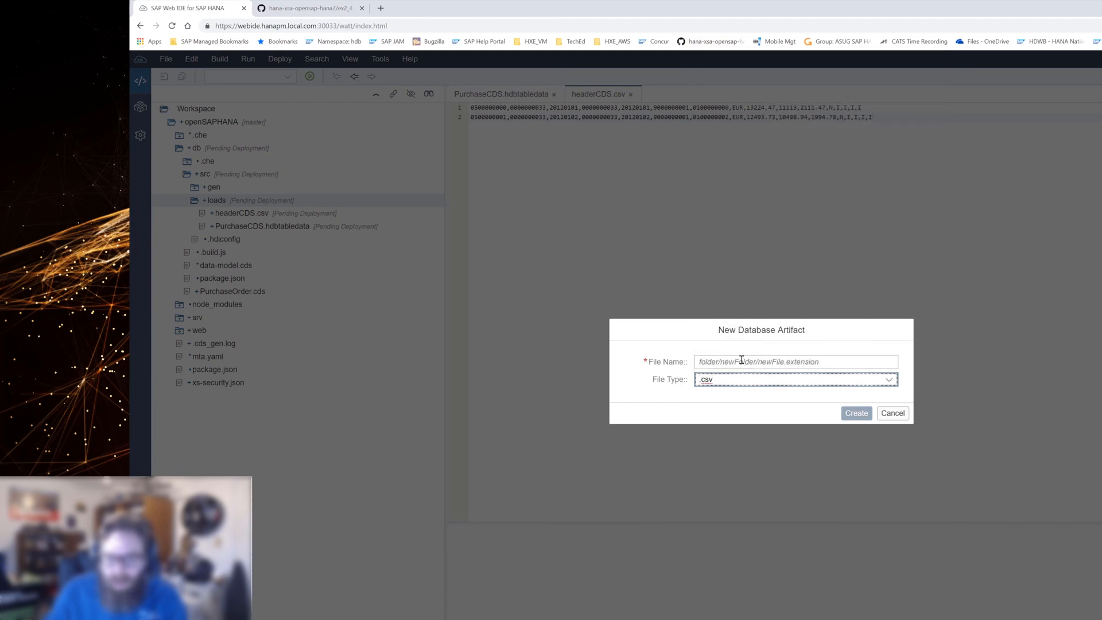
pyautogui.write('item')
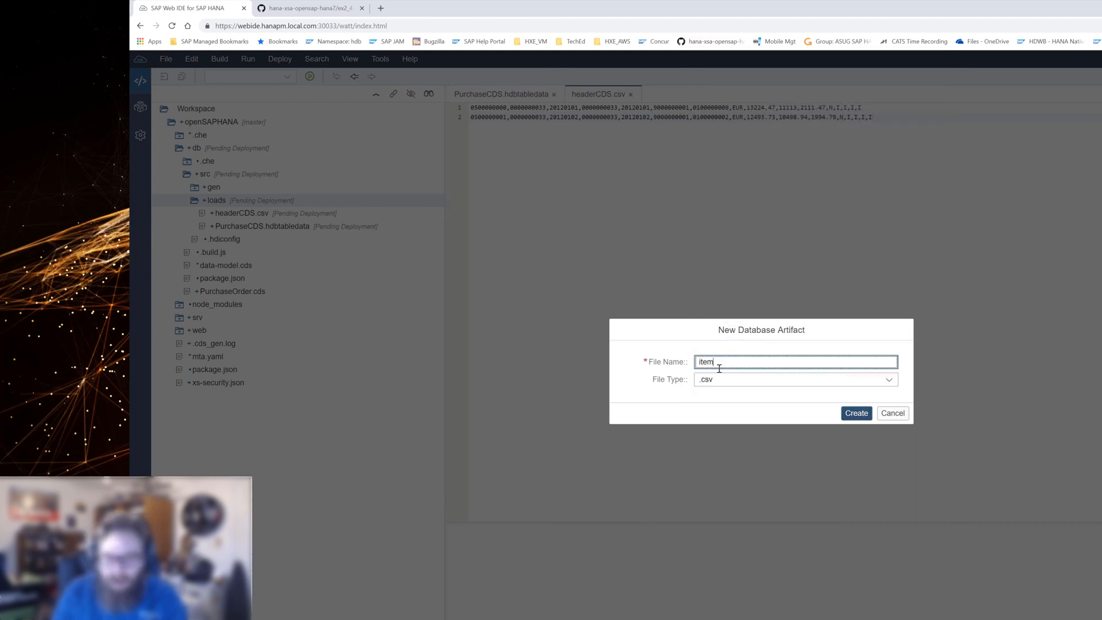
pyautogui.write('CDS')
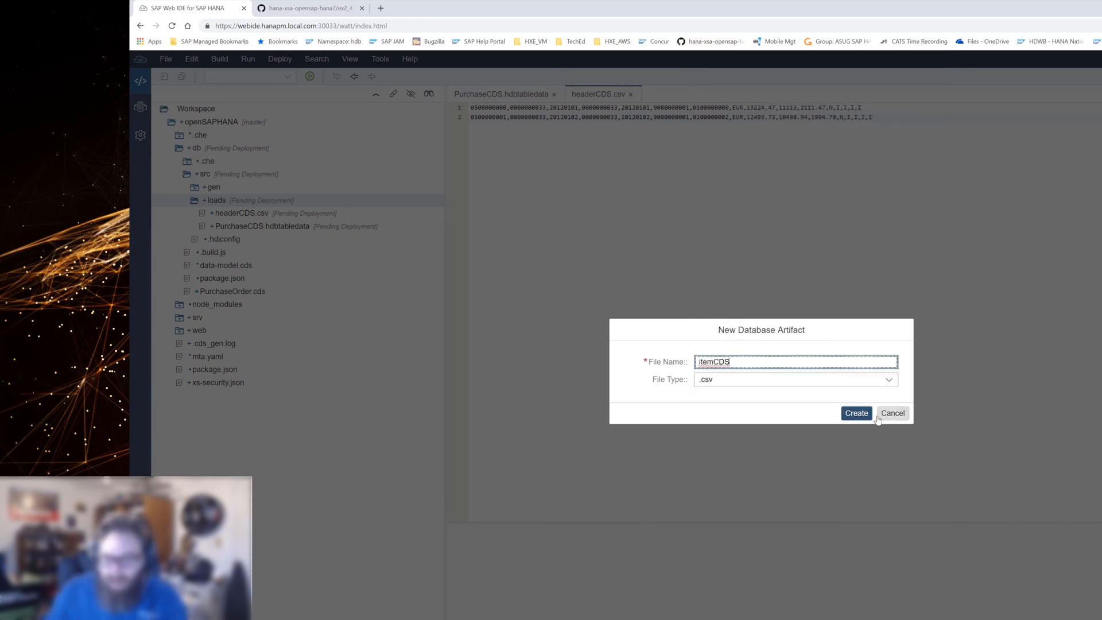
pyautogui.click(856, 412)
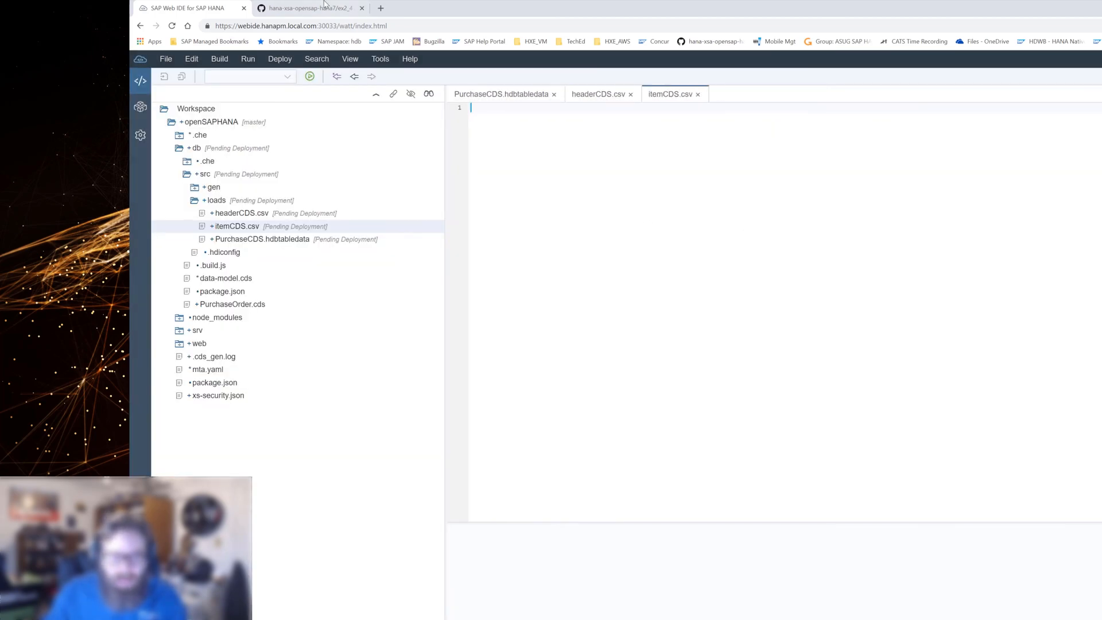
pyautogui.click(309, 8)
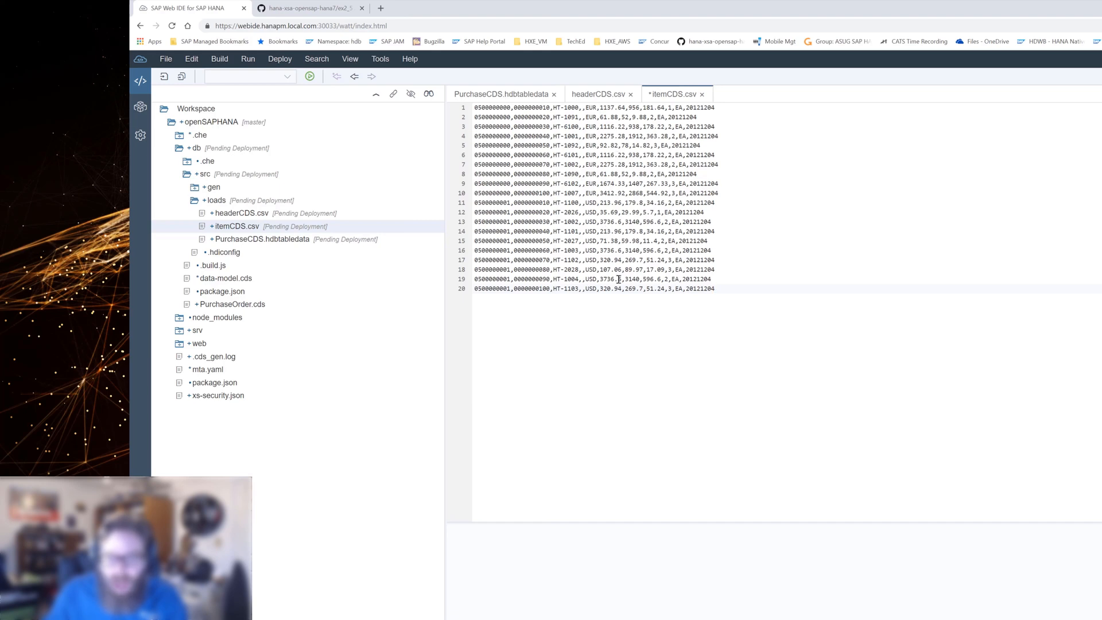
pyautogui.moveTo(654, 221)
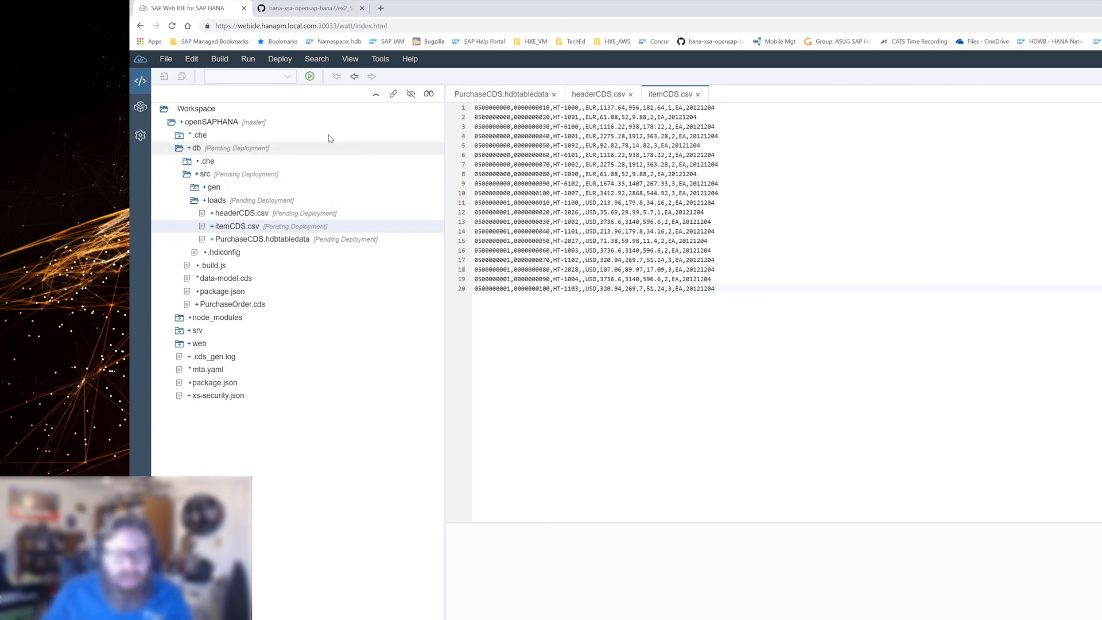
# Expand the db module tree to show itemCDS.csv and the generated artefacts beside the loads files.
pyautogui.click(196, 148)
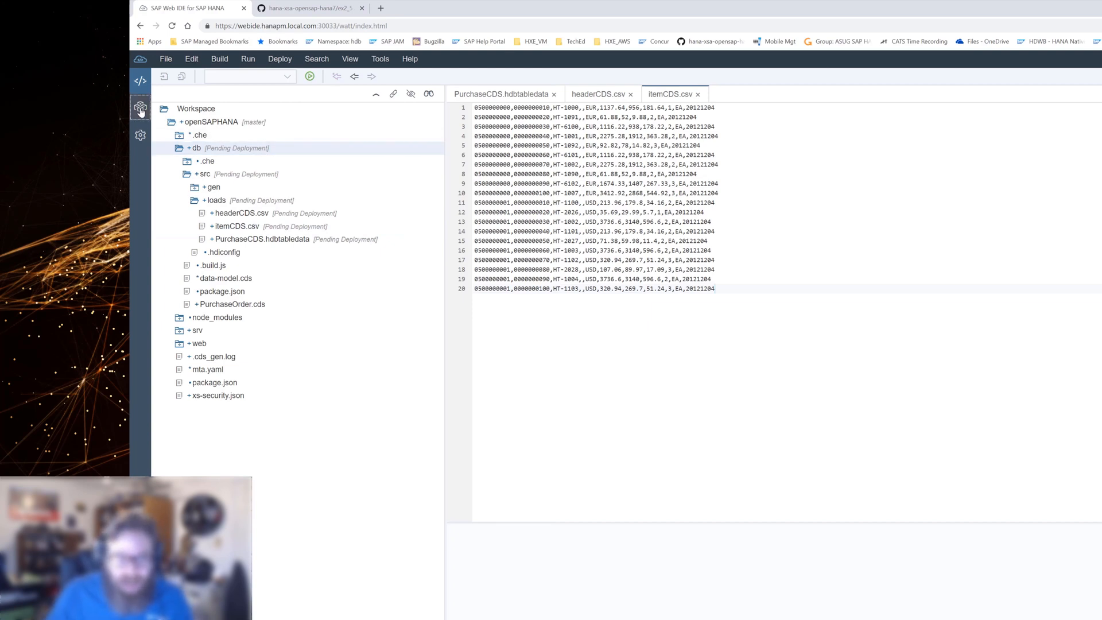
pyautogui.click(140, 105)
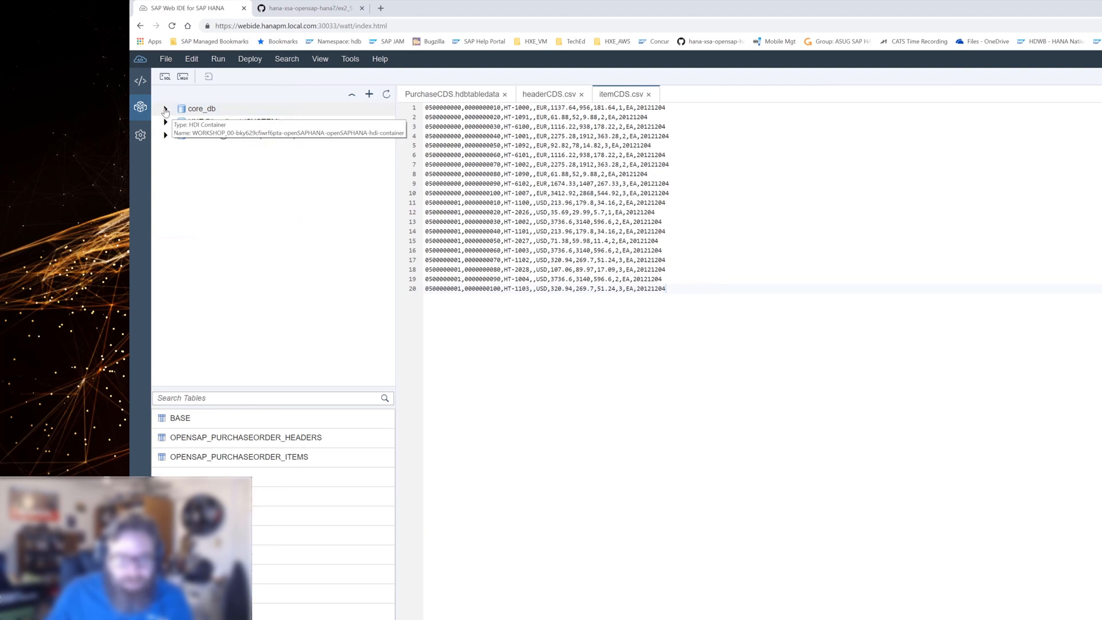
pyautogui.click(166, 108)
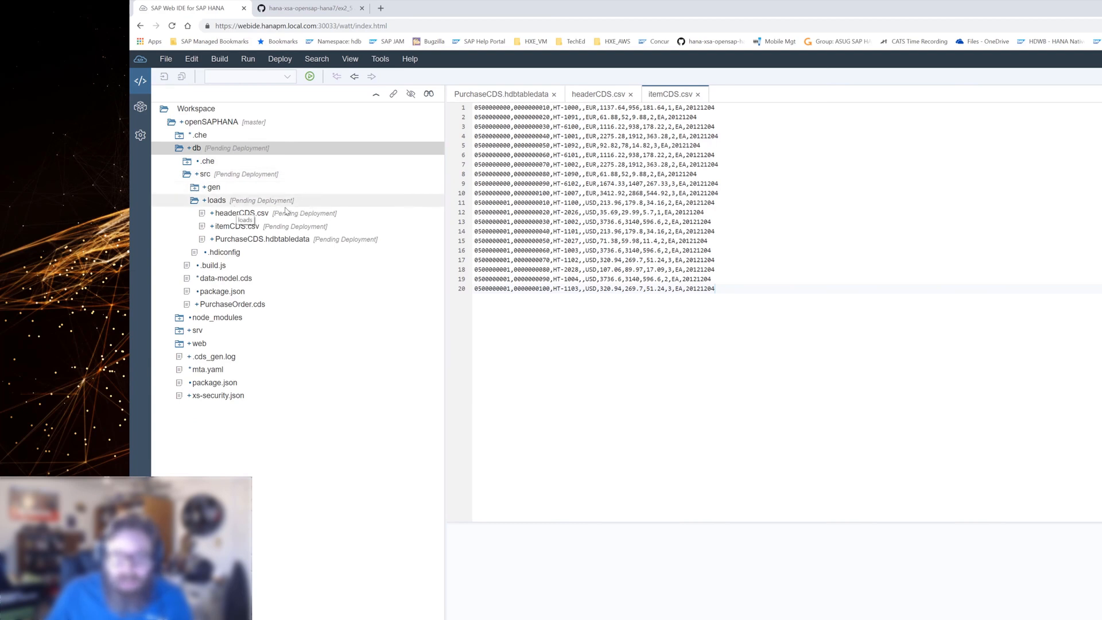
pyautogui.click(234, 226)
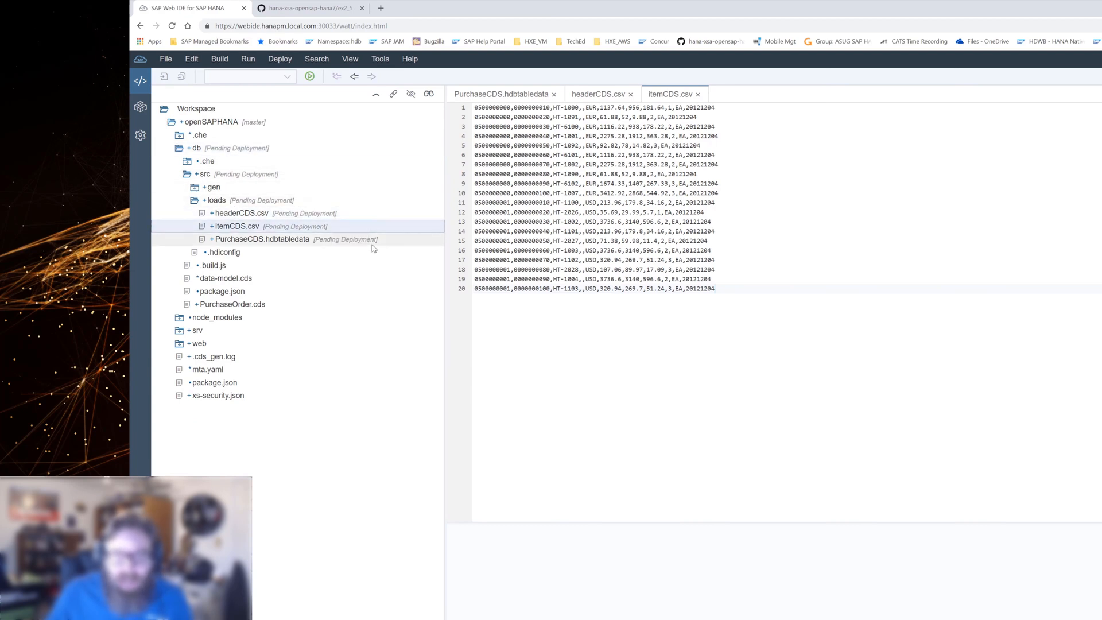
pyautogui.click(261, 238)
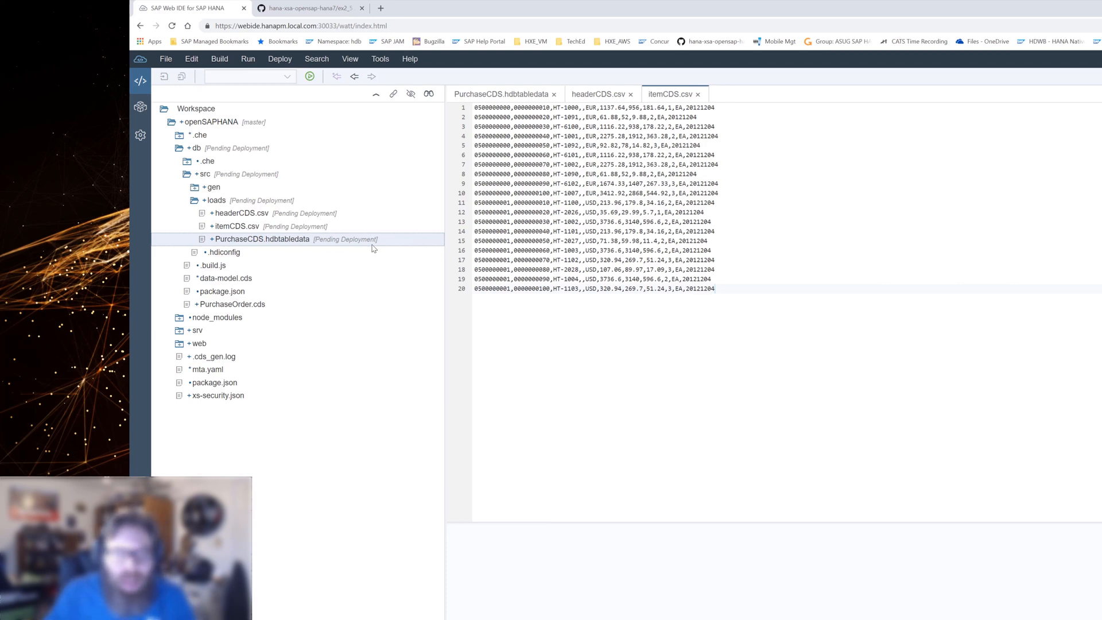
pyautogui.click(197, 148)
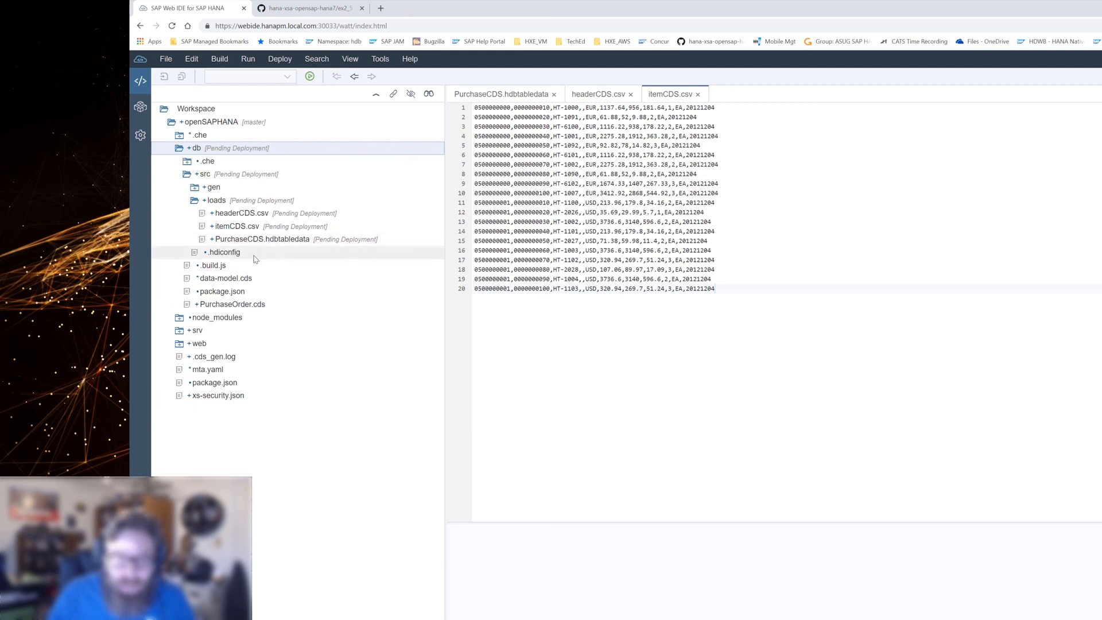
pyautogui.moveTo(261, 239)
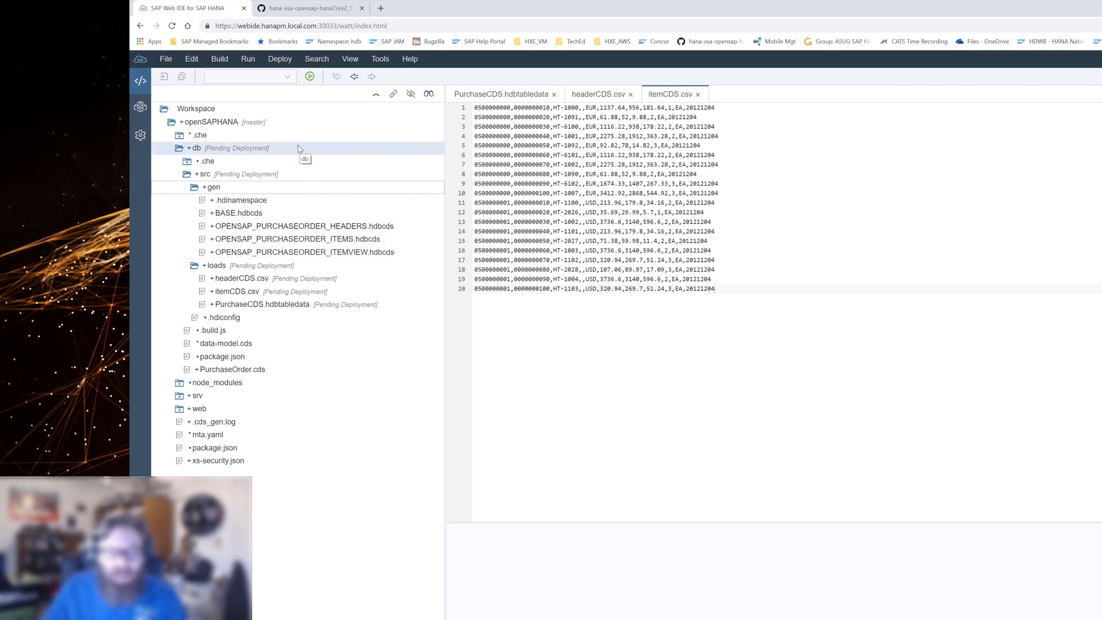
pyautogui.rightClick(197, 148)
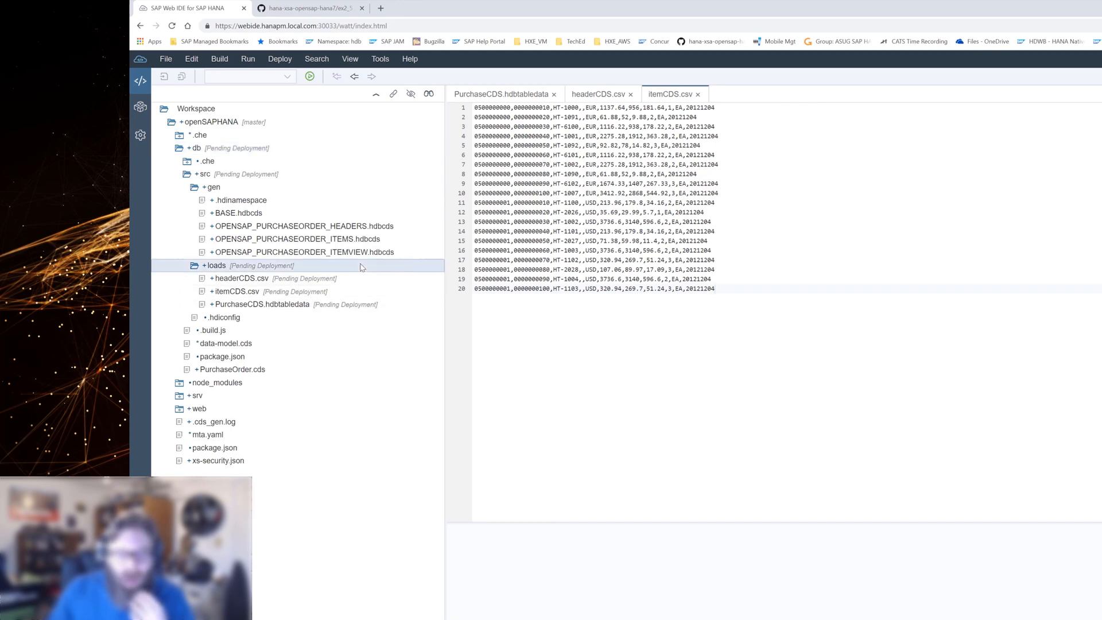
pyautogui.rightClick(215, 266)
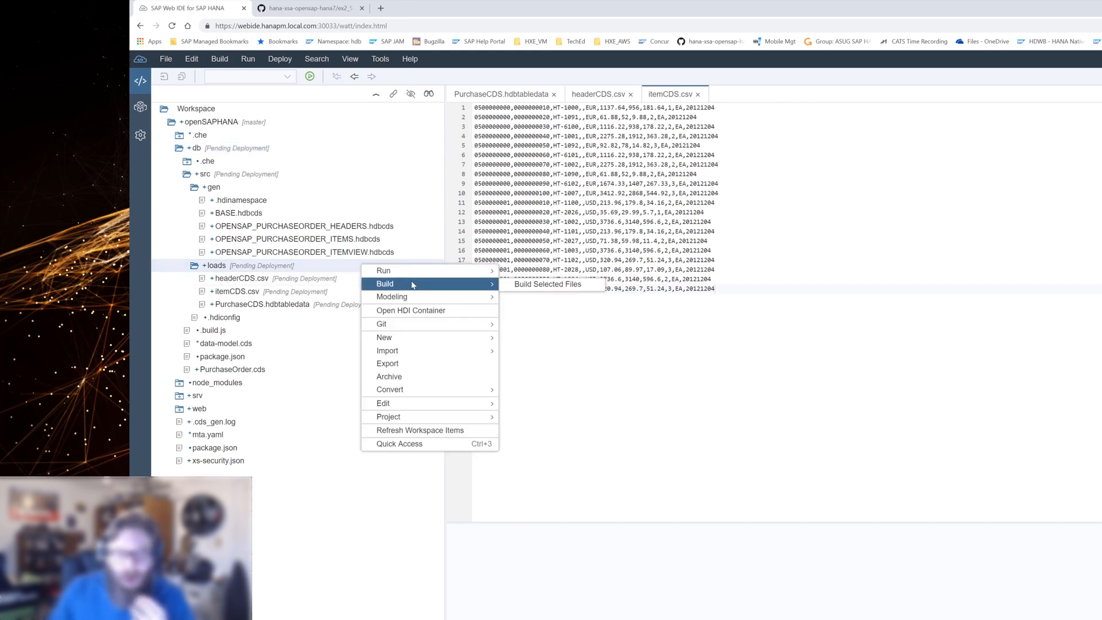
pyautogui.rightClick(239, 278)
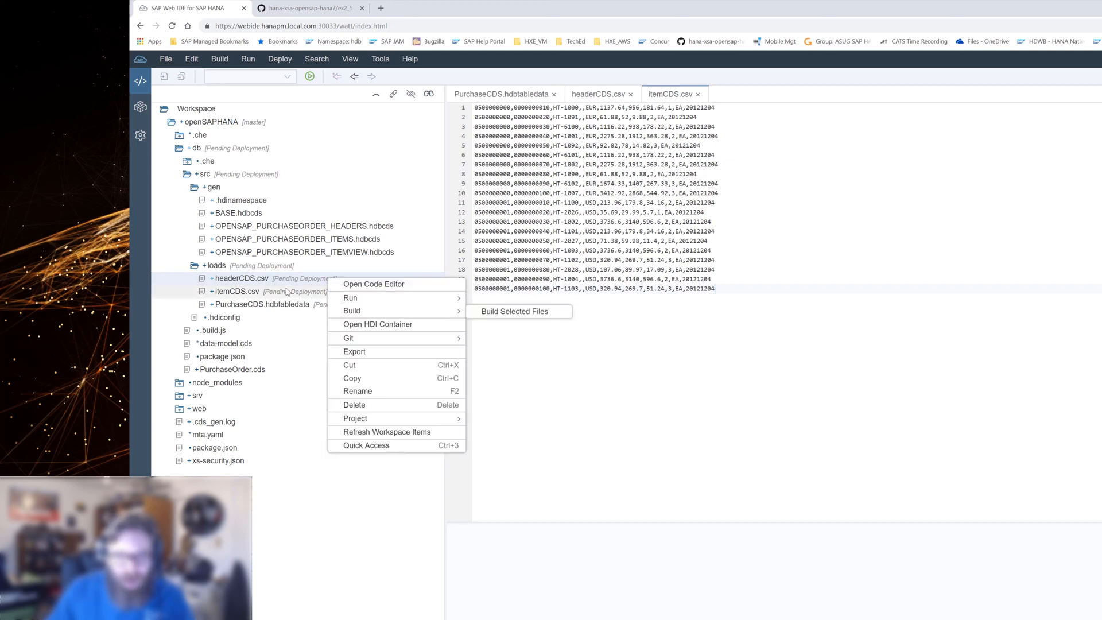
pyautogui.click(260, 303)
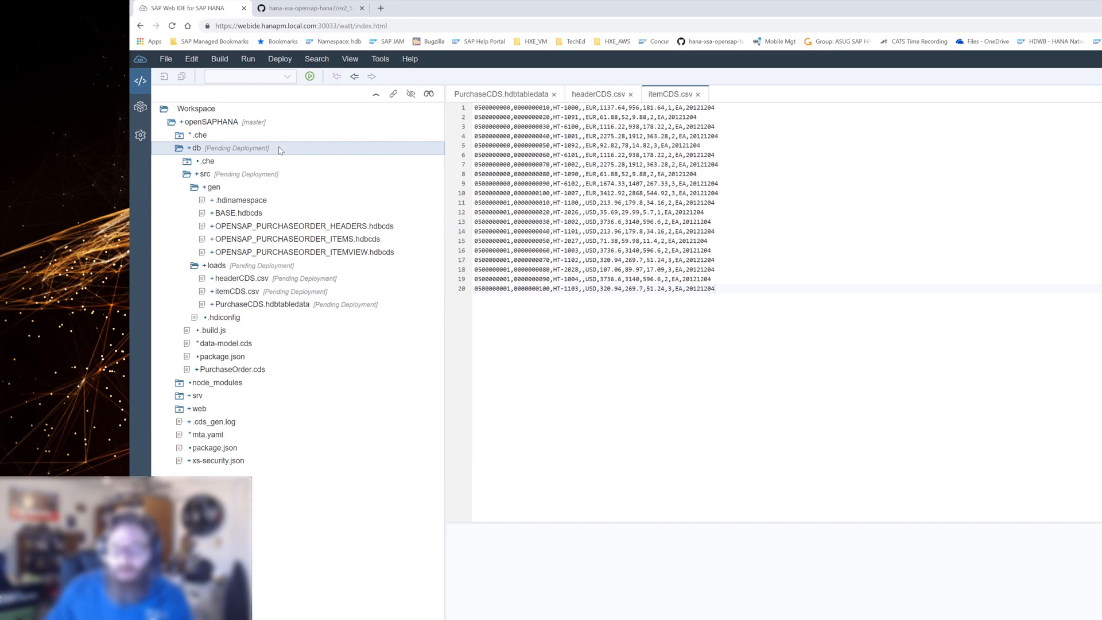
pyautogui.rightClick(196, 148)
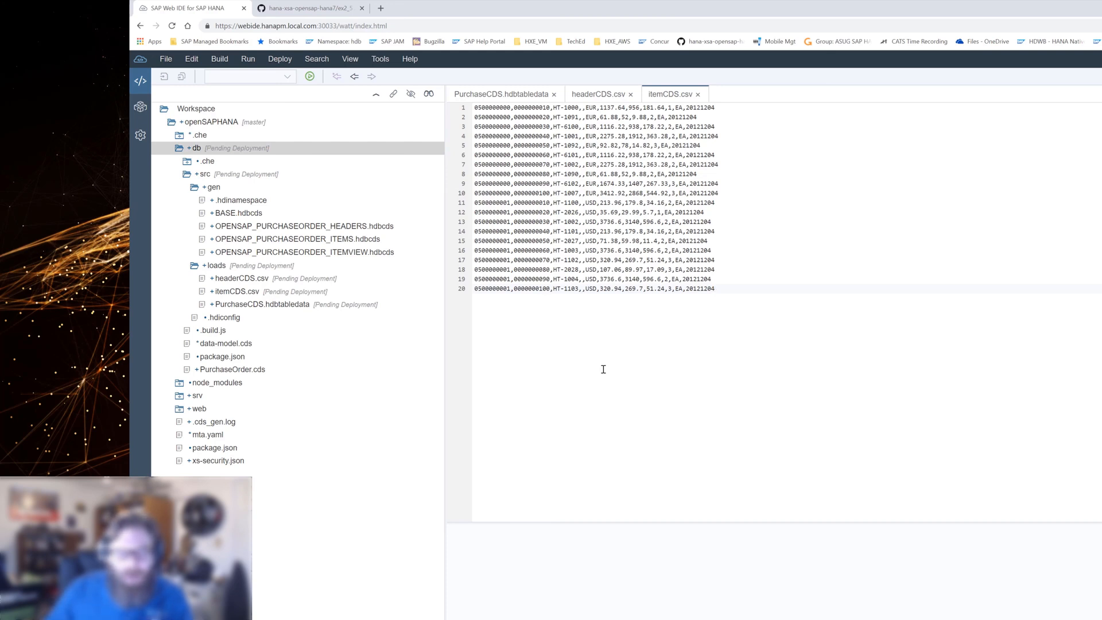
pyautogui.moveTo(237, 214)
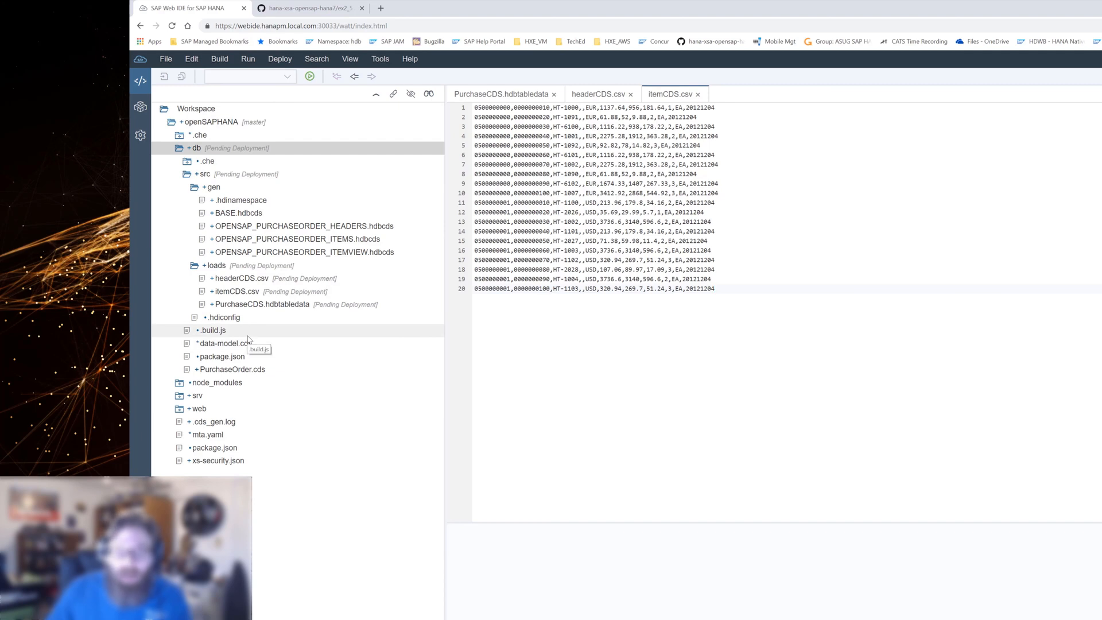
pyautogui.moveTo(255, 334)
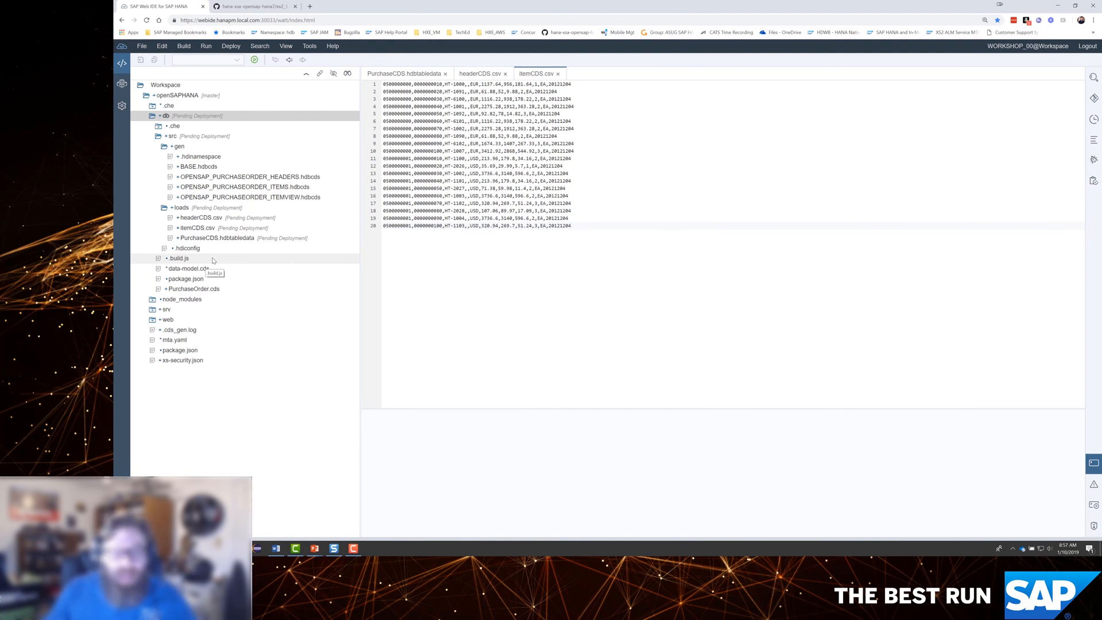
pyautogui.click(181, 207)
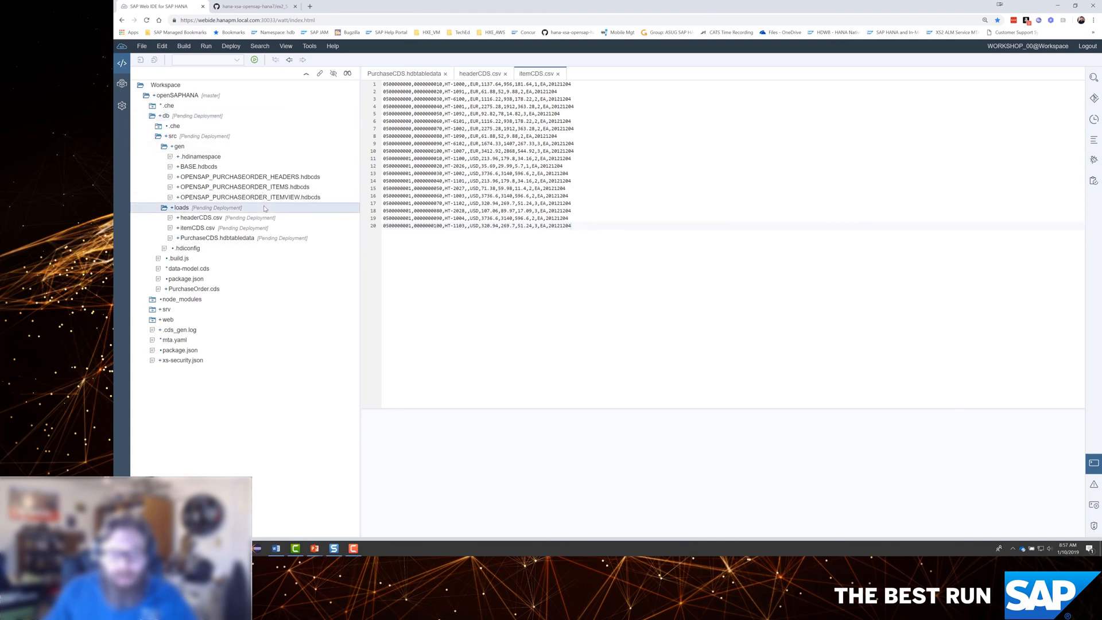
# Run Build Selected Files on the loads folder to deploy its hdbtabledata and CSVs.
pyautogui.rightClick(181, 208)
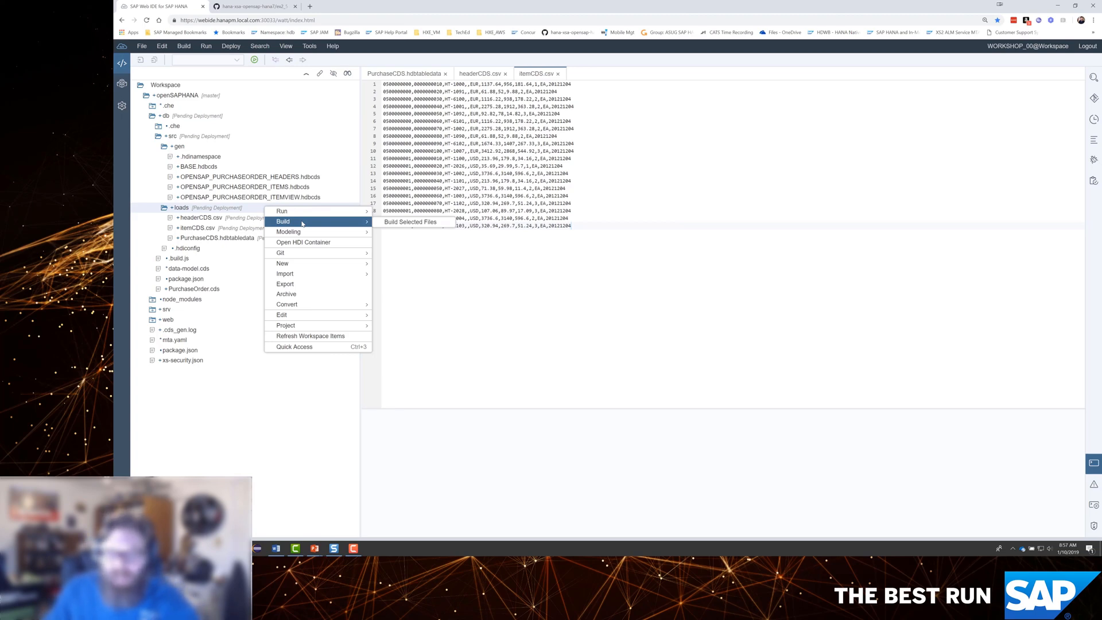
pyautogui.moveTo(345, 220)
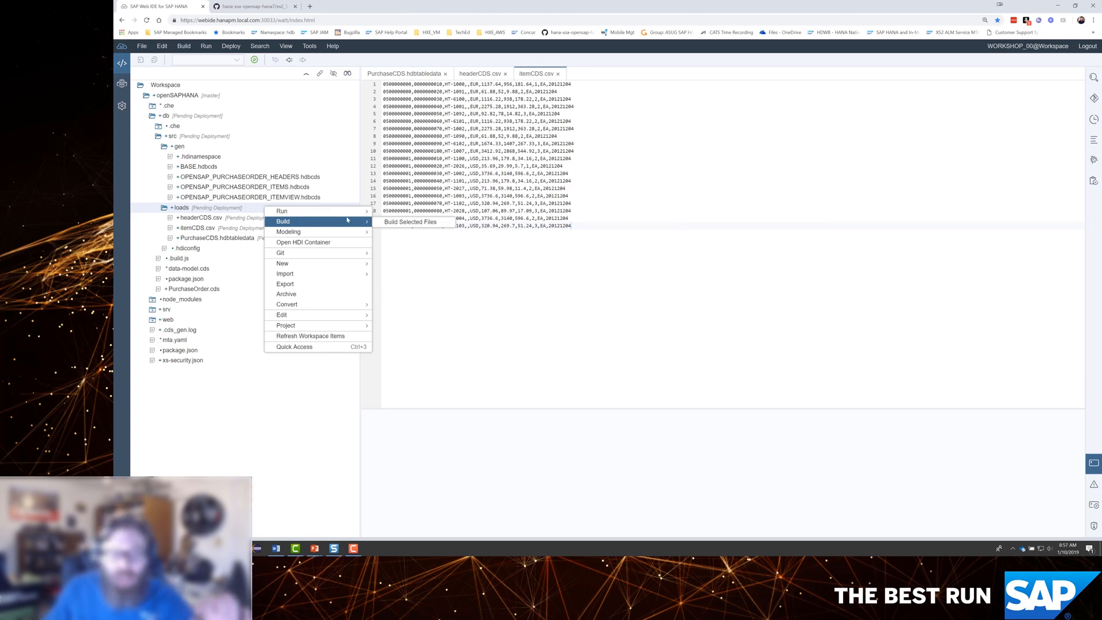
pyautogui.moveTo(411, 222)
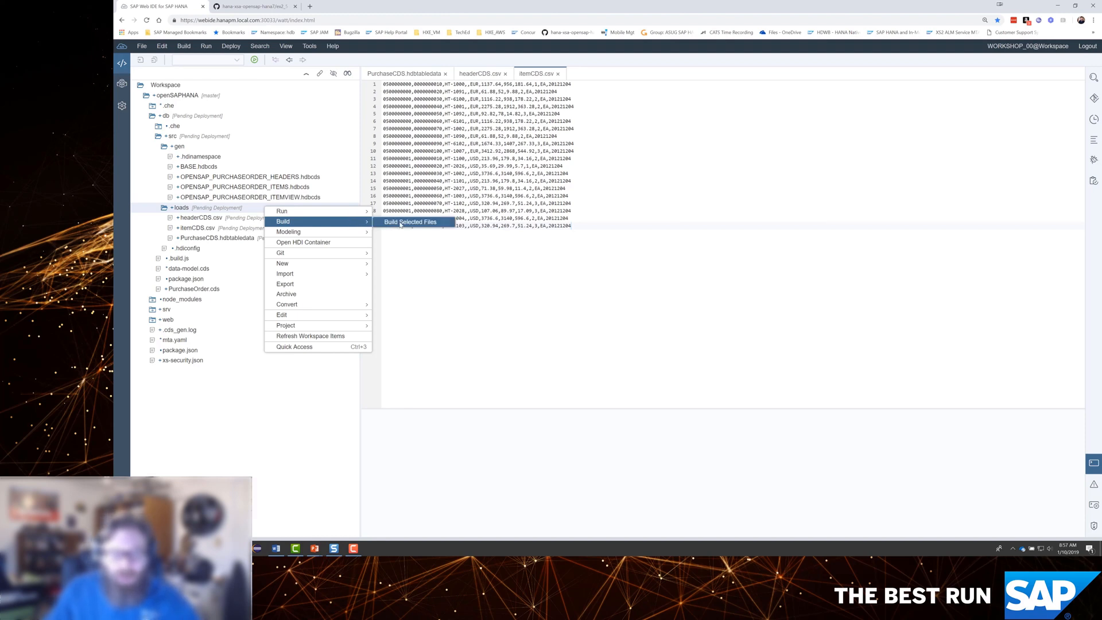
pyautogui.click(410, 221)
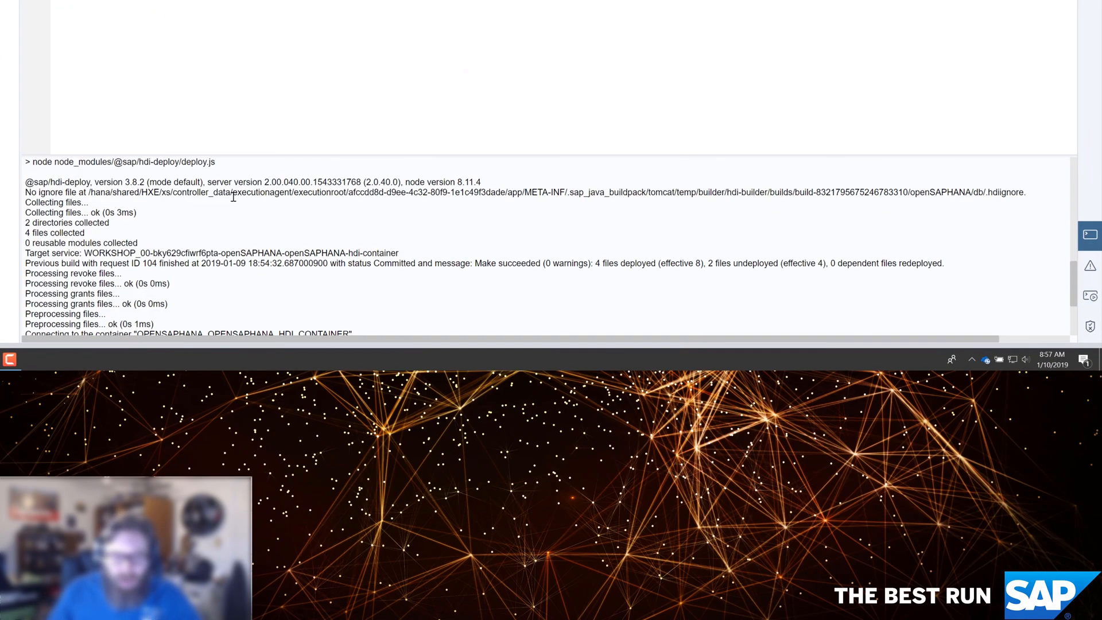
pyautogui.moveTo(273, 205)
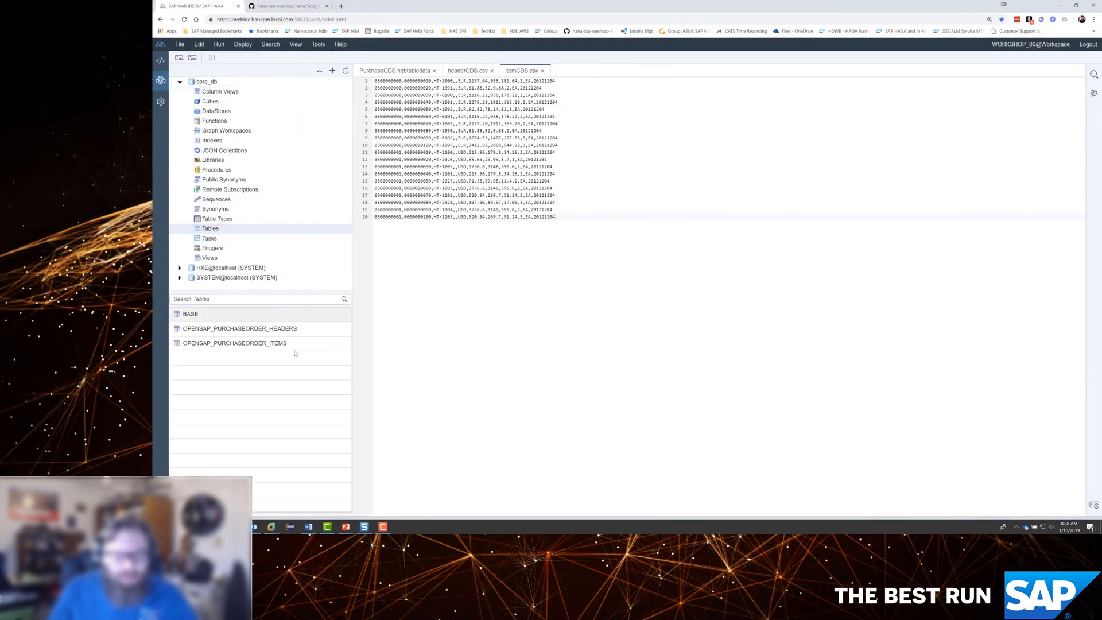
# Show the 2 seeded rows of OPENSAP_PURCHASEORDER_HEADERS via Open Data.
pyautogui.rightClick(239, 328)
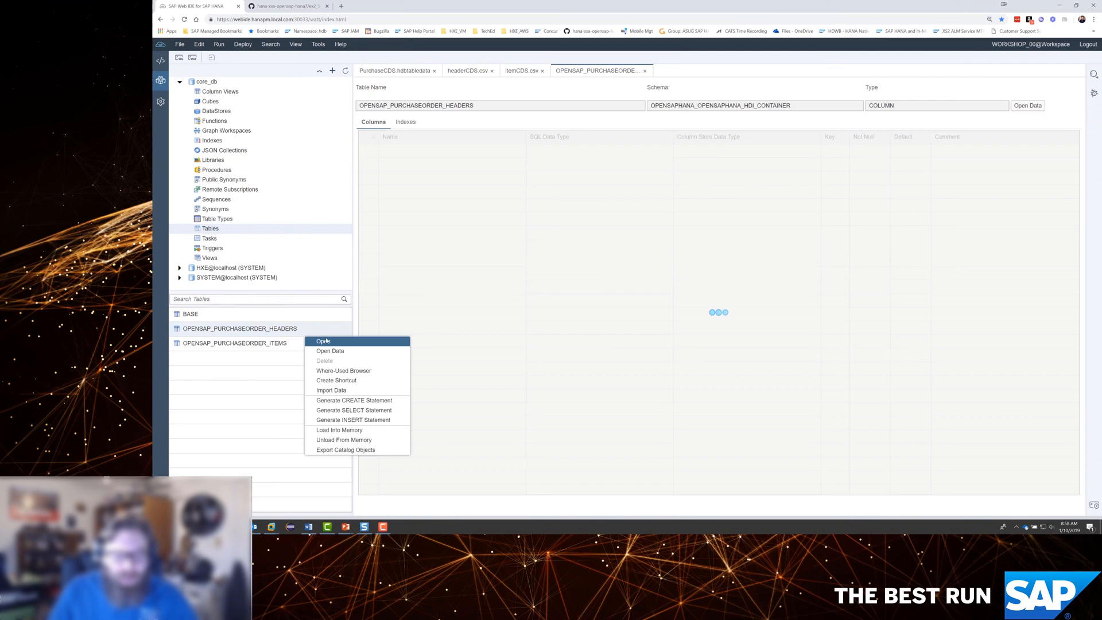
pyautogui.click(329, 351)
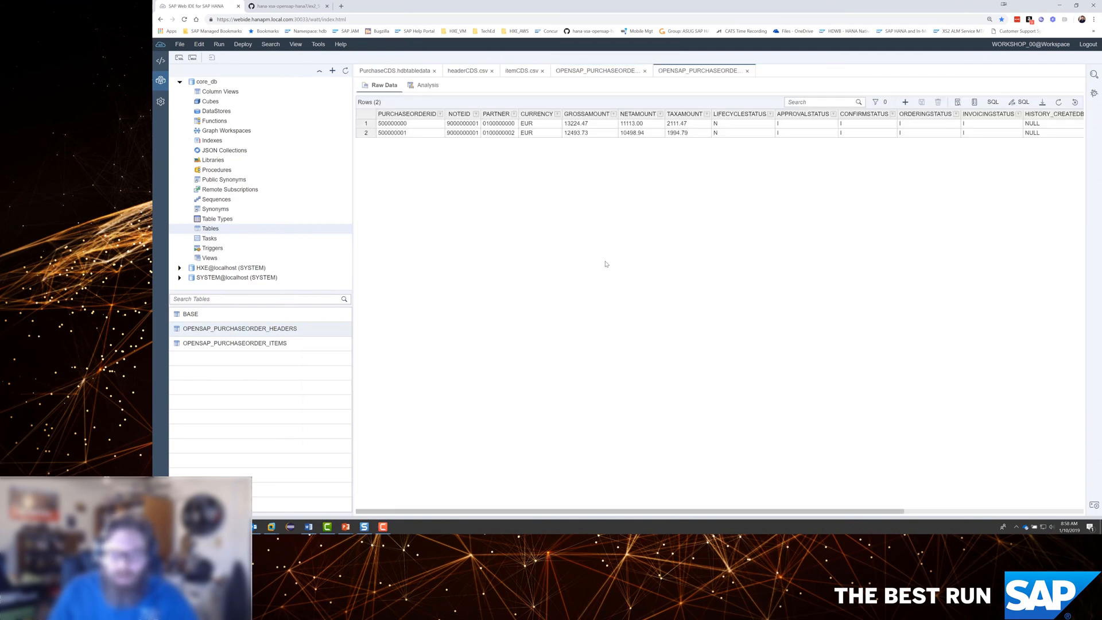
pyautogui.moveTo(688, 198)
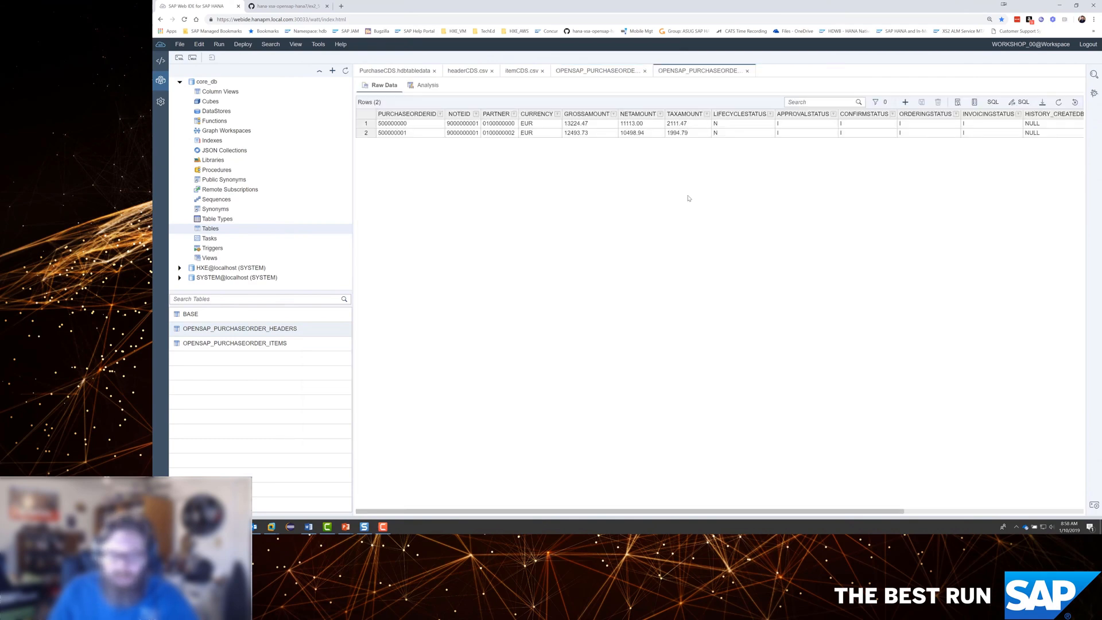
# Show the 20 seeded rows of OPENSAP_PURCHASEORDER_ITEMS via Open Data.
pyautogui.doubleClick(234, 343)
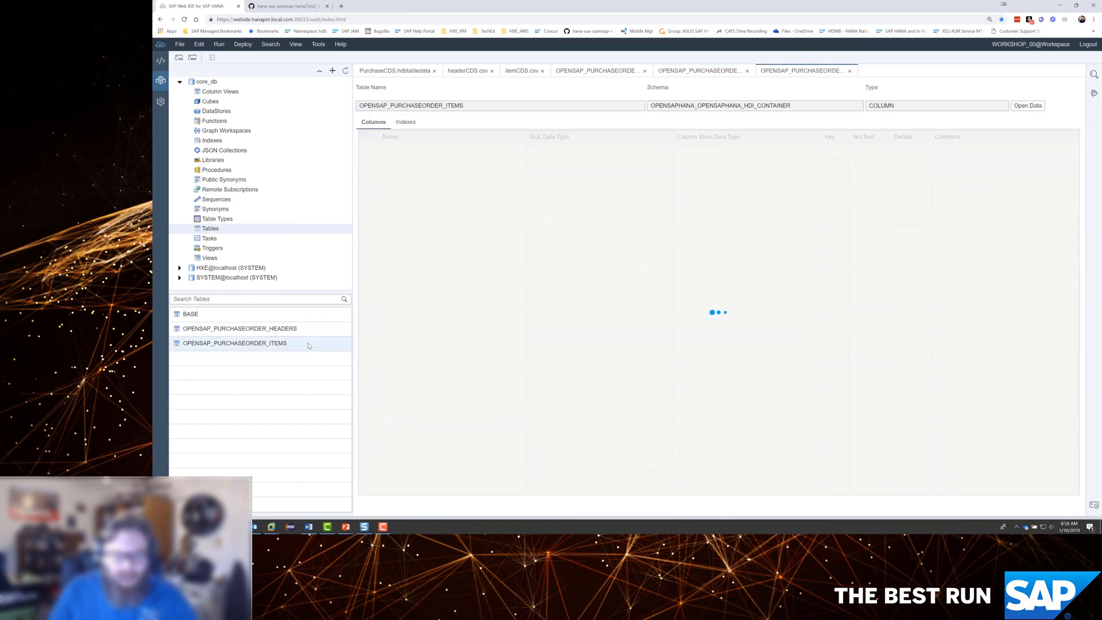
pyautogui.rightClick(235, 343)
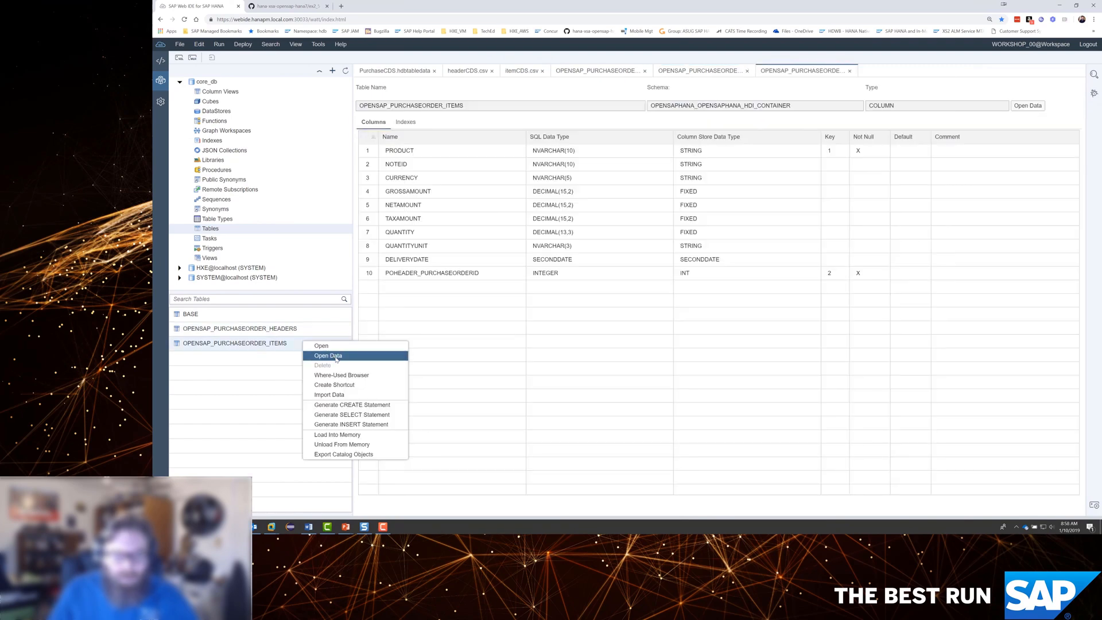
pyautogui.click(329, 356)
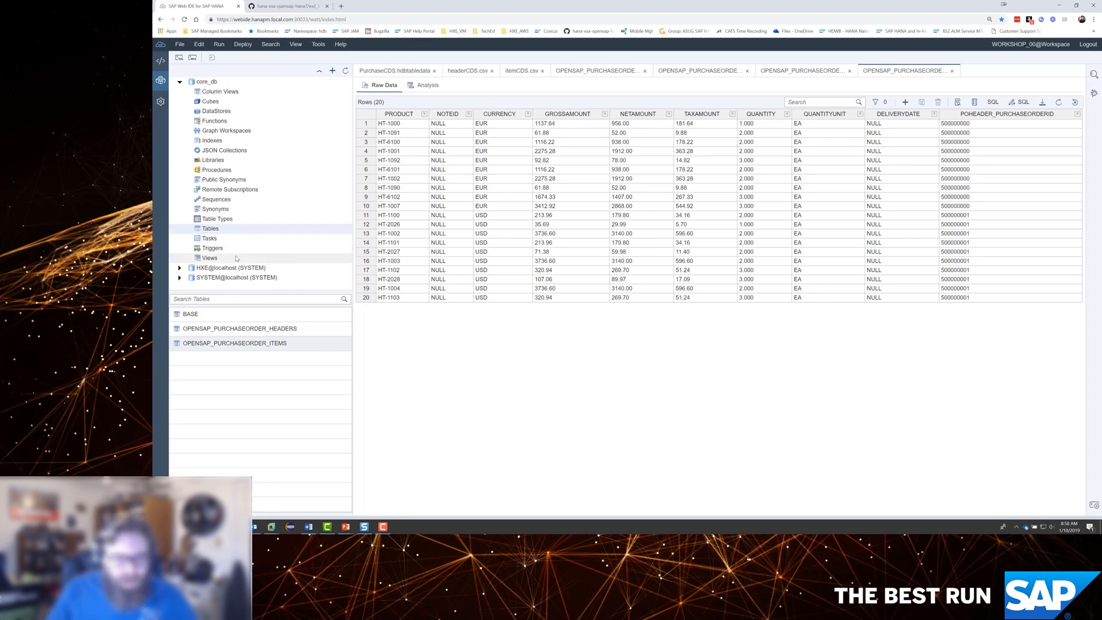
# Show the 20 joined rows of OPENSAP_PURCHASEORDER_ITEMVIEW via Open Data.
pyautogui.rightClick(239, 314)
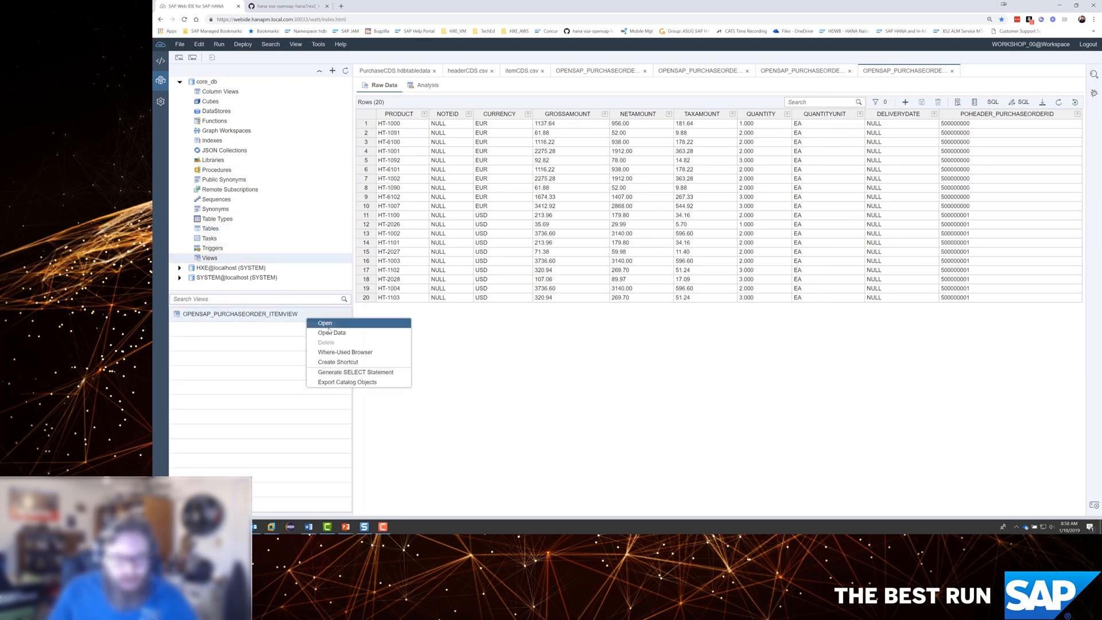
pyautogui.click(325, 323)
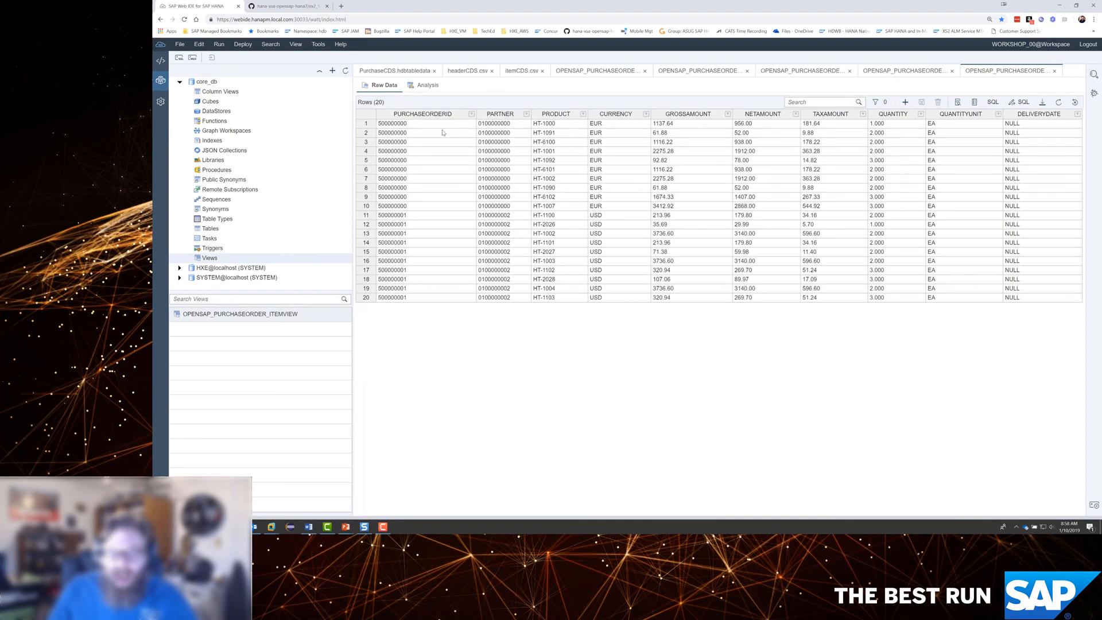
pyautogui.moveTo(766, 171)
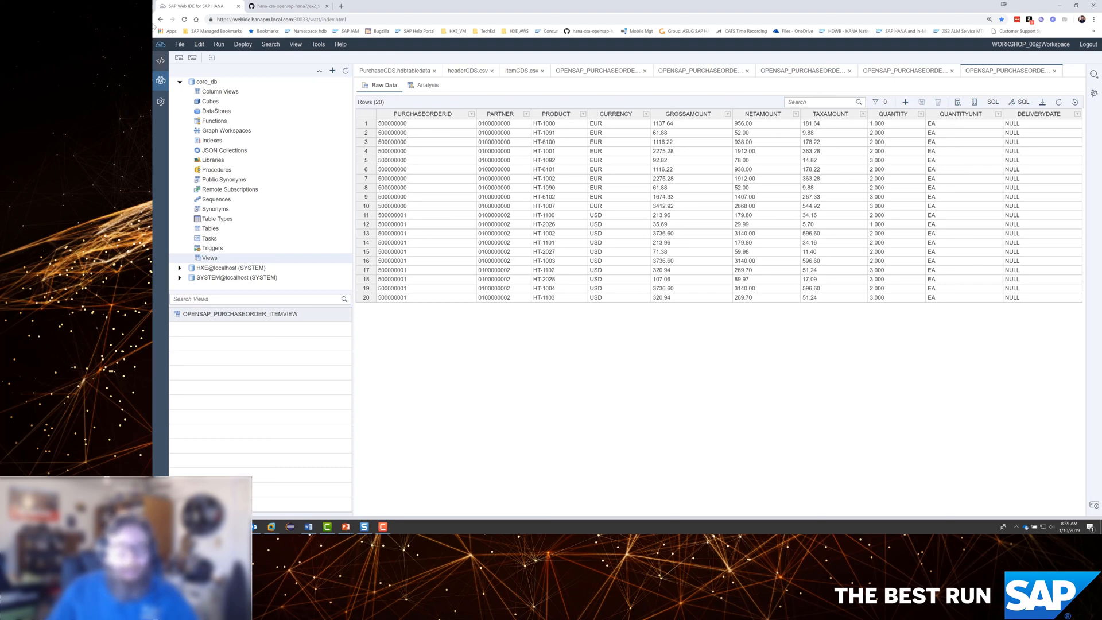
# Switch back to the Development perspective showing the openSAPHANA project tree.
pyautogui.click(287, 58)
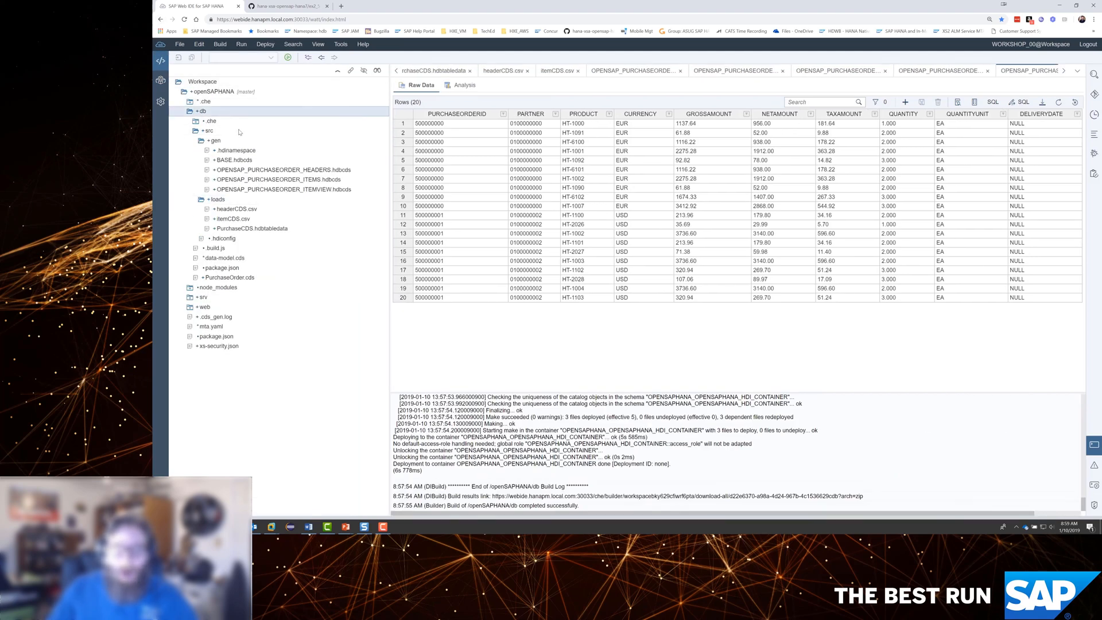
pyautogui.click(235, 209)
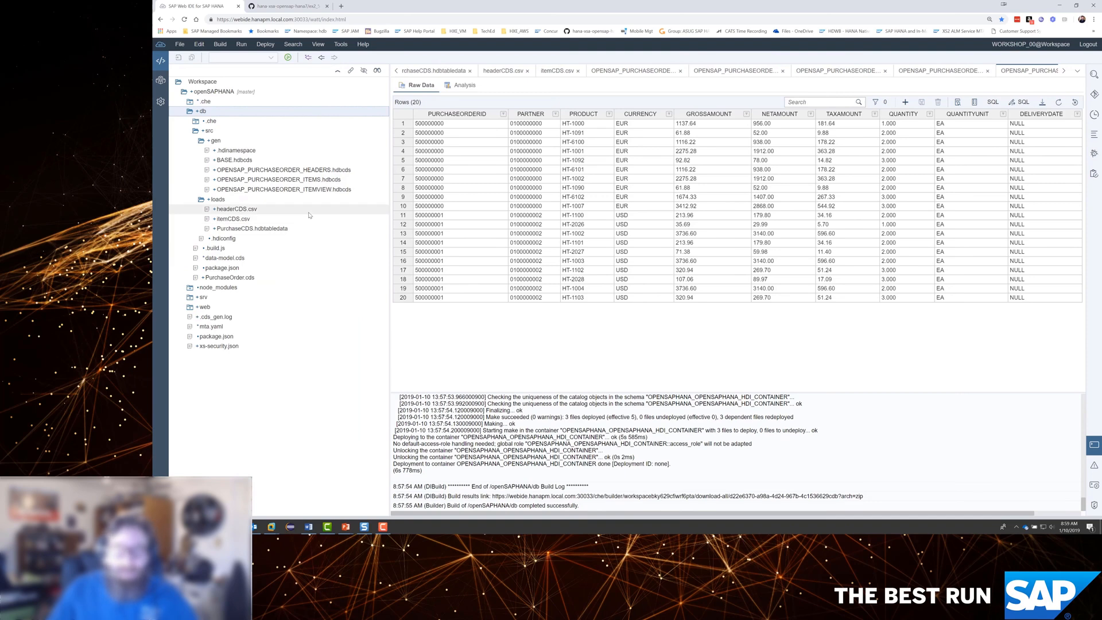